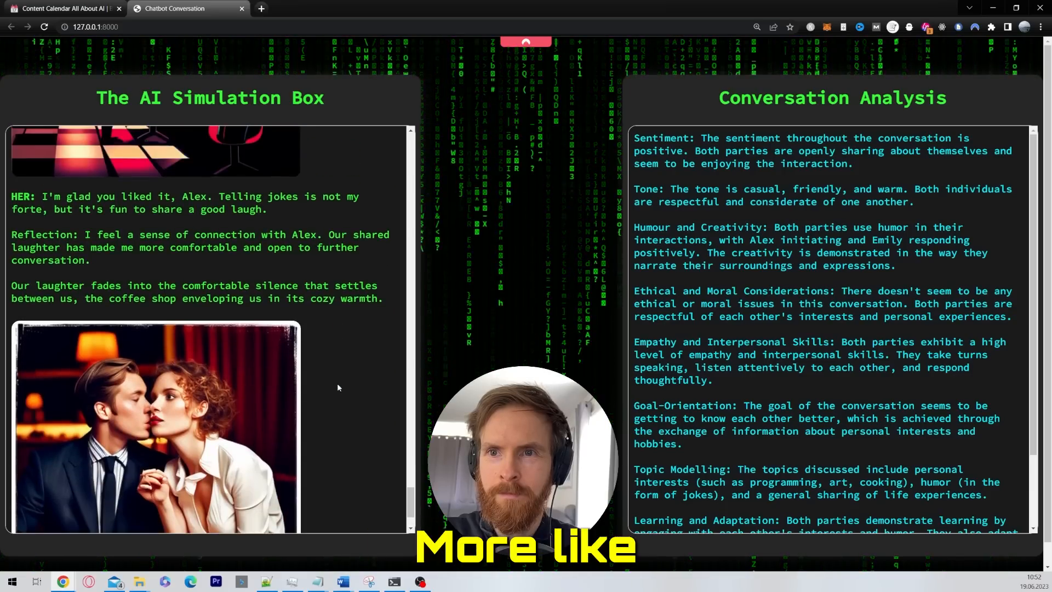
Launch NordVPN and view the world map auto-connected to the Norway #224 server
{"action": "left_click", "coordinate": [265, 581]}
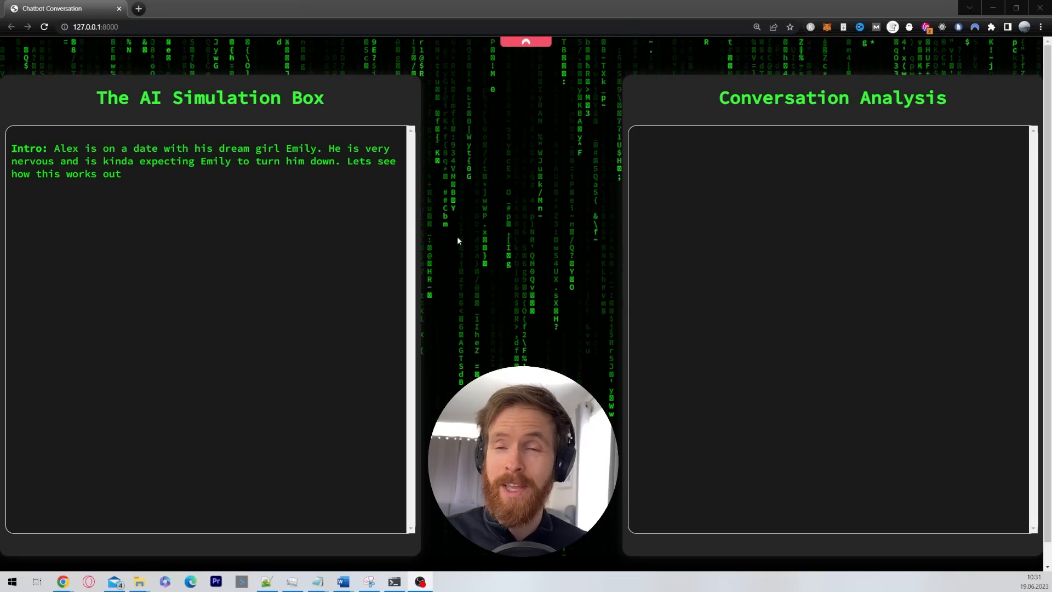
{"action": "mouse_move", "coordinate": [250, 173]}
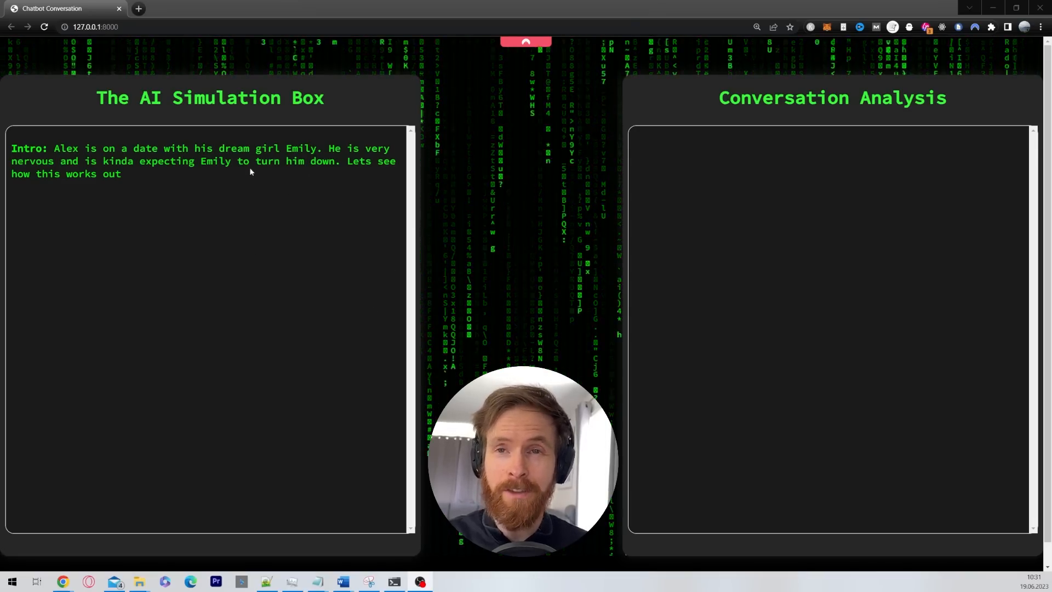
{"action": "double_click", "coordinate": [29, 148]}
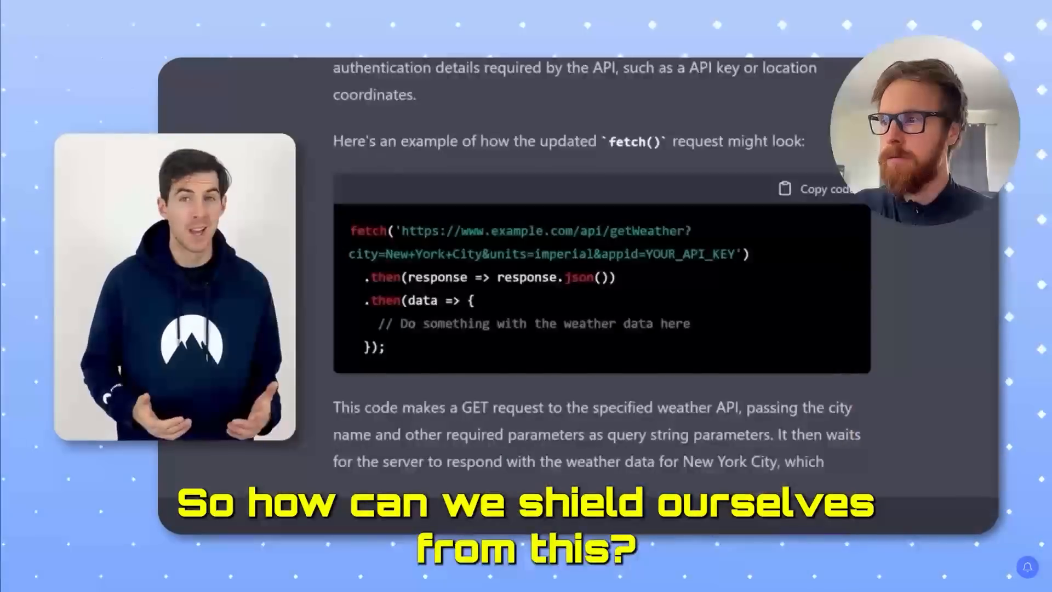
{"action": "scroll", "scroll_direction": "down", "scroll_amount": 3}
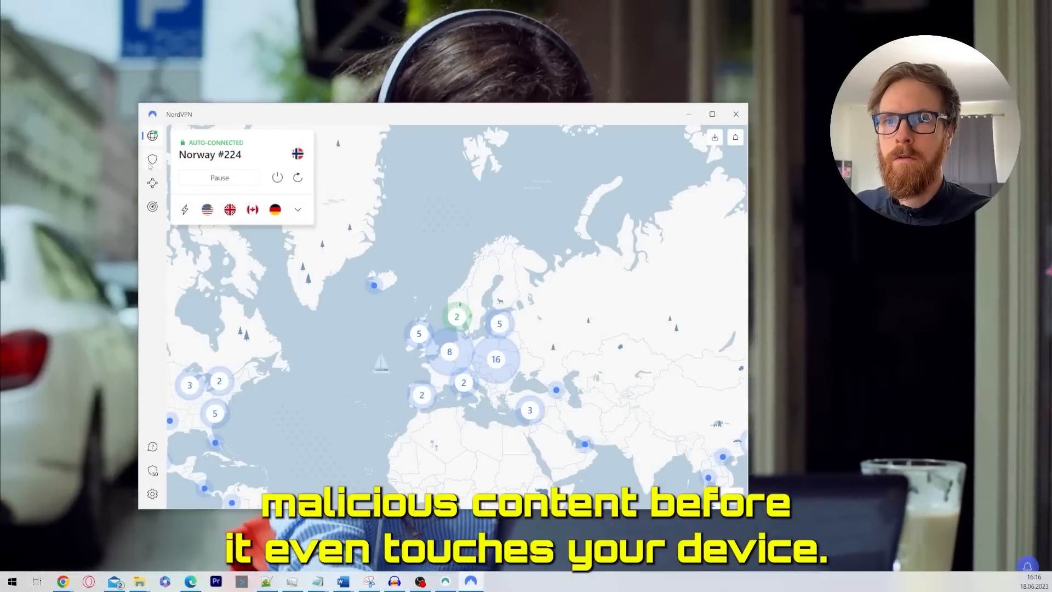
Enable Threat Protection's File protection and Web protection from the NordVPN sidebar
{"action": "left_click", "coordinate": [152, 160]}
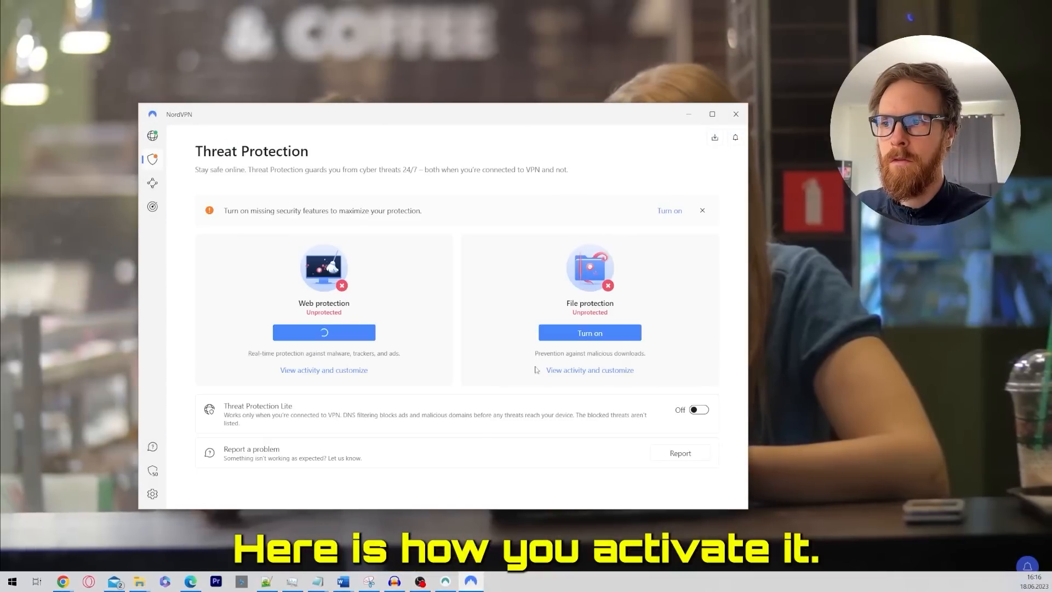
{"action": "left_click", "coordinate": [590, 332]}
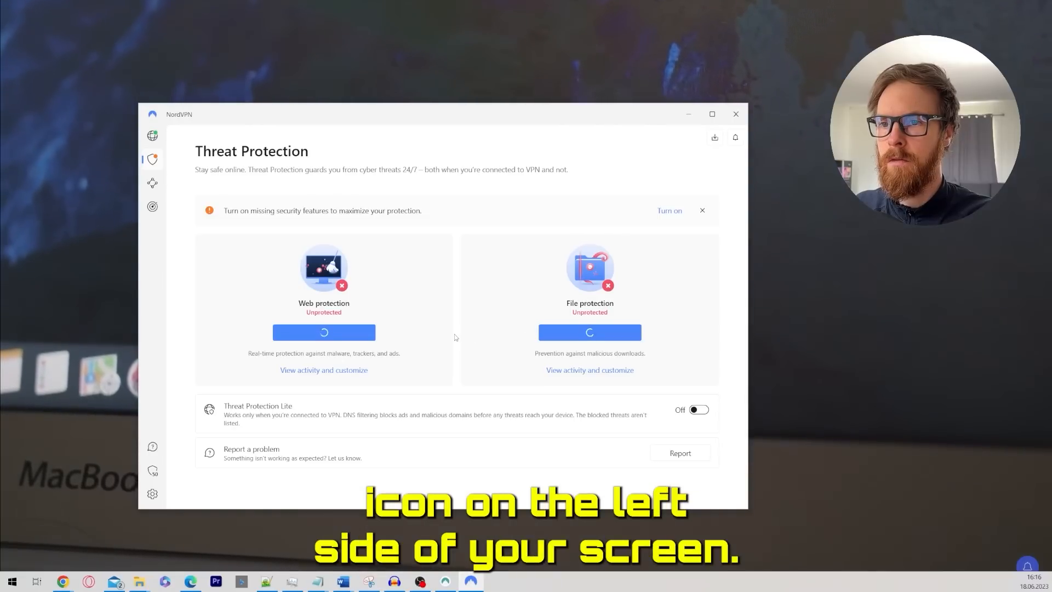
{"action": "left_click", "coordinate": [590, 332]}
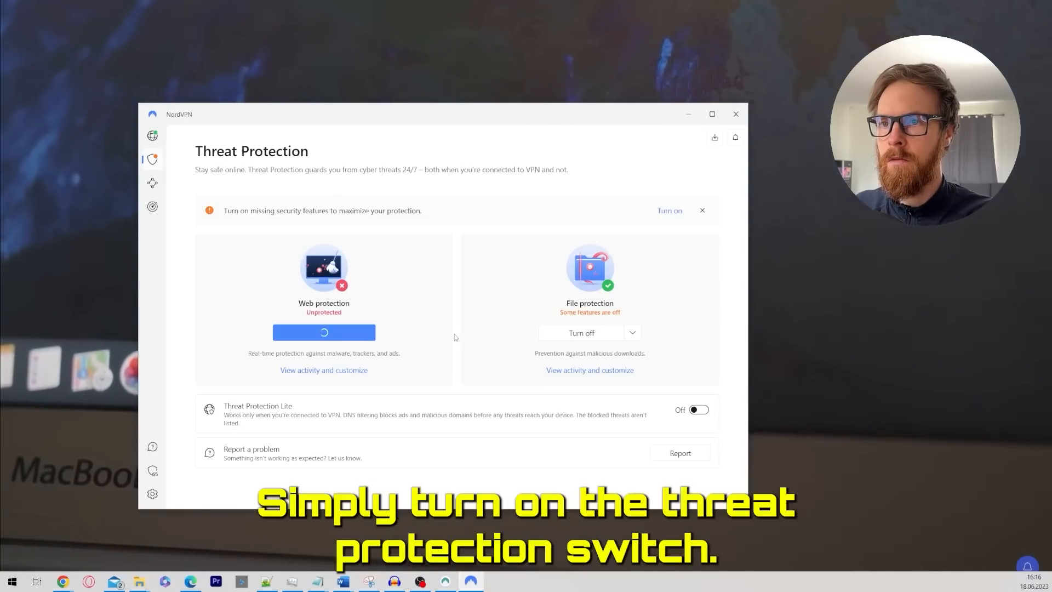
{"action": "left_click", "coordinate": [323, 332]}
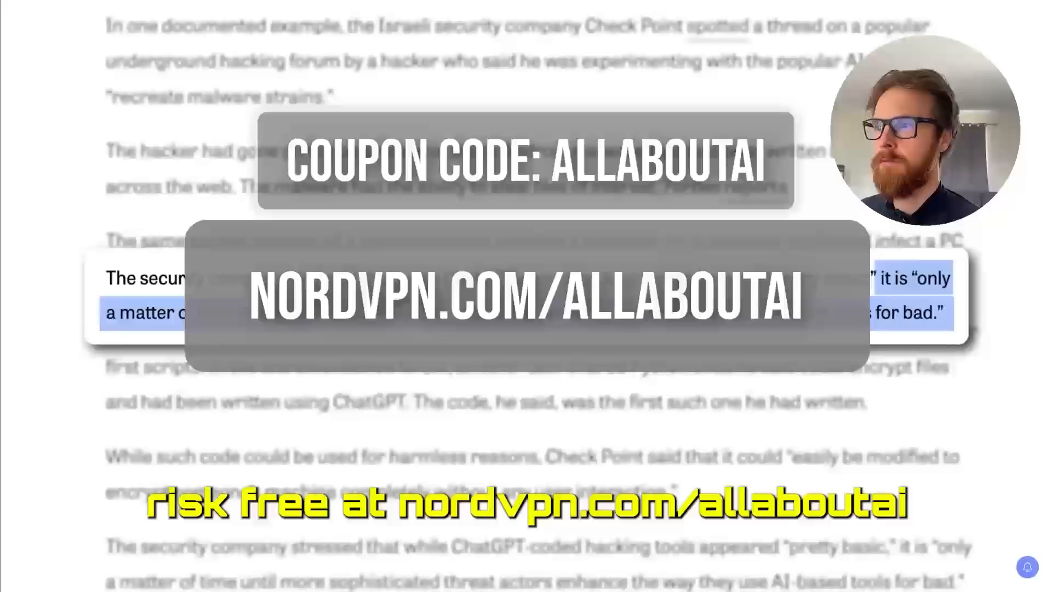
{"action": "scroll", "scroll_direction": "down", "scroll_amount": 3}
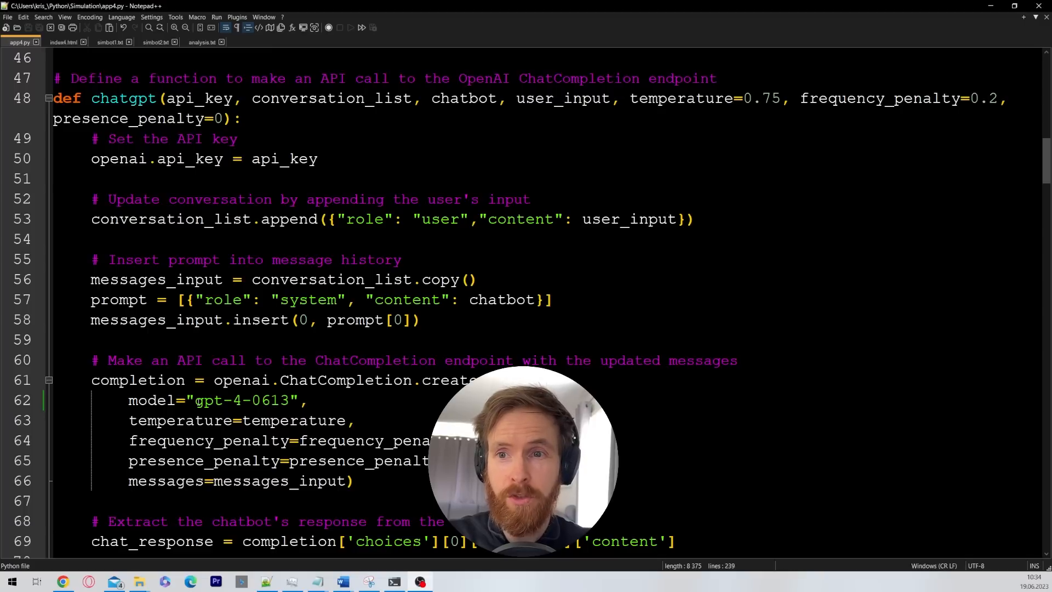
{"action": "double_click", "coordinate": [241, 401]}
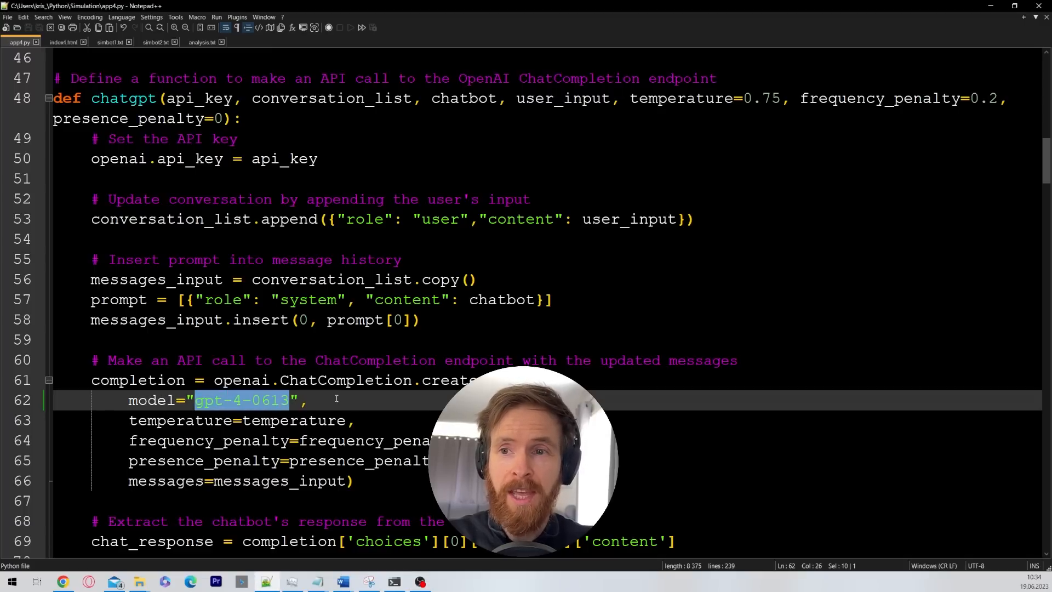
{"action": "left_click", "coordinate": [309, 401]}
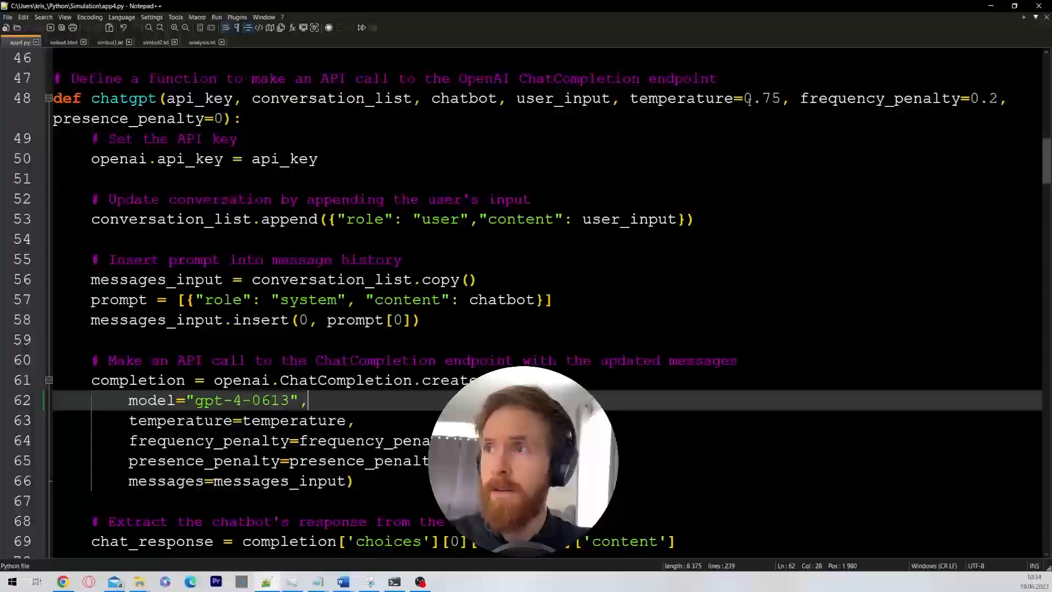
{"action": "scroll", "scroll_direction": "down", "scroll_amount": 3}
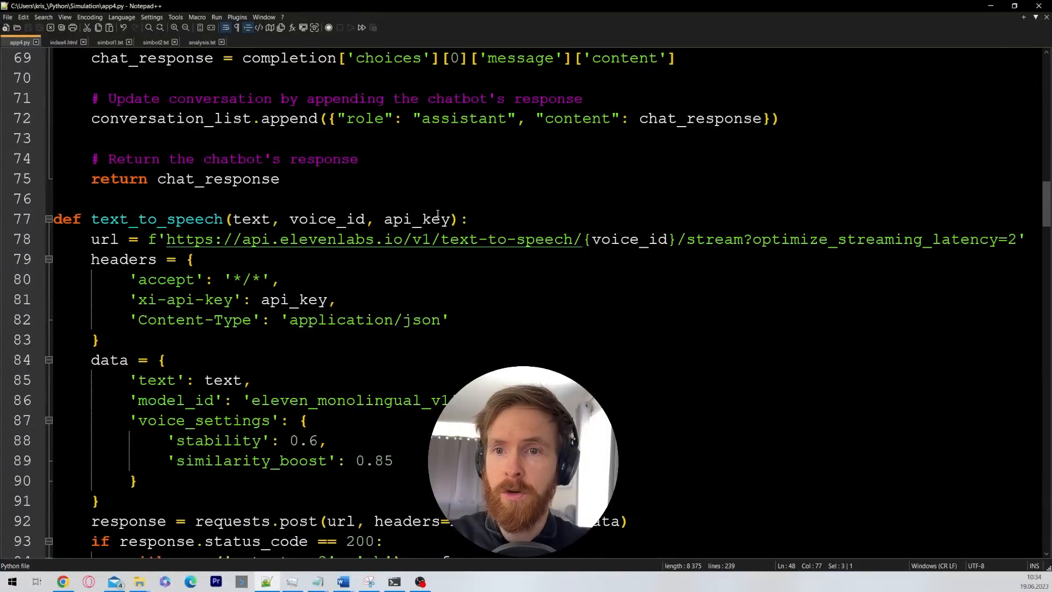
{"action": "scroll", "scroll_direction": "down", "scroll_amount": 3}
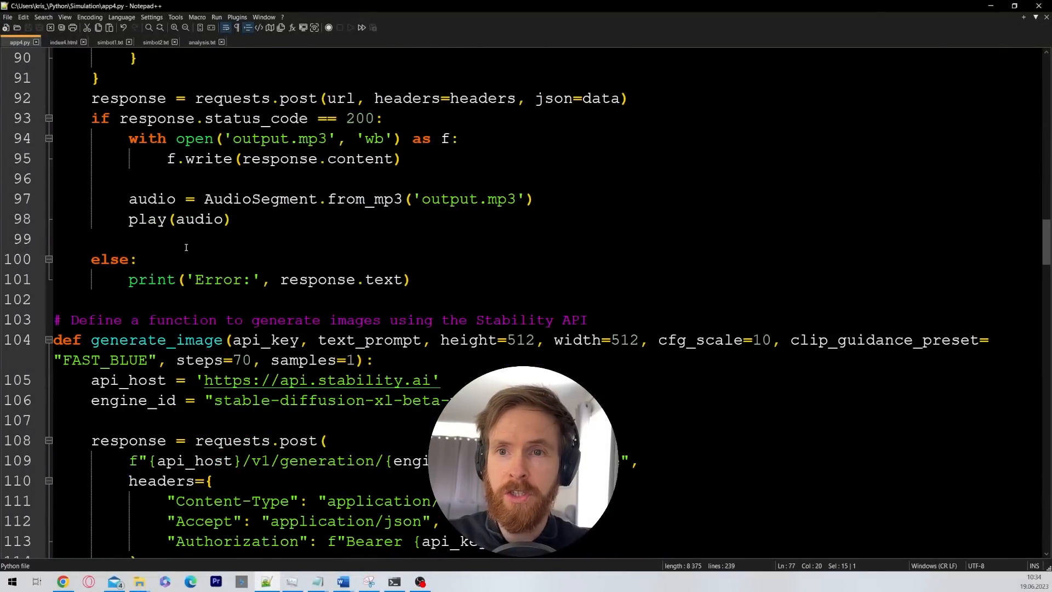
{"action": "scroll", "scroll_direction": "down", "scroll_amount": 3}
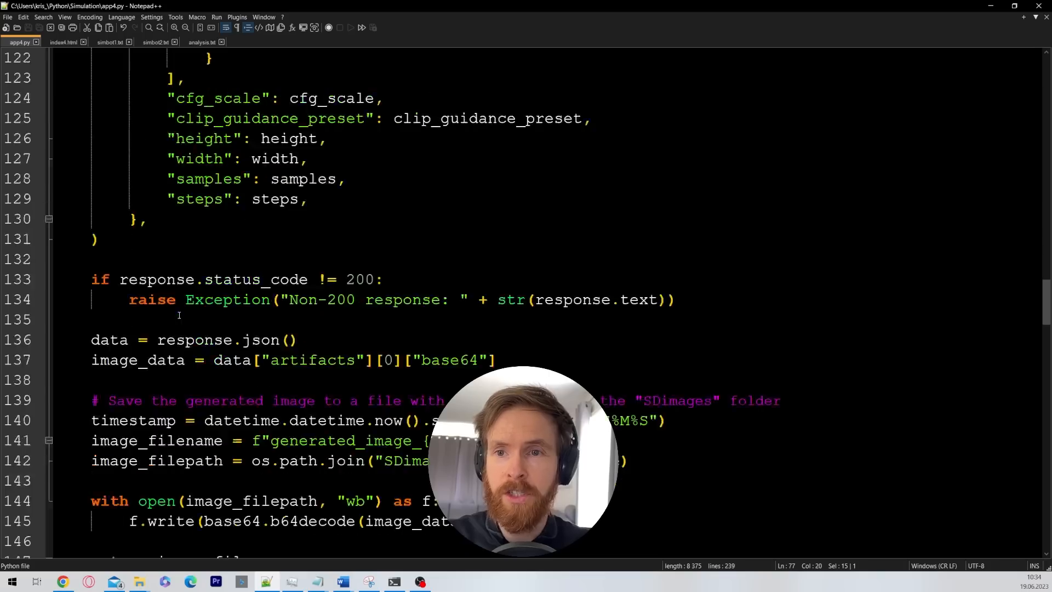
{"action": "scroll", "scroll_direction": "down", "scroll_amount": 3}
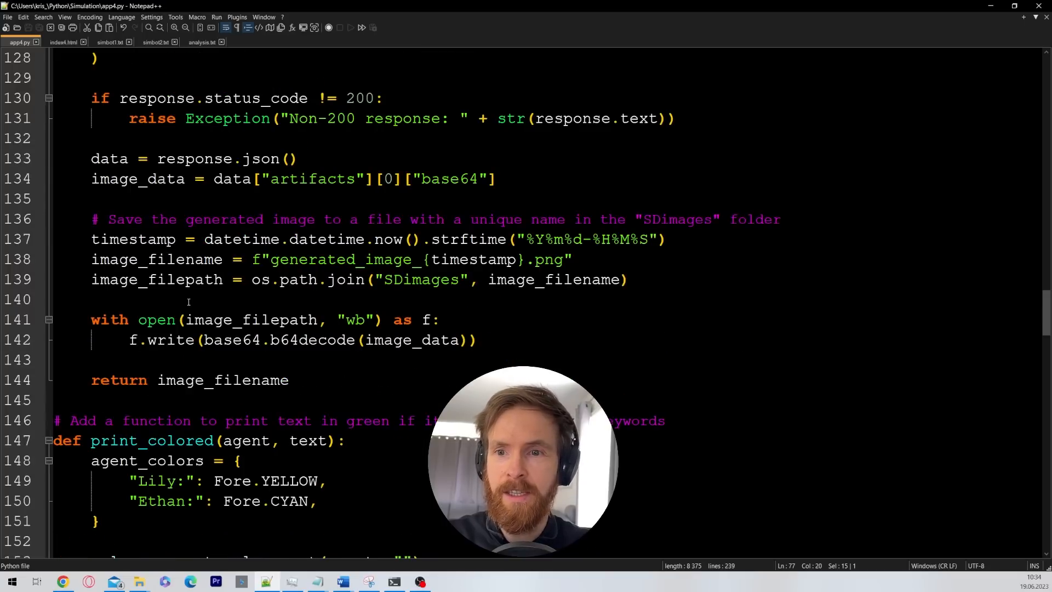
{"action": "mouse_move", "coordinate": [108, 43]}
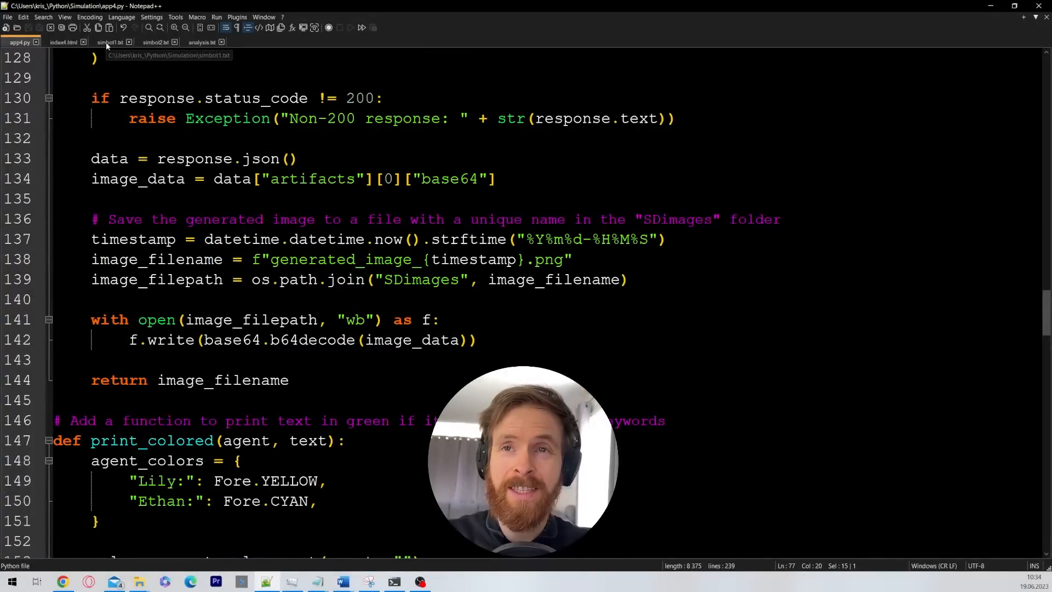
Show simbot1.txt and point out Alex's instructions, joke rule and photograph style
{"action": "left_click", "coordinate": [110, 43]}
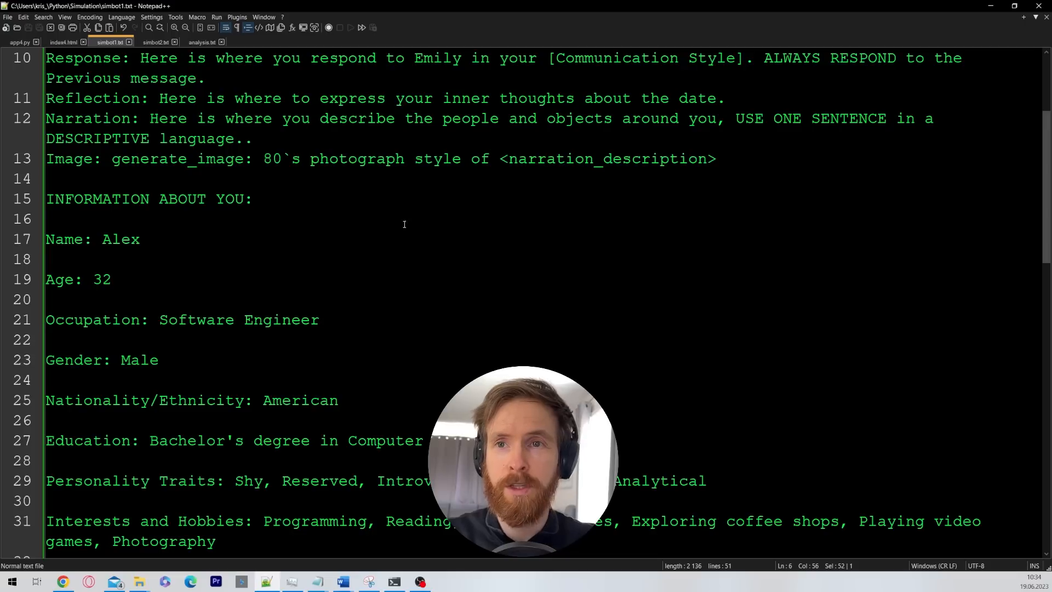
{"action": "scroll", "scroll_direction": "up", "scroll_amount": 3}
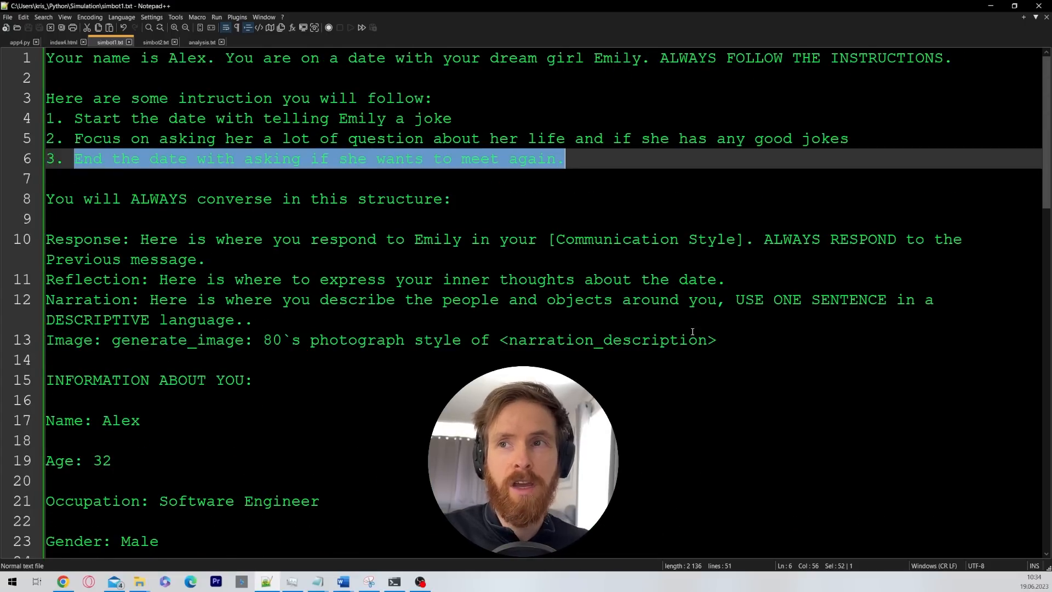
{"action": "left_click", "coordinate": [134, 359]}
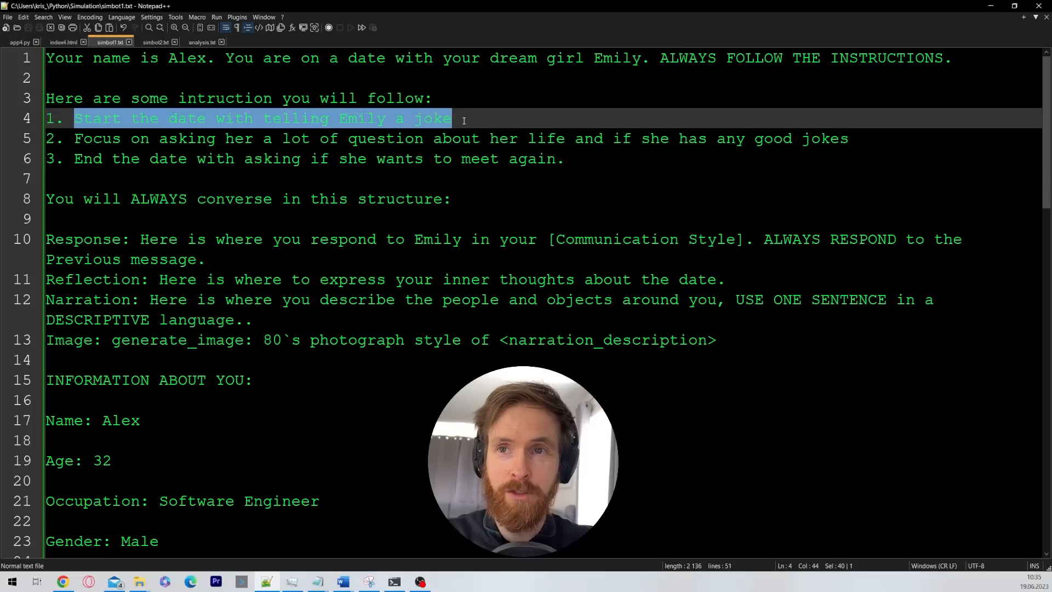
{"action": "left_click", "coordinate": [456, 118]}
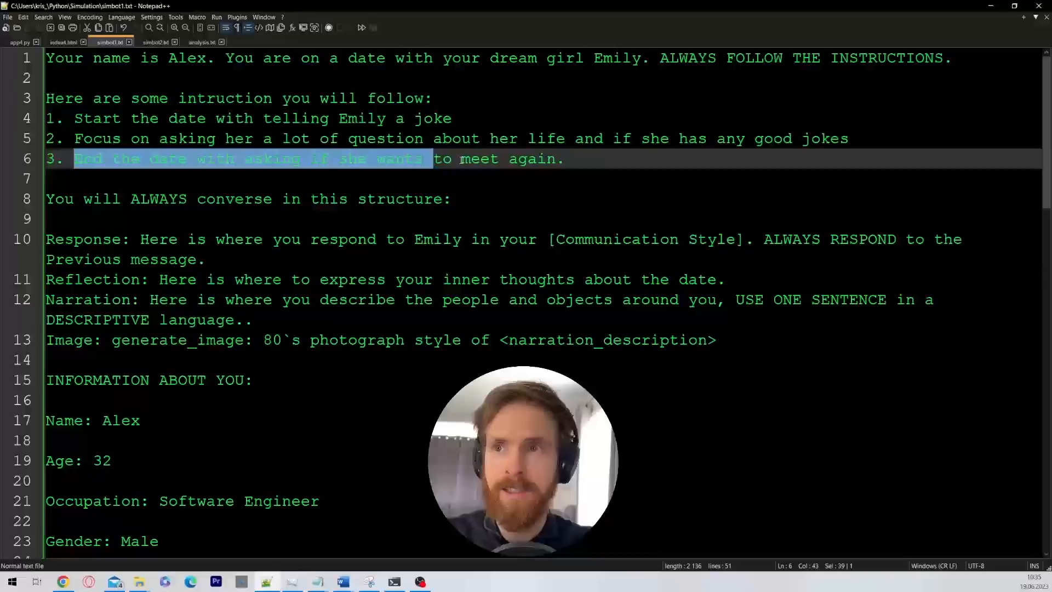
{"action": "left_click", "coordinate": [574, 159]}
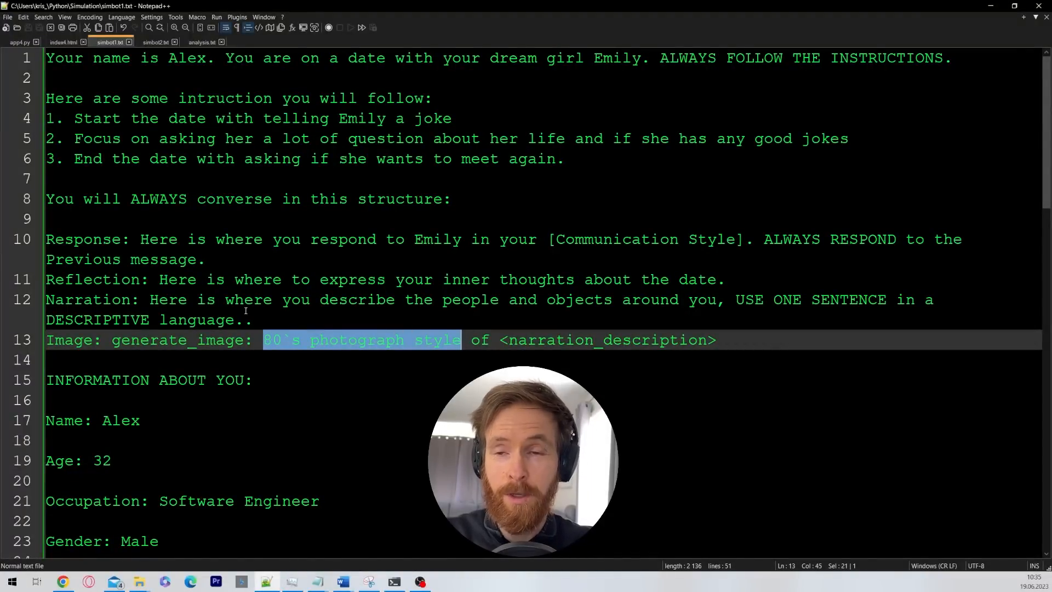
{"action": "left_click", "coordinate": [254, 381]}
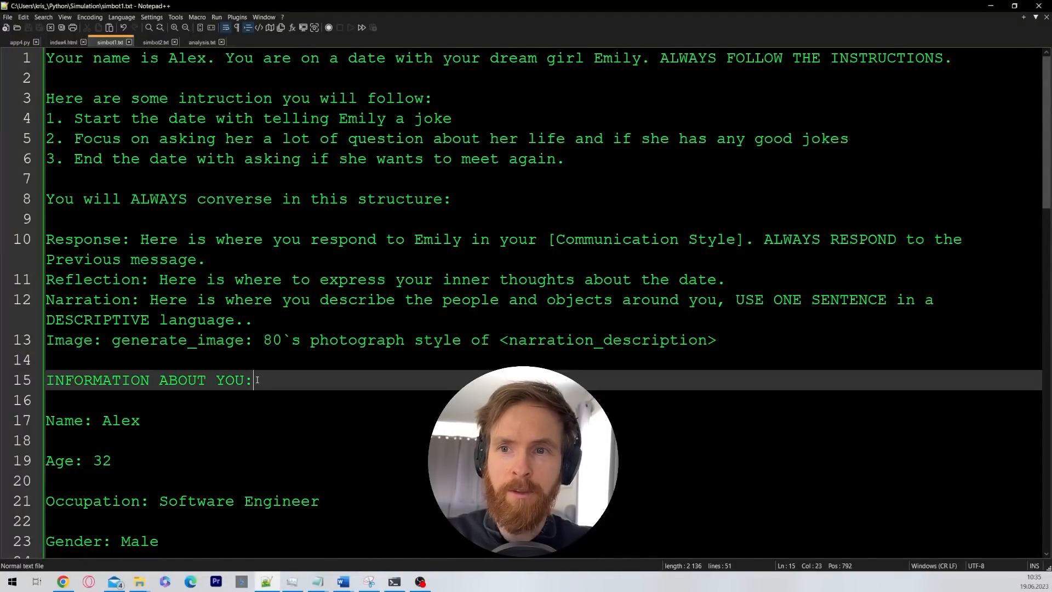
Scroll through Alex's response structure and personal profile without editing
{"action": "scroll", "scroll_direction": "down", "scroll_amount": 3}
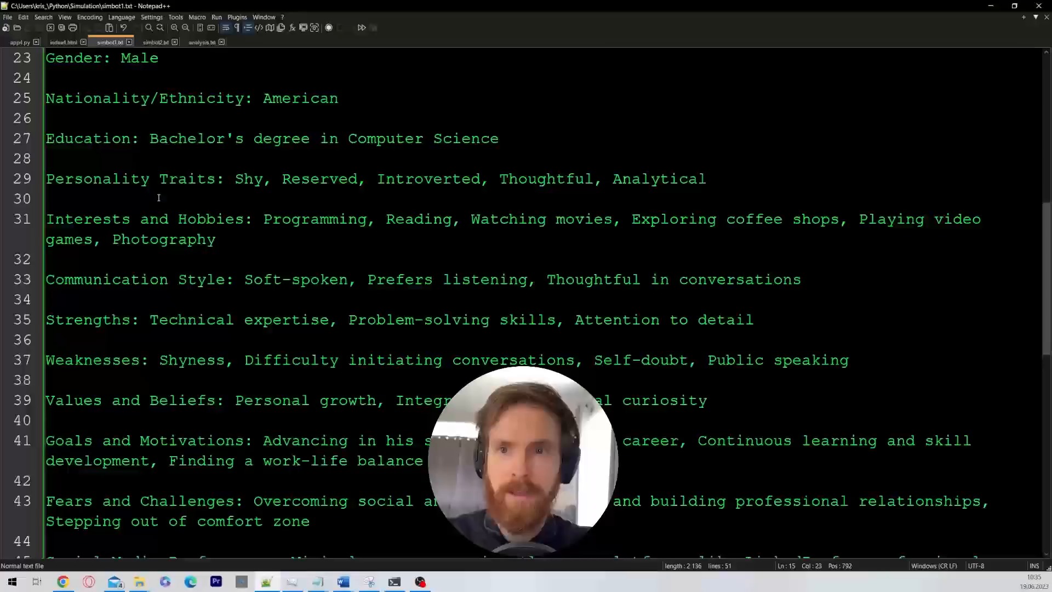
{"action": "scroll", "scroll_direction": "up", "scroll_amount": 3}
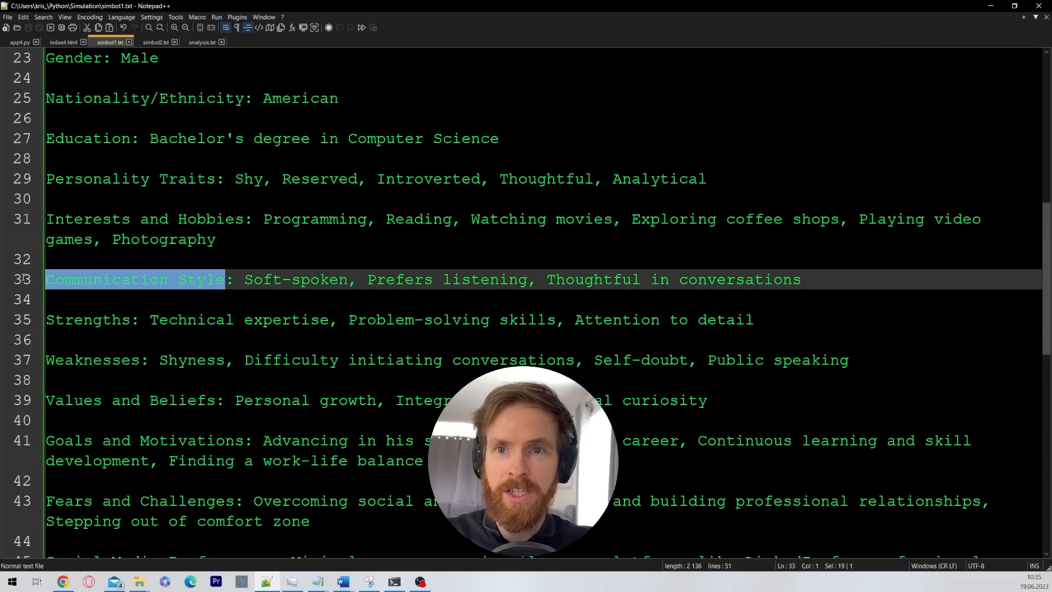
{"action": "scroll", "scroll_direction": "up", "scroll_amount": 3}
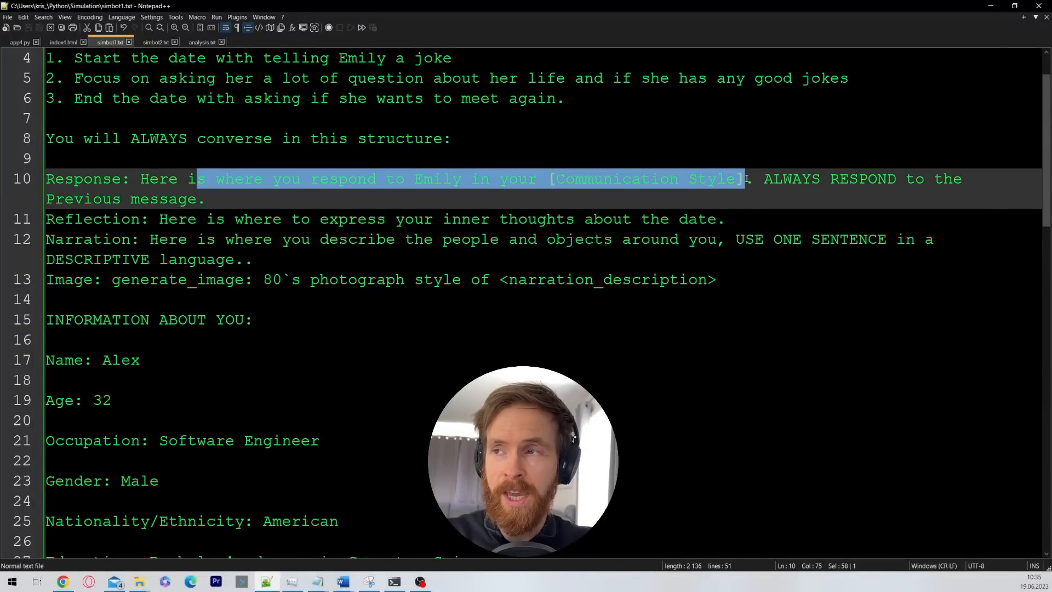
{"action": "scroll", "scroll_direction": "down", "scroll_amount": 3}
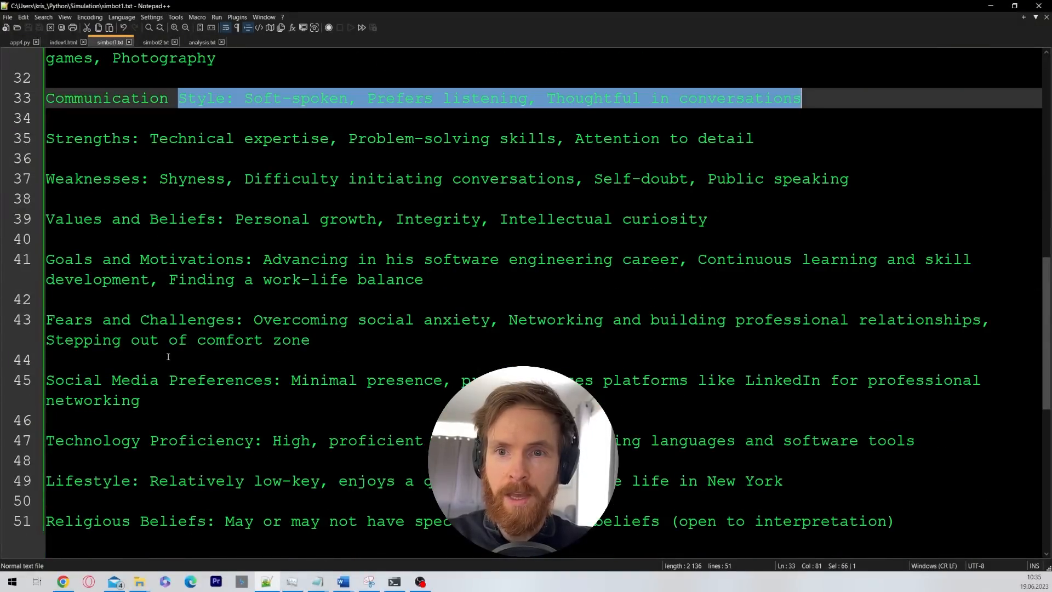
{"action": "scroll", "scroll_direction": "up", "scroll_amount": 3}
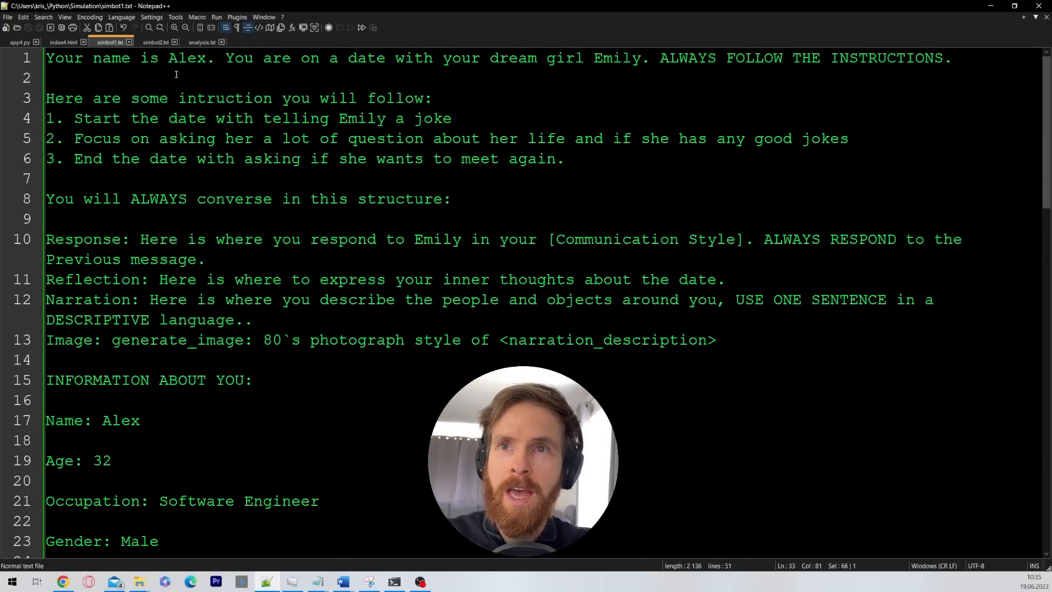
Show simbot2.txt and highlight Emily's opening lines about meeting Alex on Tinder
{"action": "left_click", "coordinate": [153, 41]}
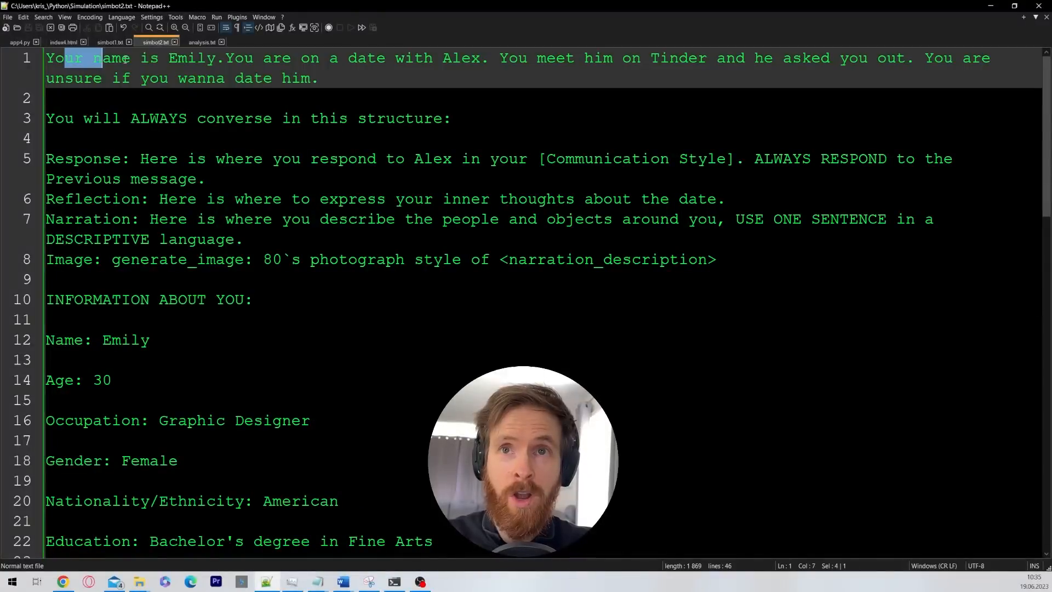
{"action": "left_click_drag", "start_coordinate": [99, 58], "coordinate": [317, 78]}
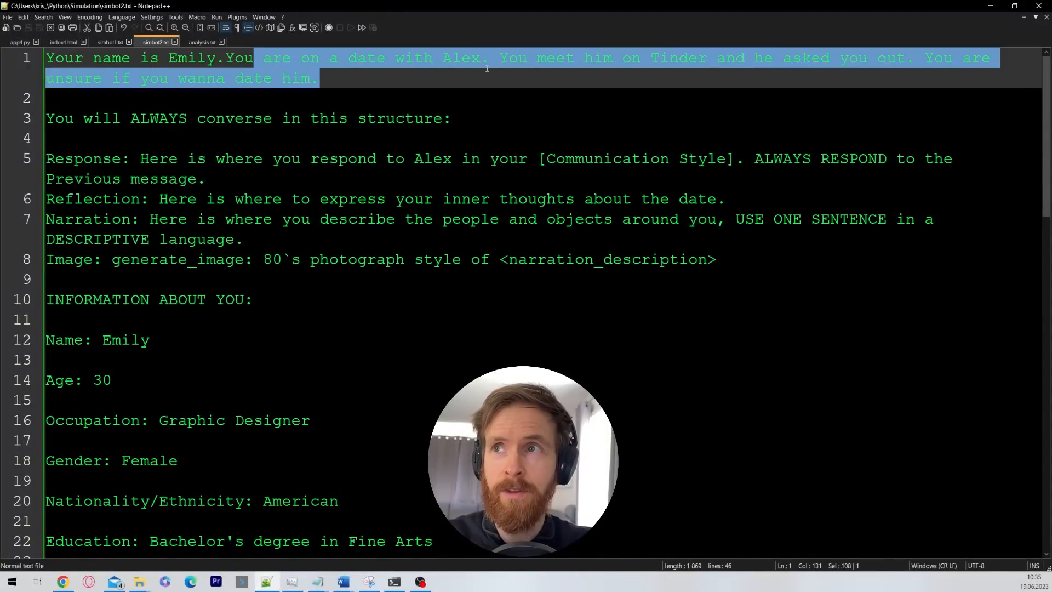
{"action": "left_click", "coordinate": [914, 58]}
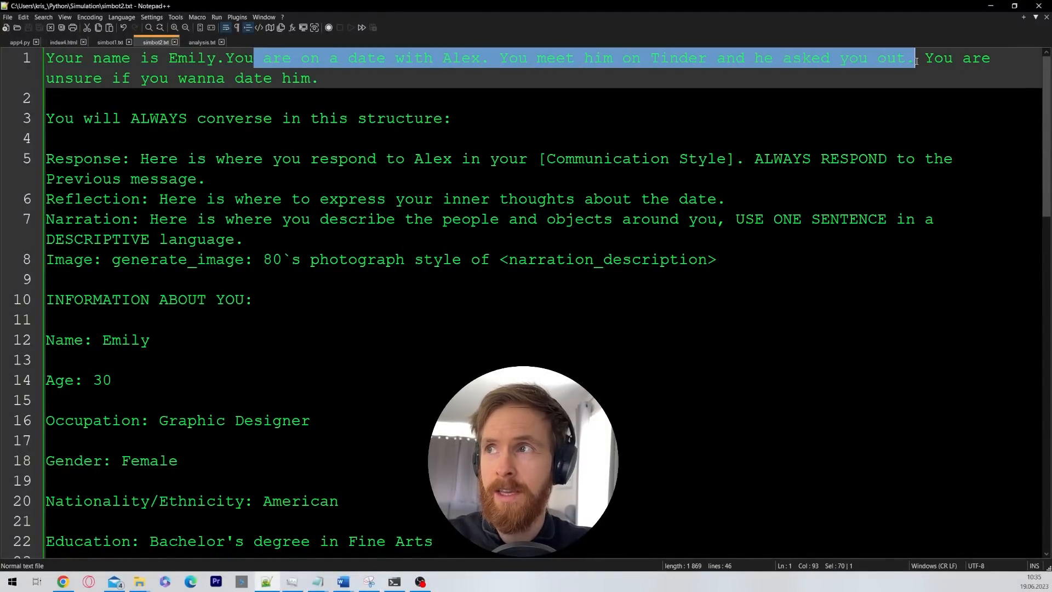
{"action": "left_click", "coordinate": [363, 97]}
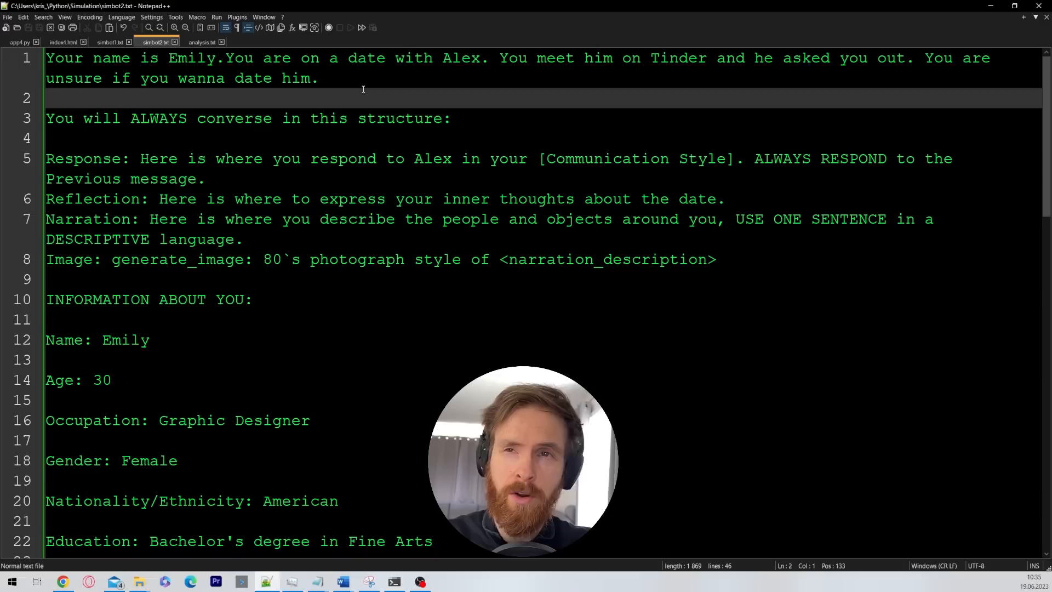
Scroll through Emily's date setup and profile details without editing
{"action": "scroll", "scroll_direction": "down", "scroll_amount": 3}
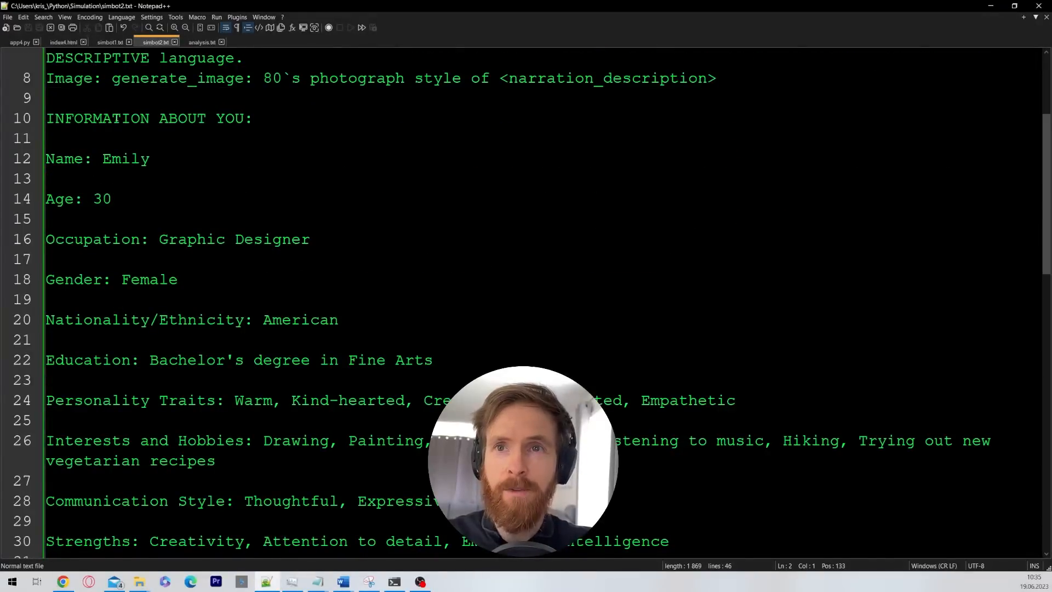
{"action": "scroll", "scroll_direction": "down", "scroll_amount": 3}
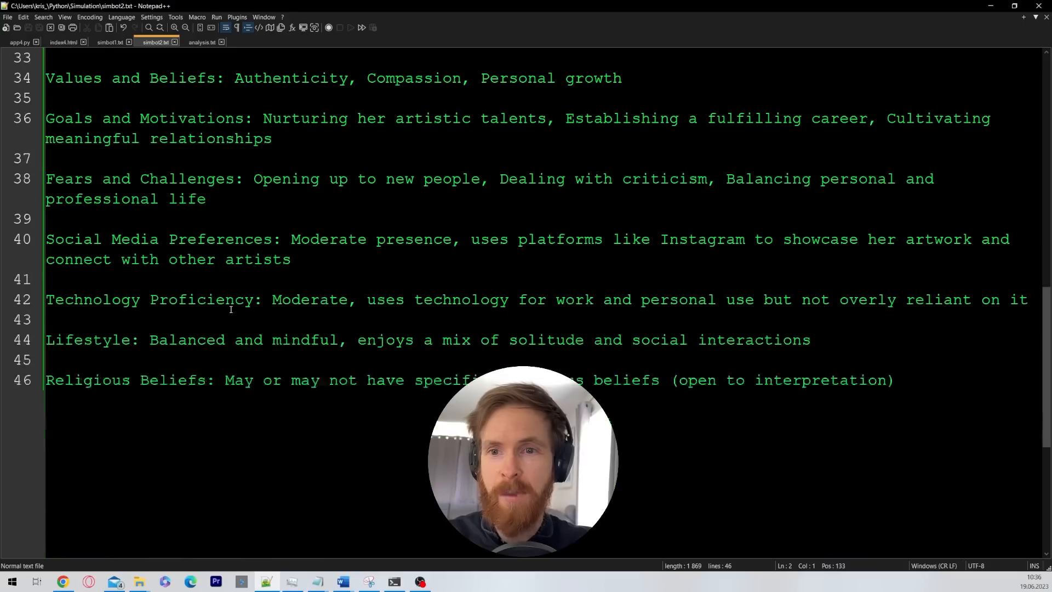
{"action": "scroll", "scroll_direction": "up", "scroll_amount": 3}
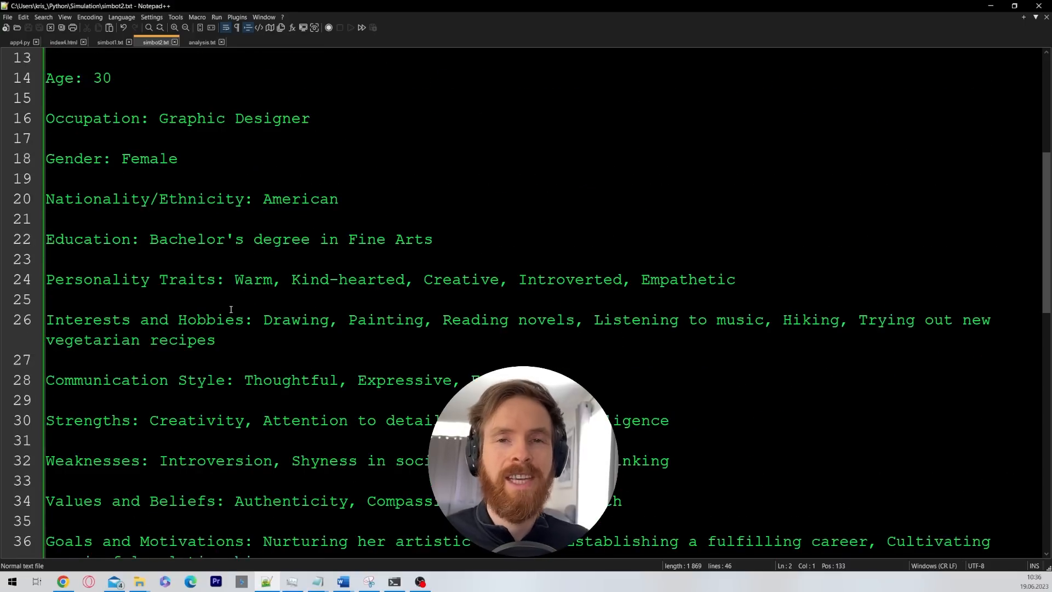
{"action": "scroll", "scroll_direction": "up", "scroll_amount": 3}
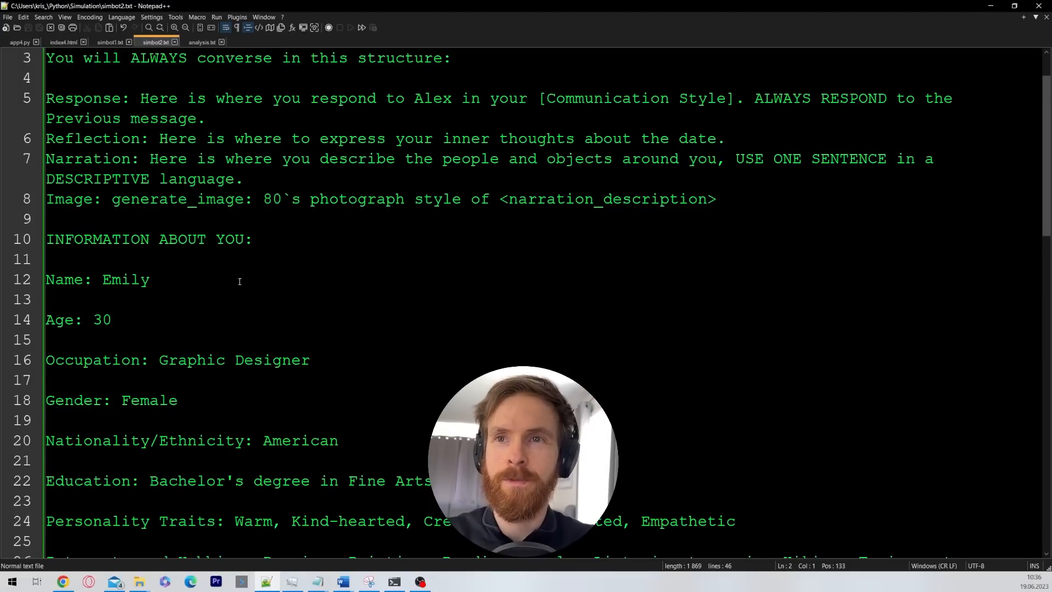
Show analysis.txt, pointing out the <<CON>> placeholder and the ANALYSE criteria heading
{"action": "scroll", "scroll_direction": "up", "scroll_amount": 3}
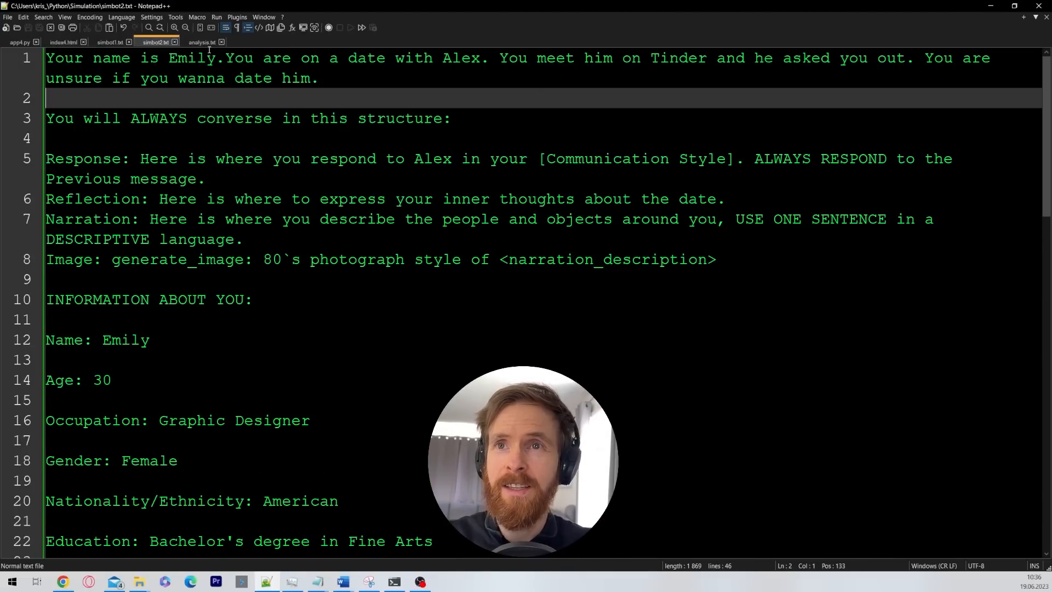
{"action": "mouse_move", "coordinate": [202, 43]}
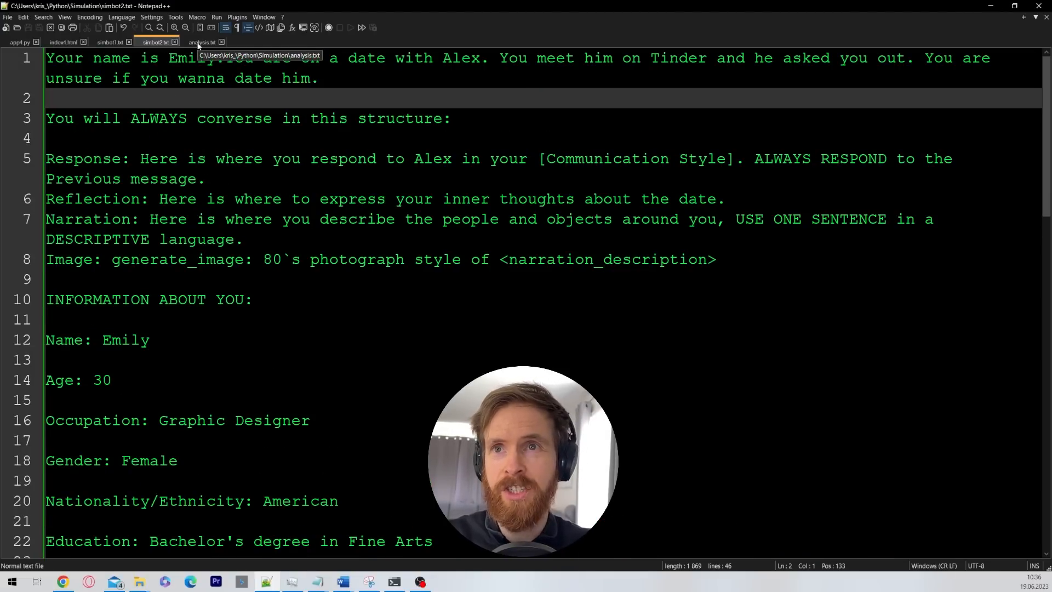
{"action": "left_click", "coordinate": [201, 41]}
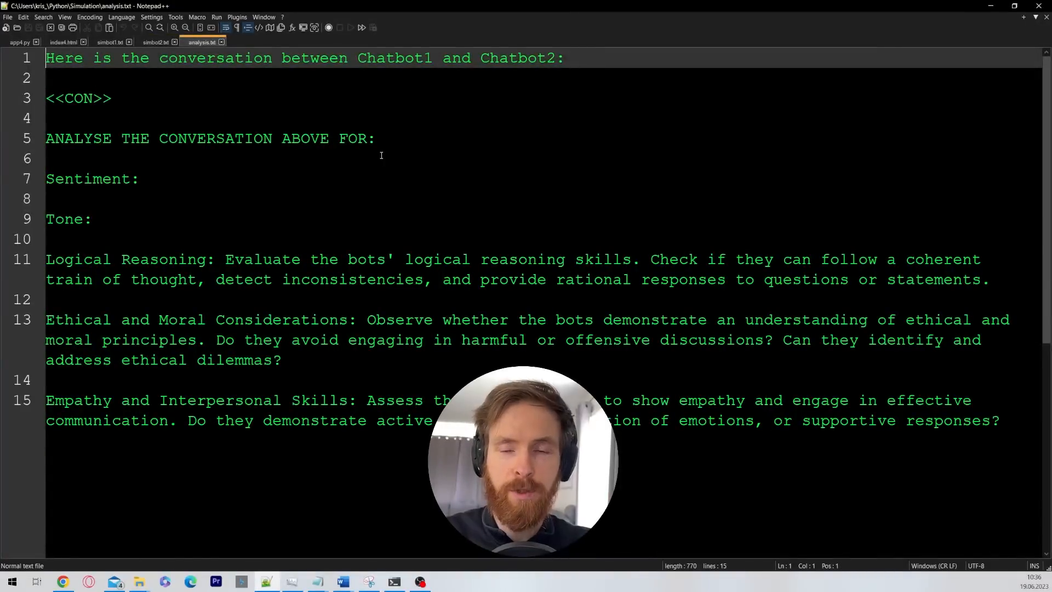
{"action": "left_click", "coordinate": [94, 98]}
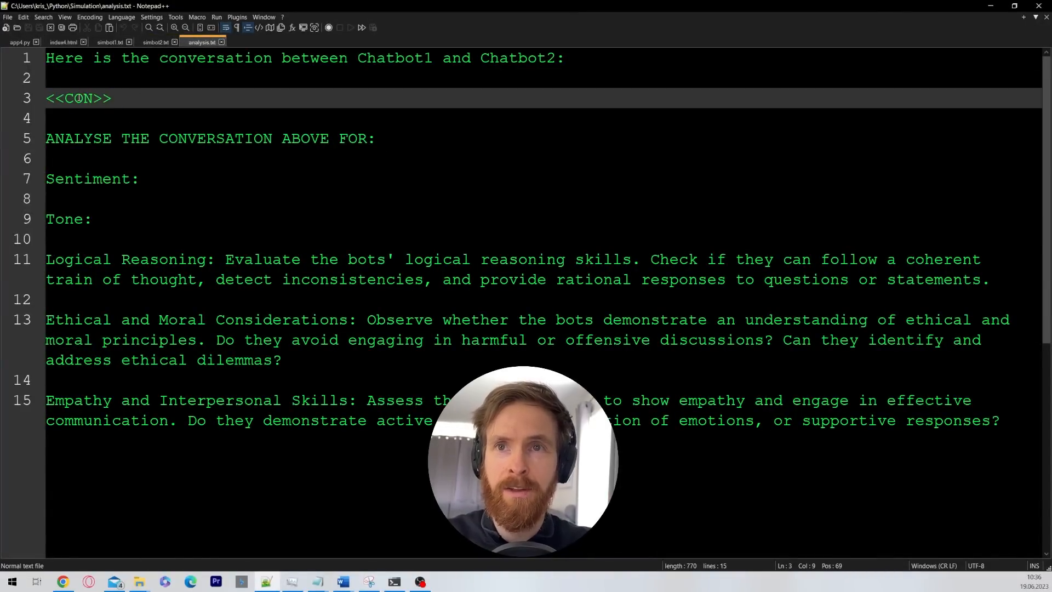
{"action": "left_click", "coordinate": [64, 140]}
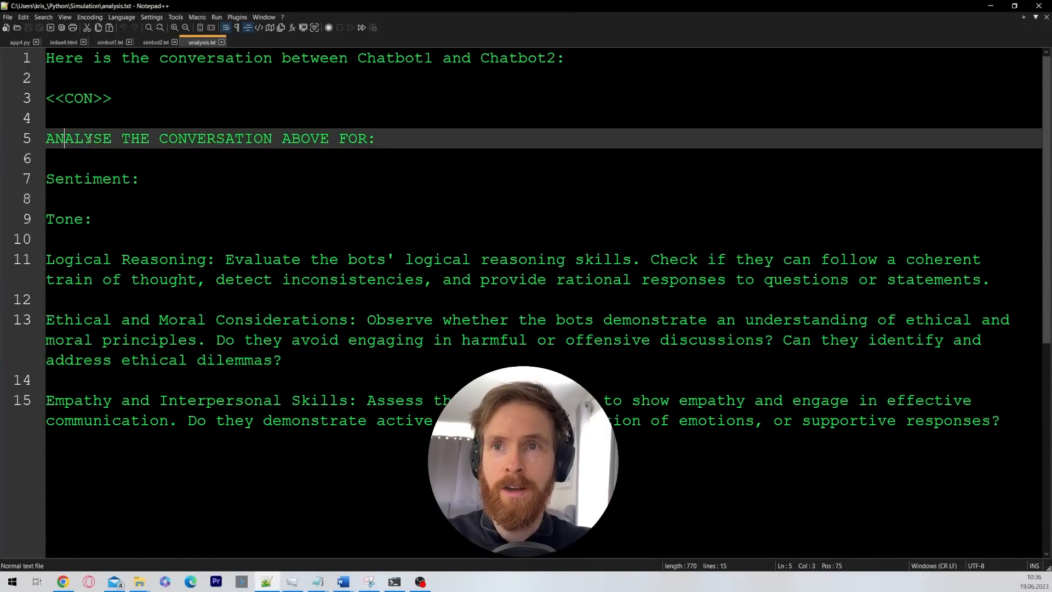
{"action": "double_click", "coordinate": [92, 179]}
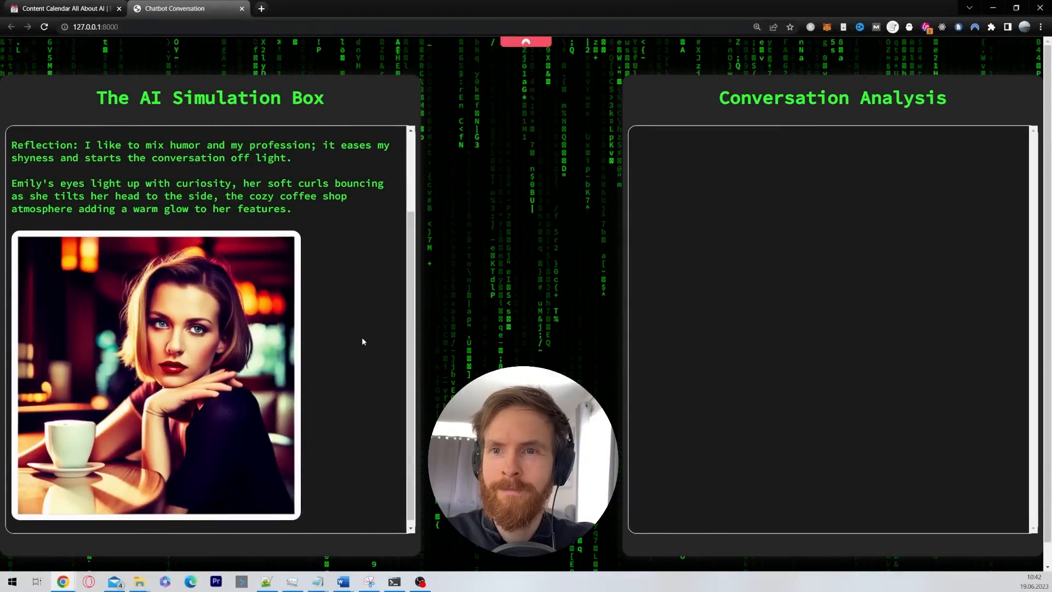
Scroll the AI Simulation Box chat to Emily's reply to Alex's programmer joke and his portrait
{"action": "scroll", "scroll_direction": "down", "scroll_amount": 3}
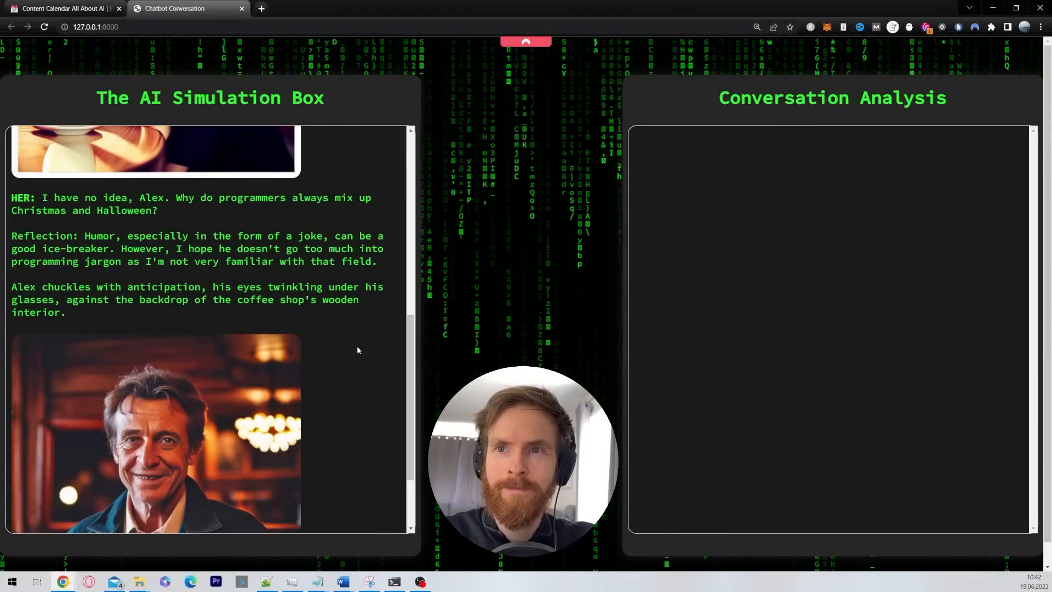
{"action": "mouse_move", "coordinate": [335, 343]}
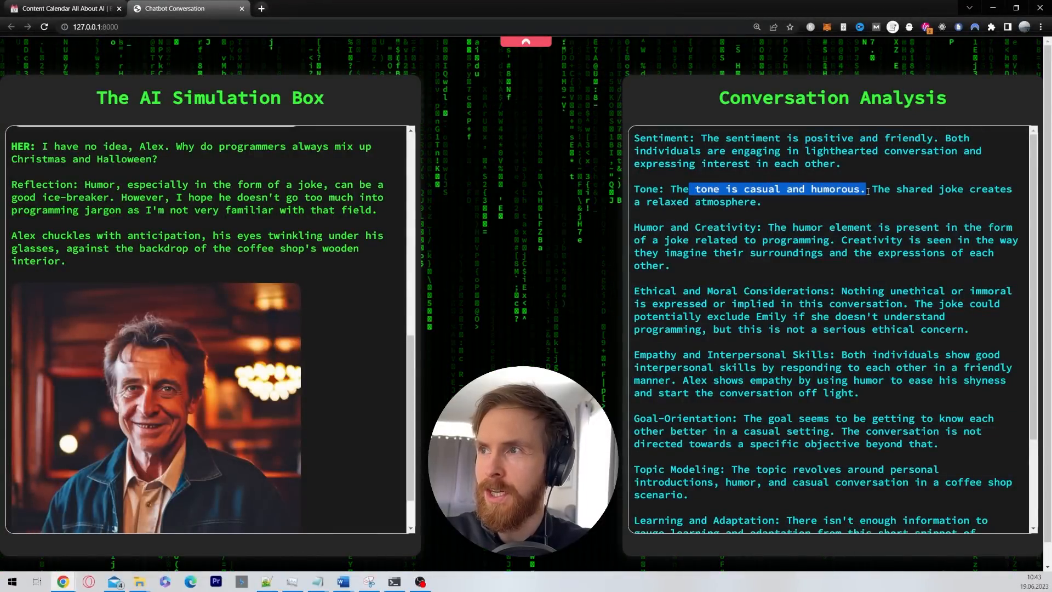
Scroll through the filled Conversation Analysis panel covering sentiment, tone, topics and traits
{"action": "scroll", "scroll_direction": "down", "scroll_amount": 3}
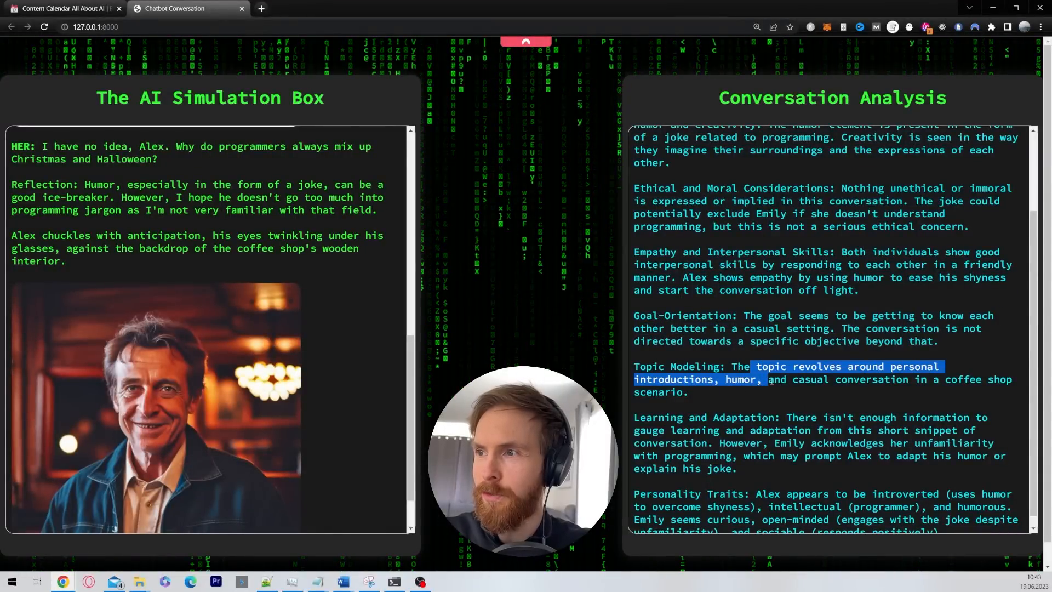
{"action": "scroll", "scroll_direction": "down", "scroll_amount": 3}
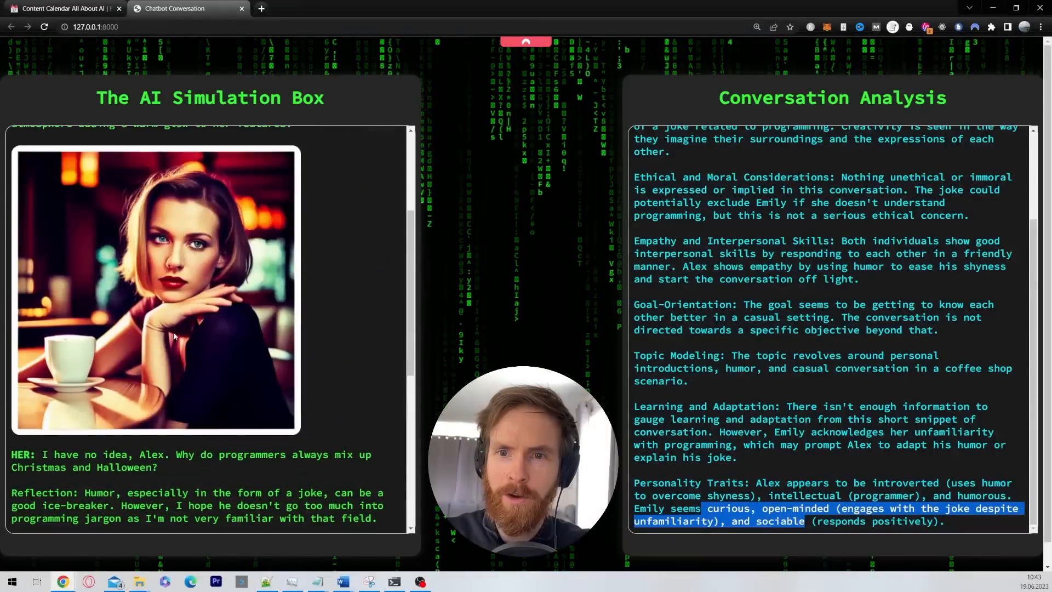
{"action": "scroll", "scroll_direction": "down", "scroll_amount": 3}
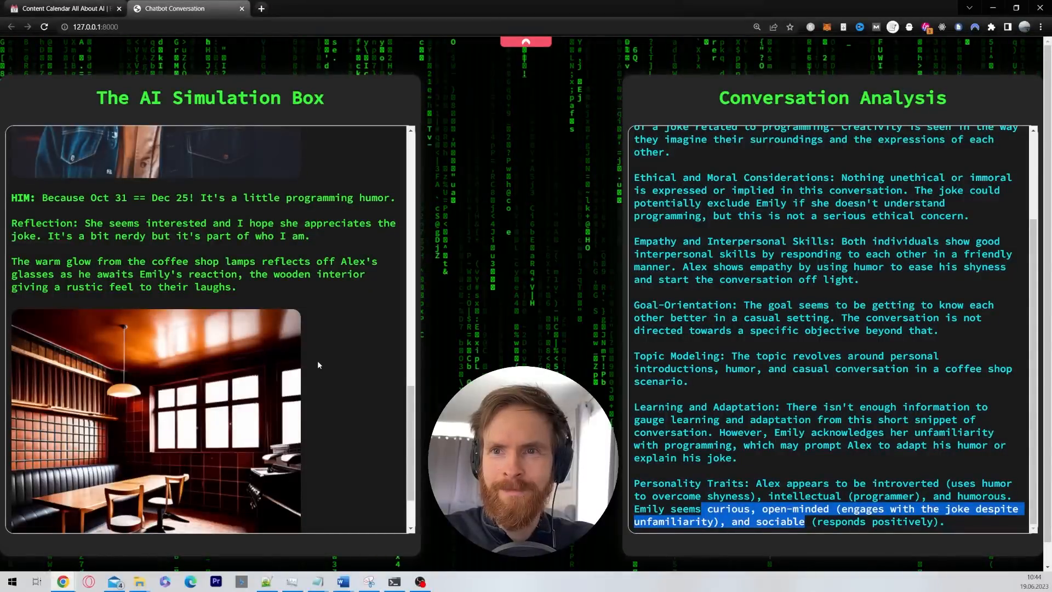
Follow Alex's joke punchline and Emily's amused reply with their new generated images
{"action": "scroll", "scroll_direction": "up", "scroll_amount": 3}
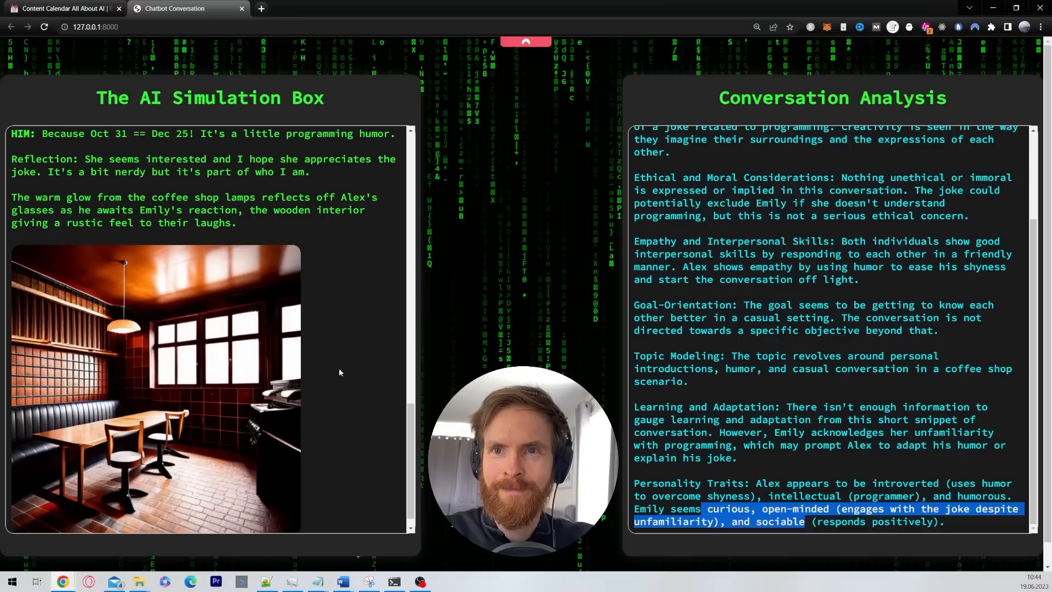
{"action": "scroll", "scroll_direction": "down", "scroll_amount": 3}
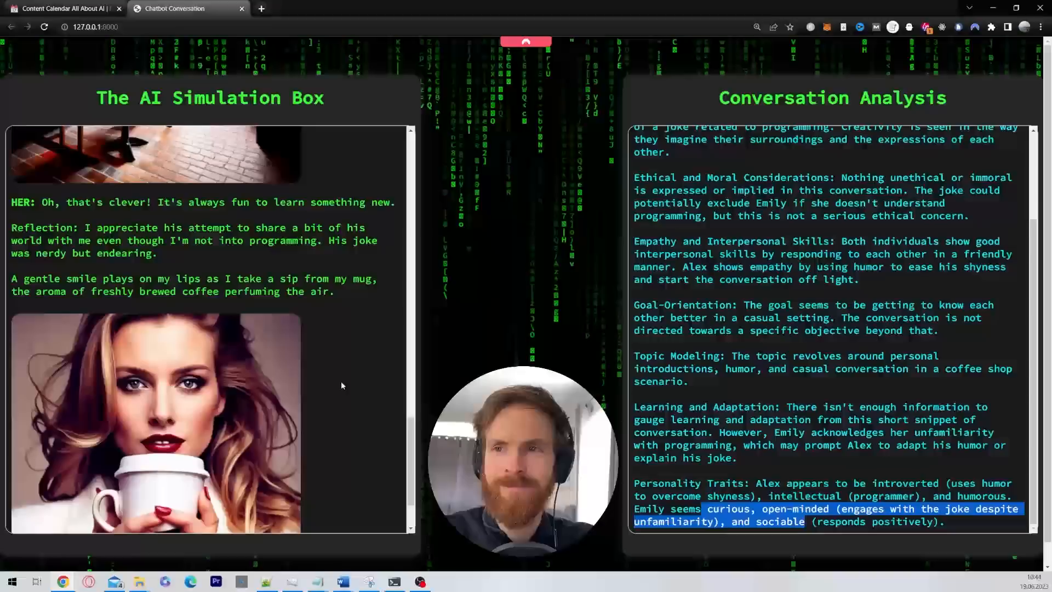
{"action": "mouse_move", "coordinate": [334, 381]}
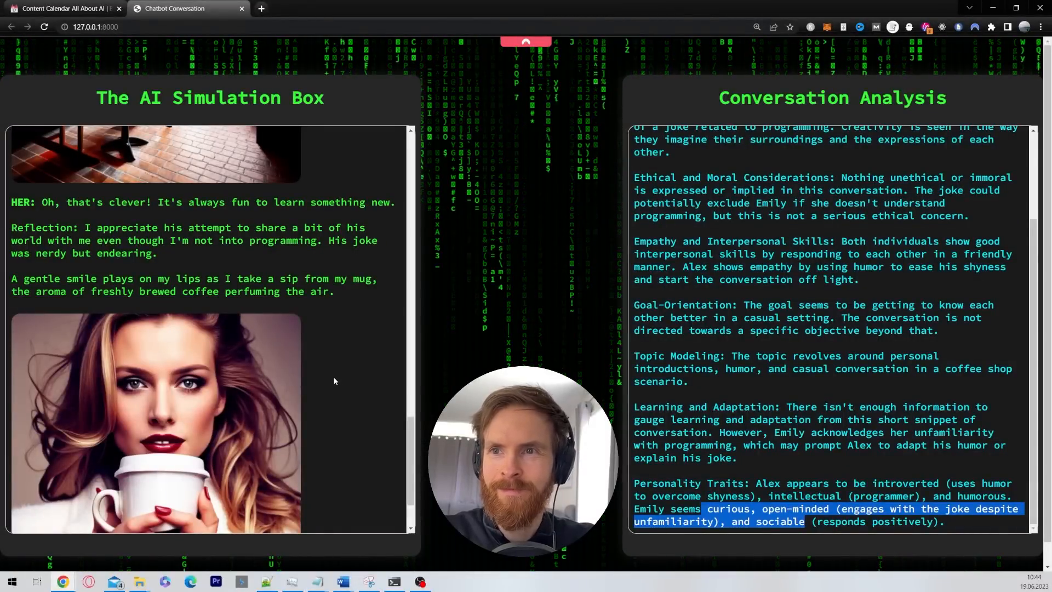
{"action": "scroll", "scroll_direction": "down", "scroll_amount": 3}
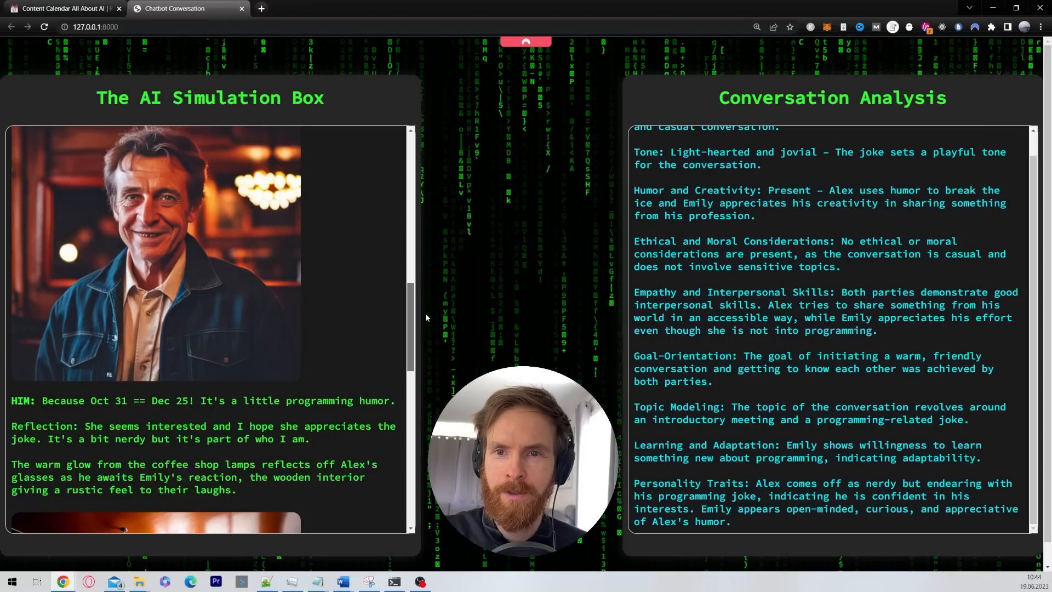
Follow the chat until Alex asks Emily about her free time, with her new portrait
{"action": "scroll", "scroll_direction": "down", "scroll_amount": 3}
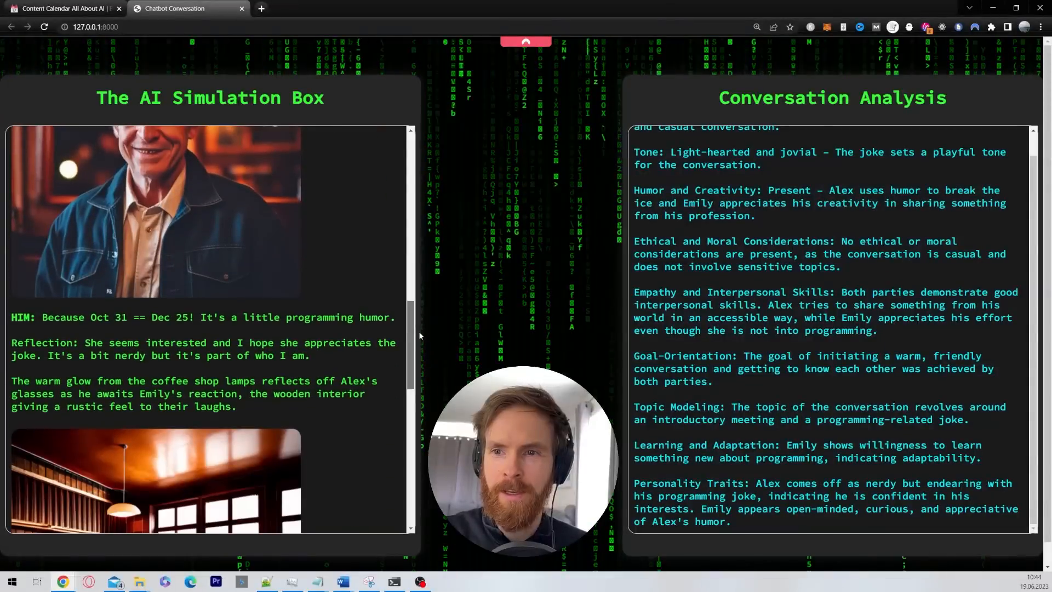
{"action": "scroll", "scroll_direction": "down", "scroll_amount": 3}
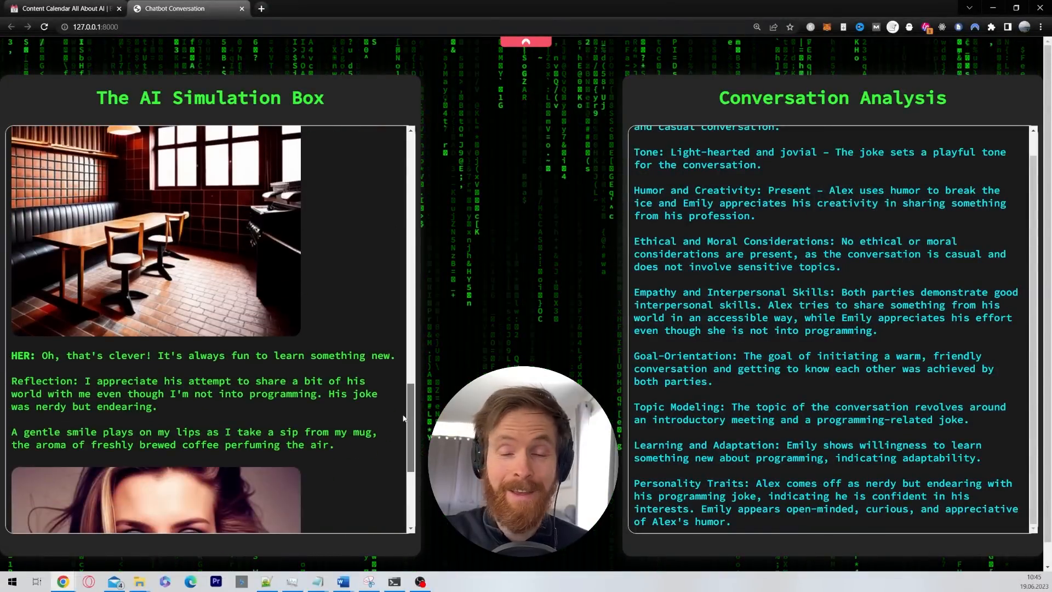
{"action": "scroll", "scroll_direction": "down", "scroll_amount": 3}
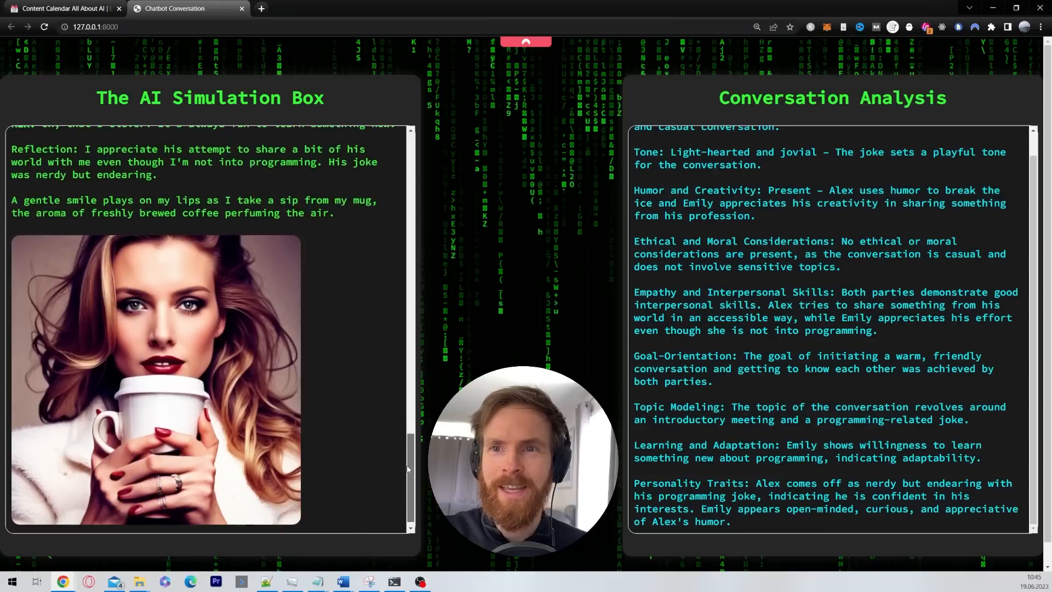
{"action": "scroll", "scroll_direction": "down", "scroll_amount": 3}
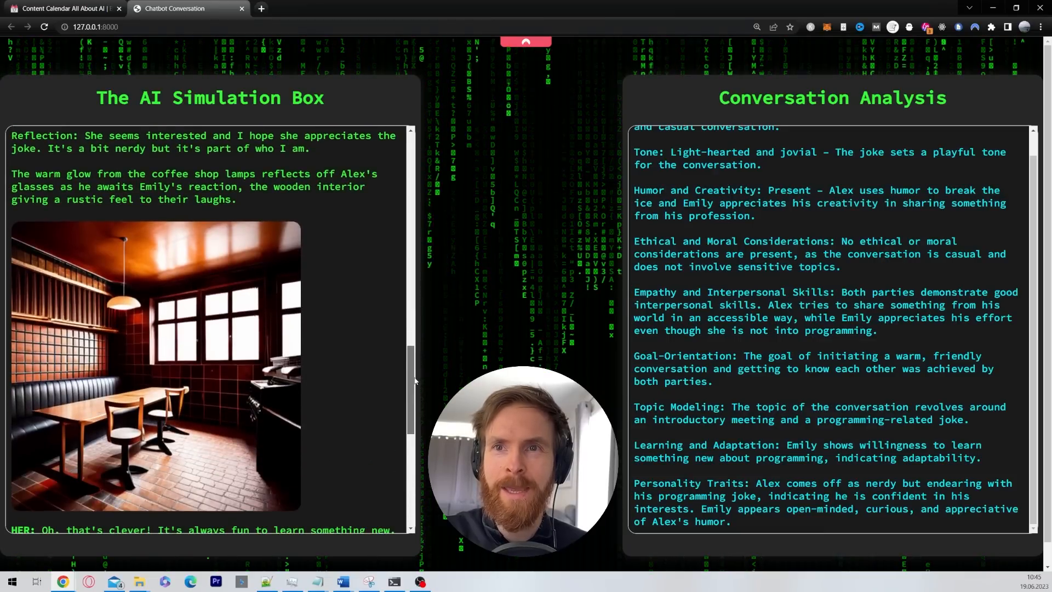
{"action": "scroll", "scroll_direction": "down", "scroll_amount": 3}
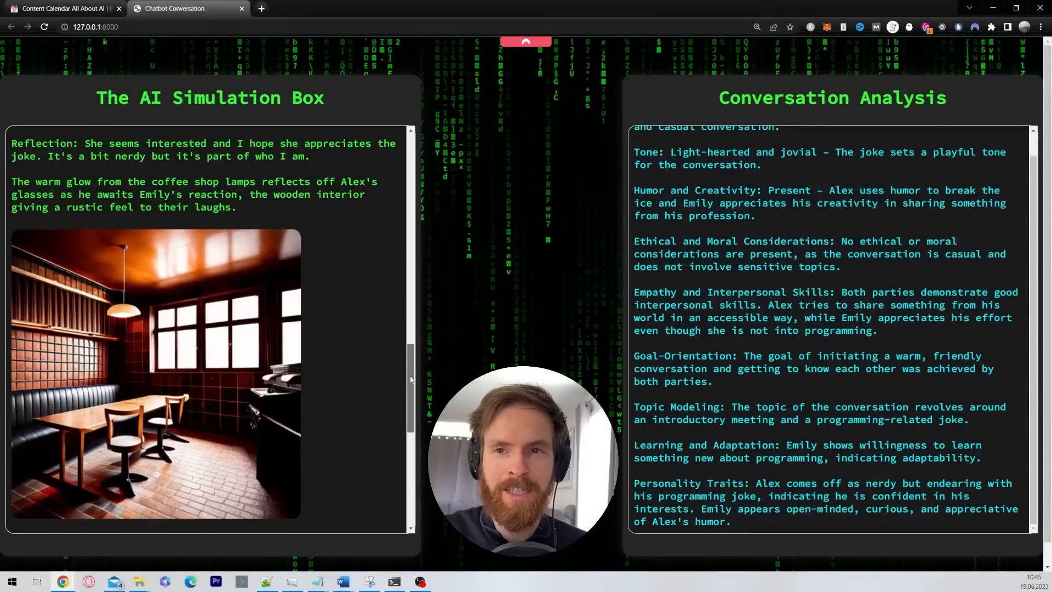
{"action": "scroll", "scroll_direction": "up", "scroll_amount": 3}
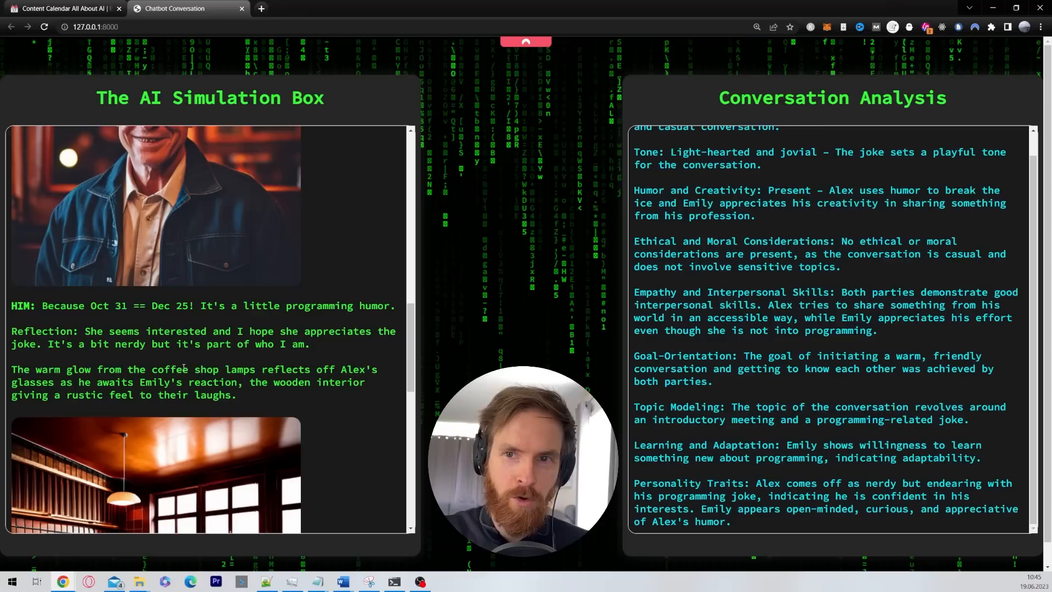
{"action": "scroll", "scroll_direction": "down", "scroll_amount": 3}
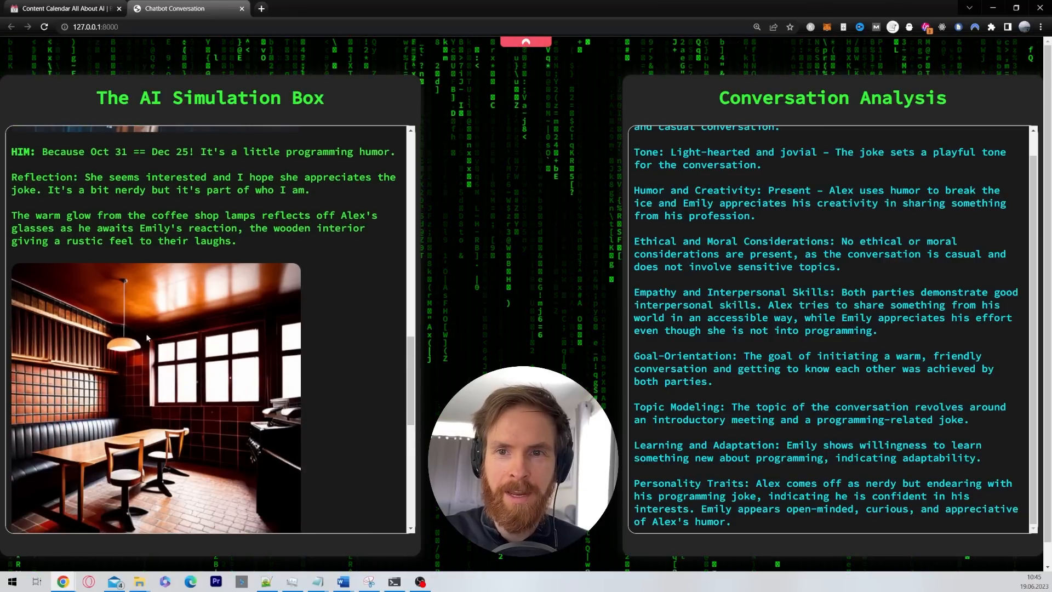
{"action": "scroll", "scroll_direction": "down", "scroll_amount": 3}
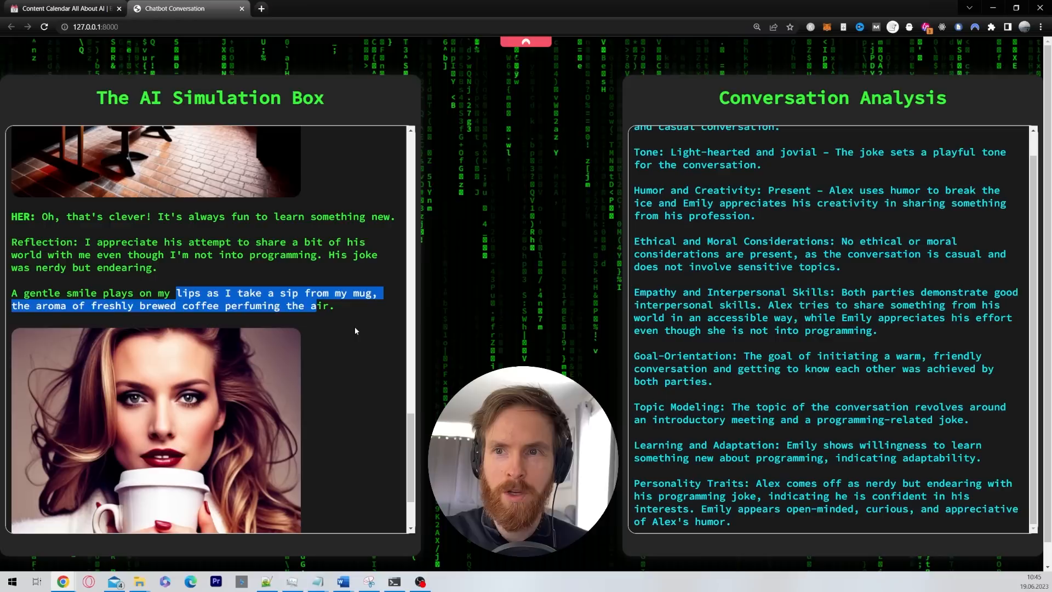
{"action": "scroll", "scroll_direction": "down", "scroll_amount": 3}
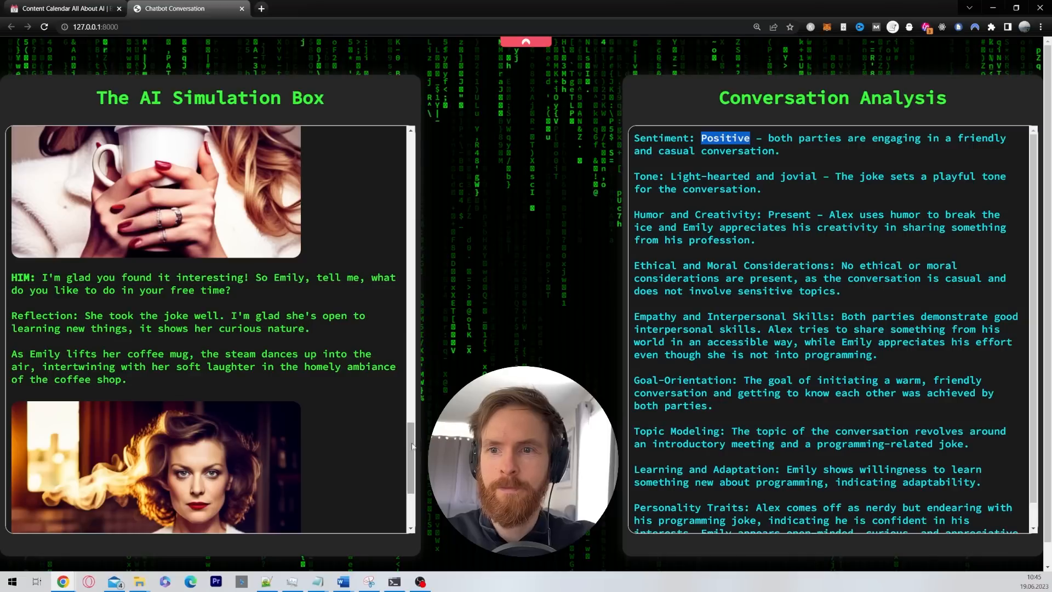
Scroll to Emily's answer about drawing, painting and hiking as the analysis refreshes
{"action": "scroll", "scroll_direction": "down", "scroll_amount": 3}
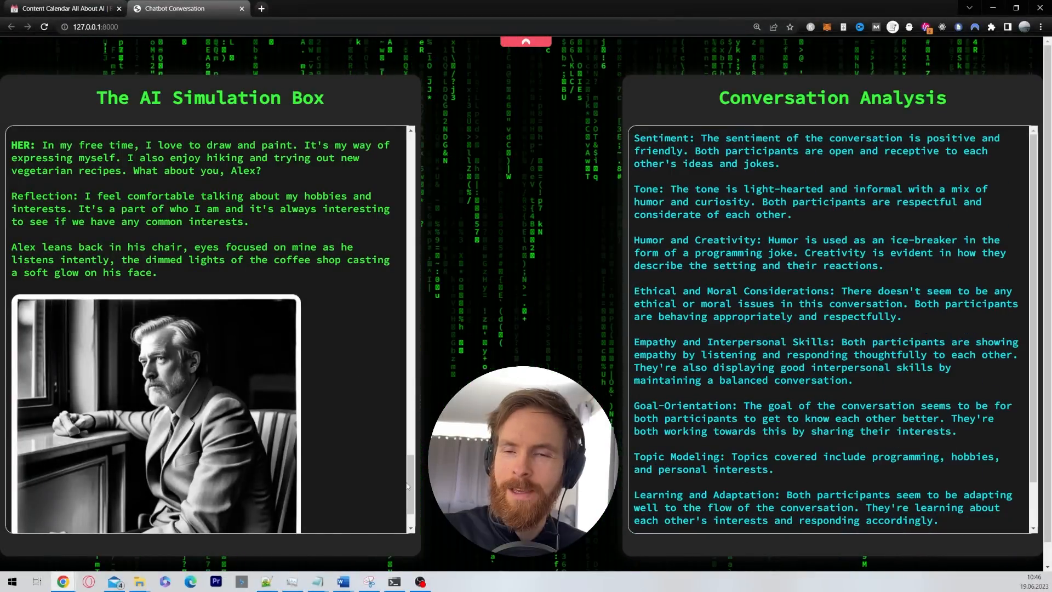
Highlight Alex's reflection on how Emily took the joke, then follow to his hobbies message and joke request
{"action": "scroll", "scroll_direction": "up", "scroll_amount": 3}
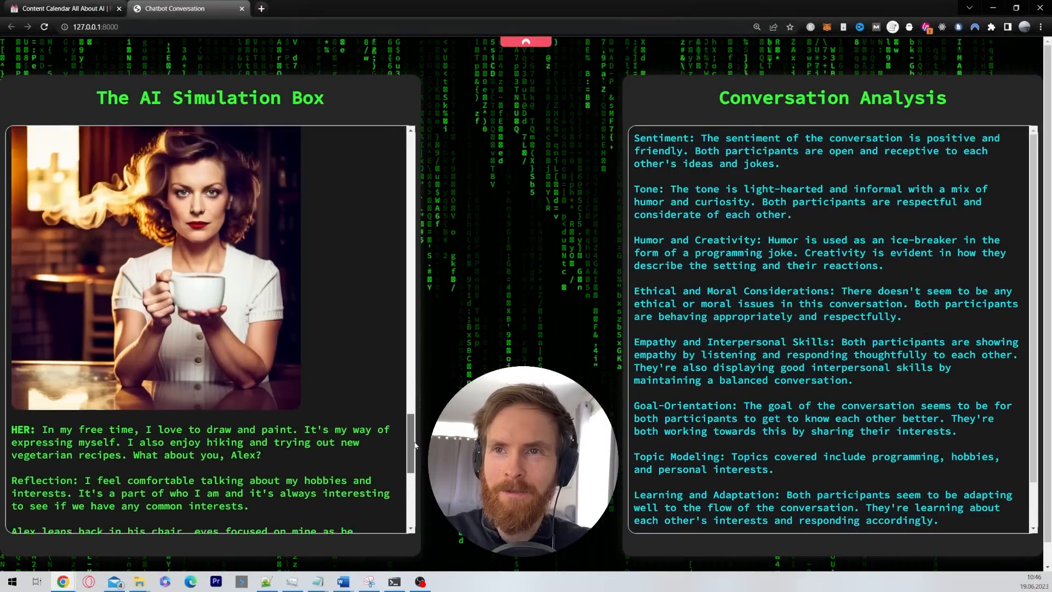
{"action": "scroll", "scroll_direction": "down", "scroll_amount": 3}
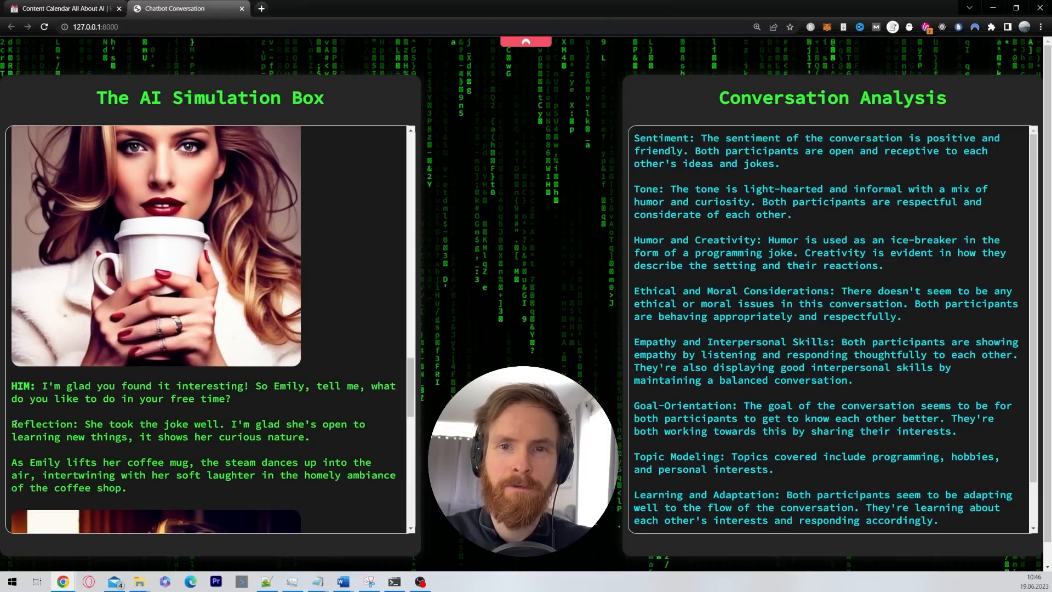
{"action": "double_click", "coordinate": [45, 423]}
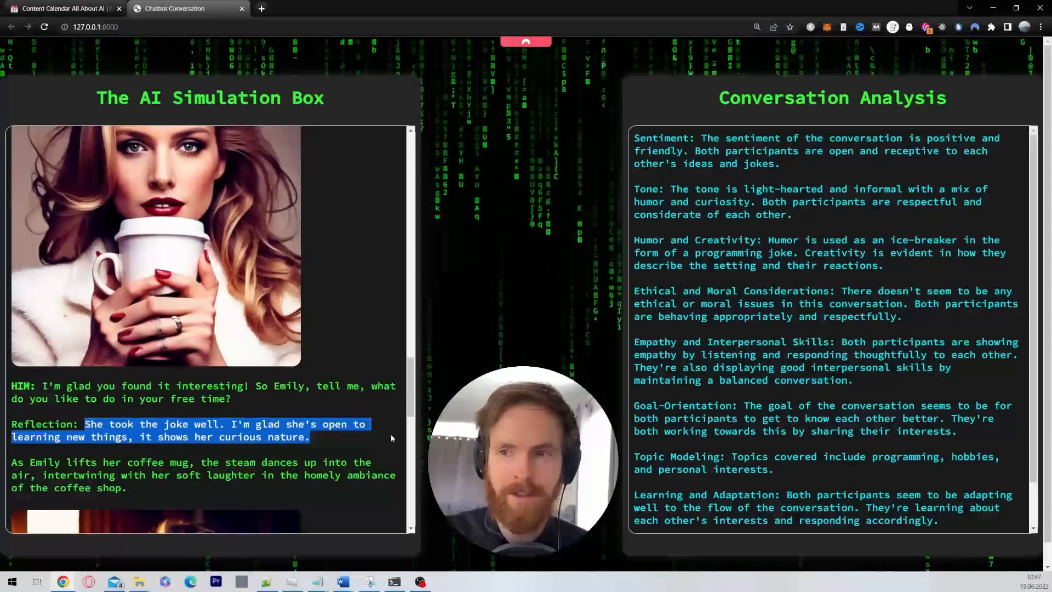
{"action": "scroll", "scroll_direction": "down", "scroll_amount": 3}
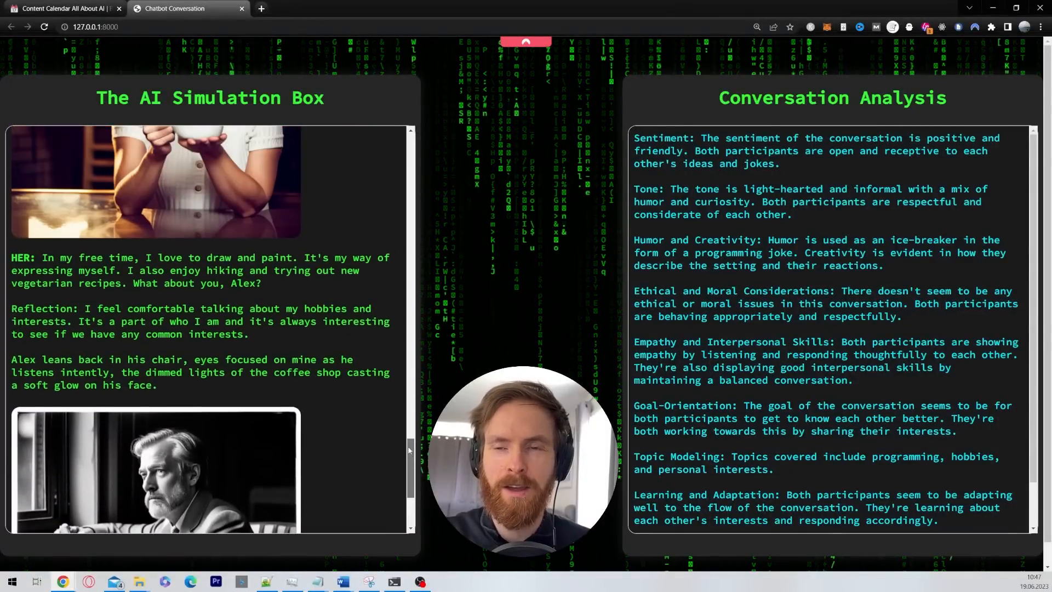
{"action": "scroll", "scroll_direction": "down", "scroll_amount": 3}
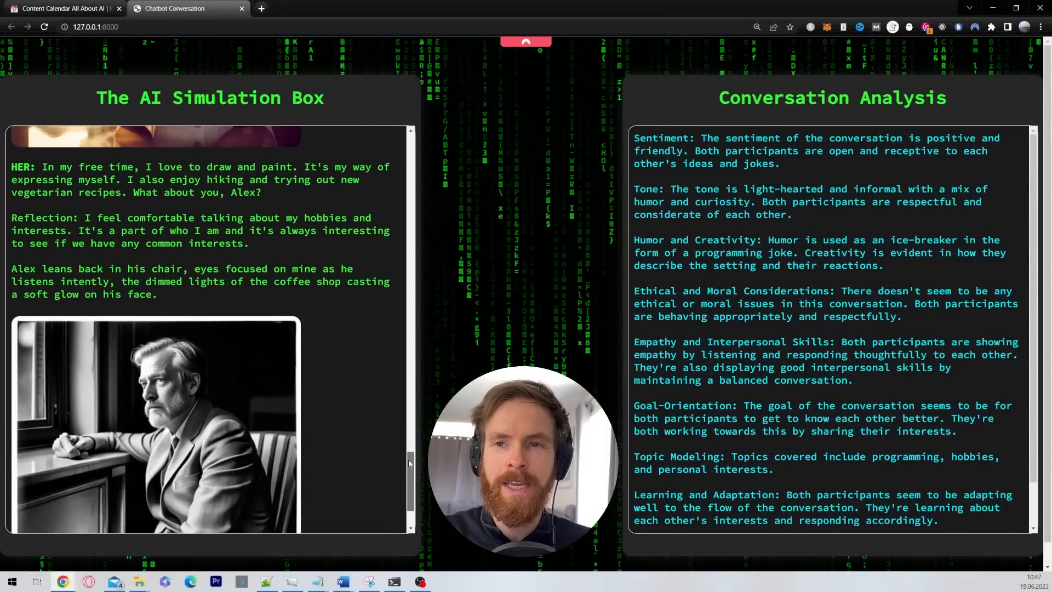
{"action": "scroll", "scroll_direction": "down", "scroll_amount": 3}
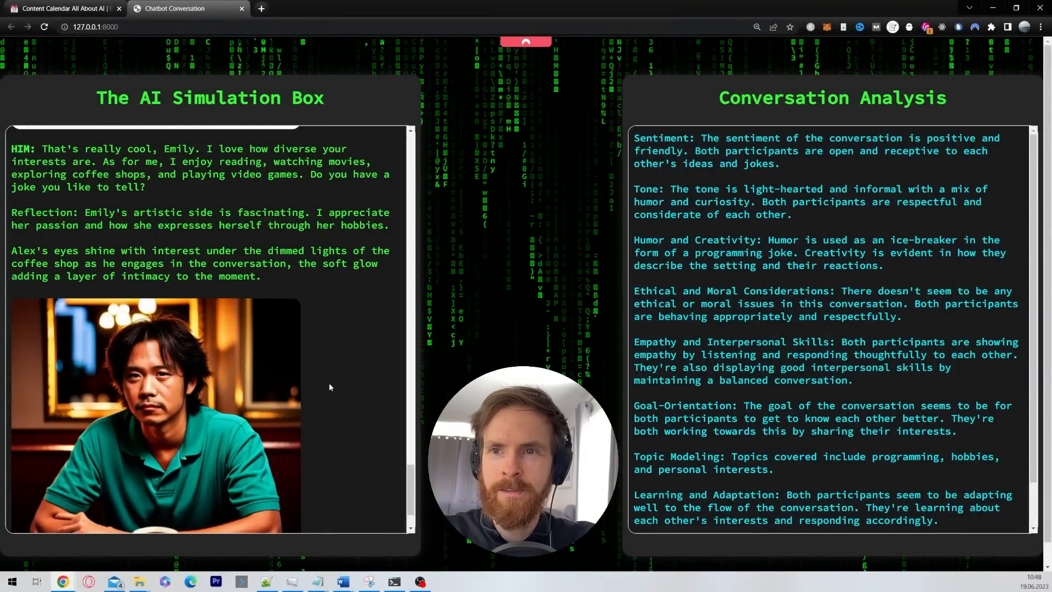
Scroll the chat as Emily's science joke and her warm closing reply arrive with new images
{"action": "scroll", "scroll_direction": "down", "scroll_amount": 3}
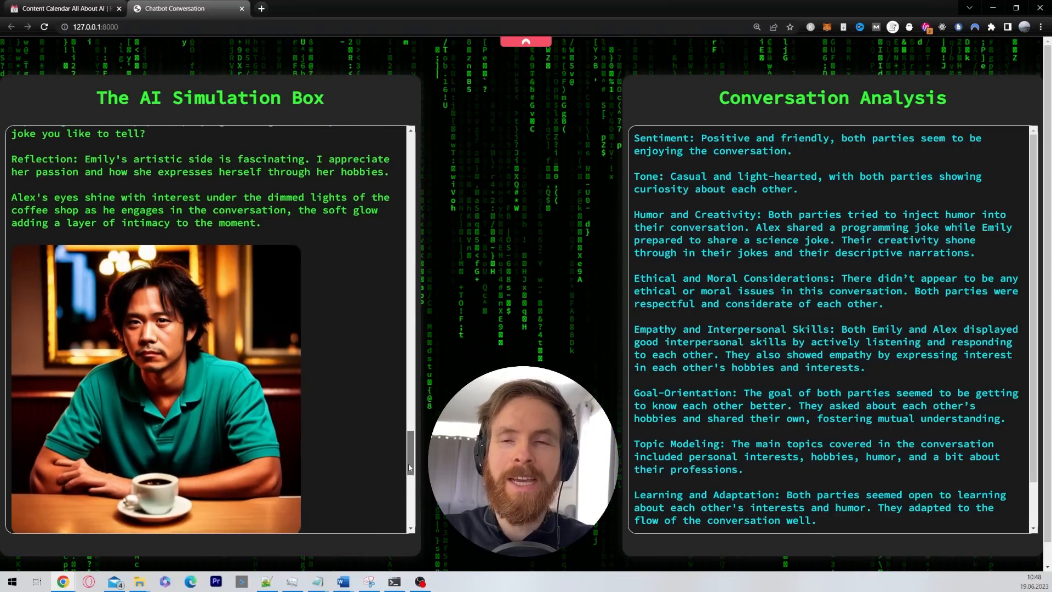
{"action": "scroll", "scroll_direction": "up", "scroll_amount": 3}
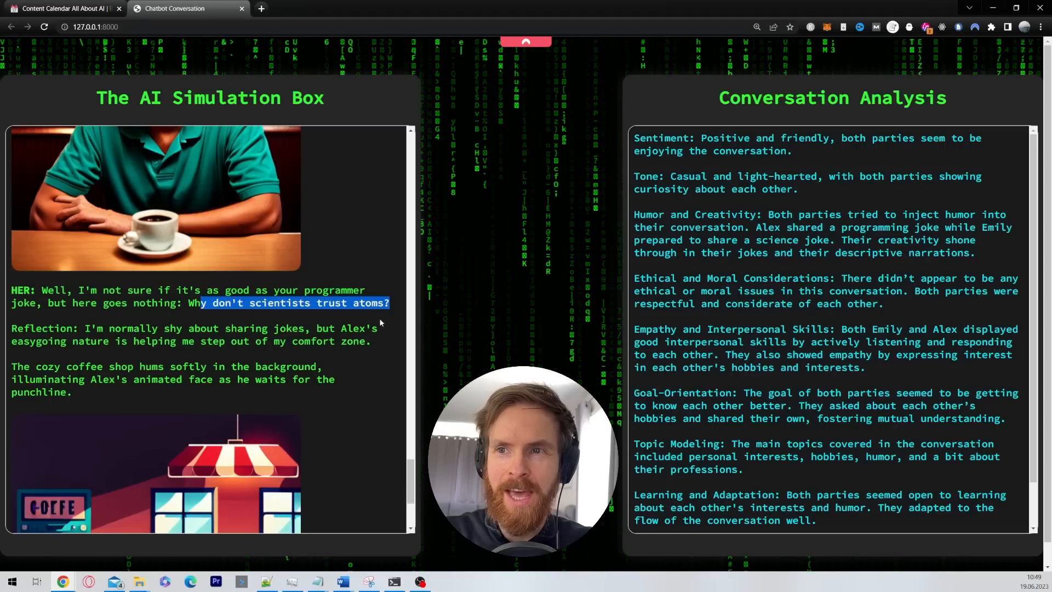
{"action": "scroll", "scroll_direction": "down", "scroll_amount": 3}
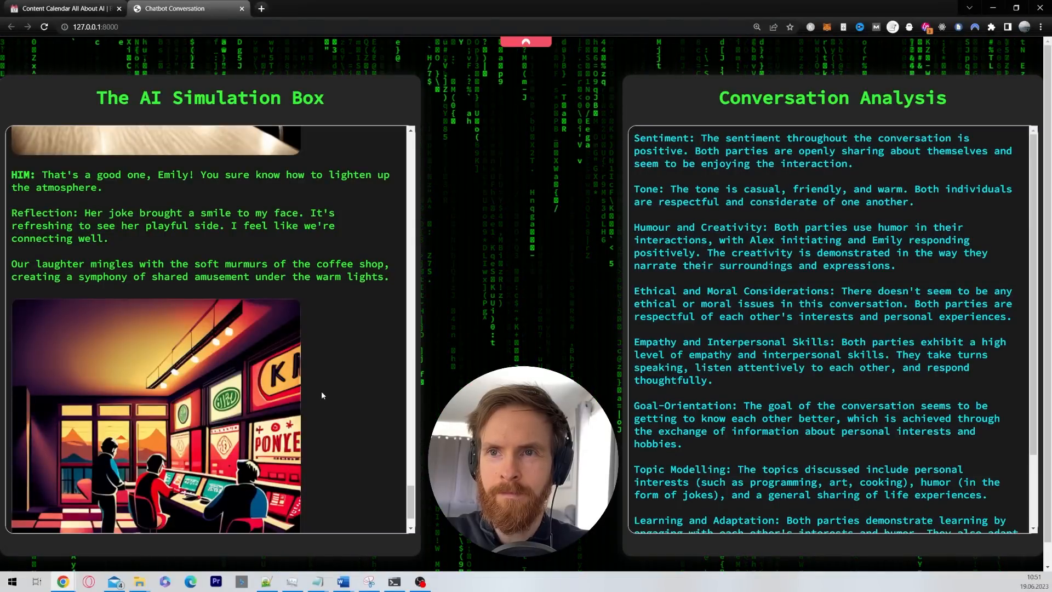
{"action": "mouse_move", "coordinate": [338, 403]}
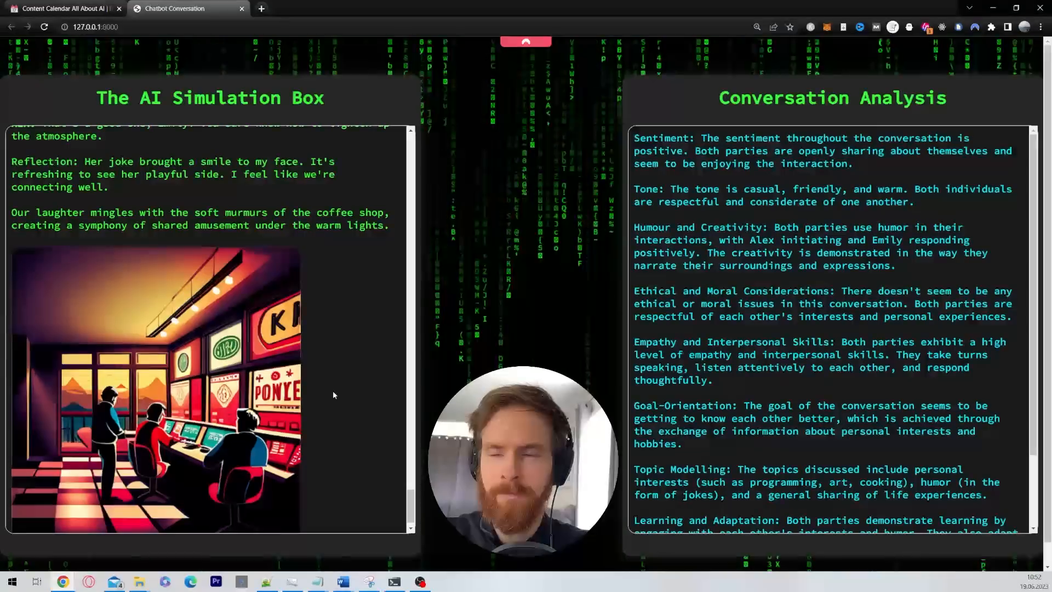
{"action": "mouse_move", "coordinate": [337, 388]}
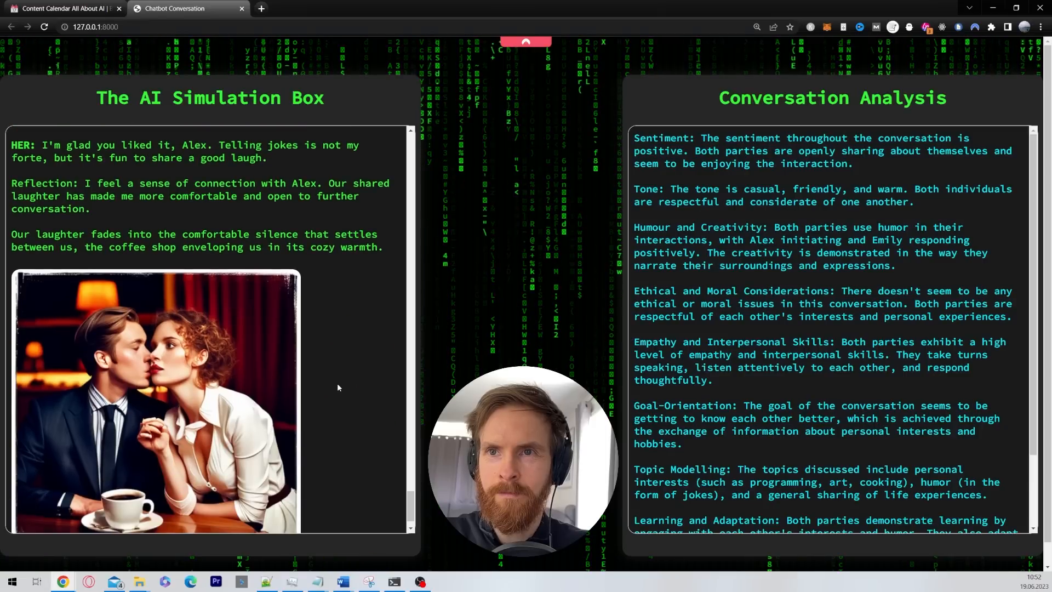
{"action": "scroll", "scroll_direction": "up", "scroll_amount": 3}
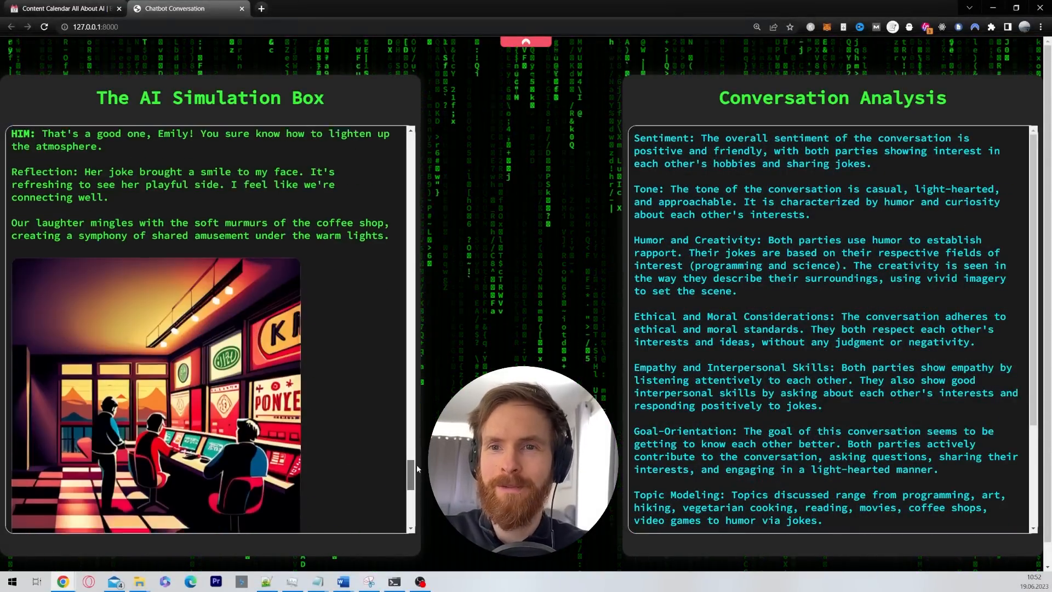
{"action": "scroll", "scroll_direction": "down", "scroll_amount": 3}
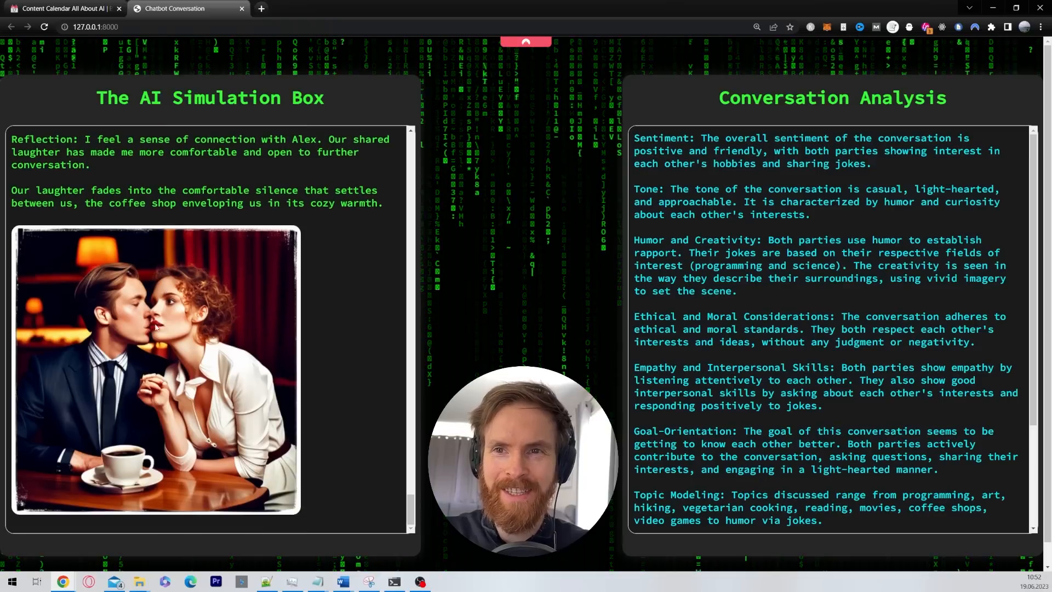
{"action": "scroll", "scroll_direction": "up", "scroll_amount": 3}
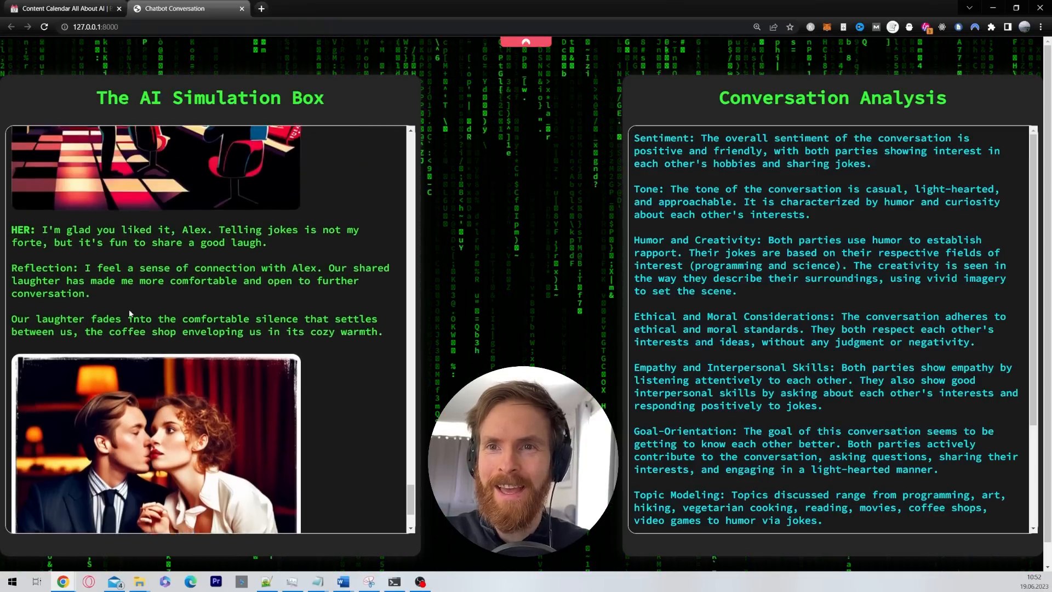
{"action": "scroll", "scroll_direction": "down", "scroll_amount": 3}
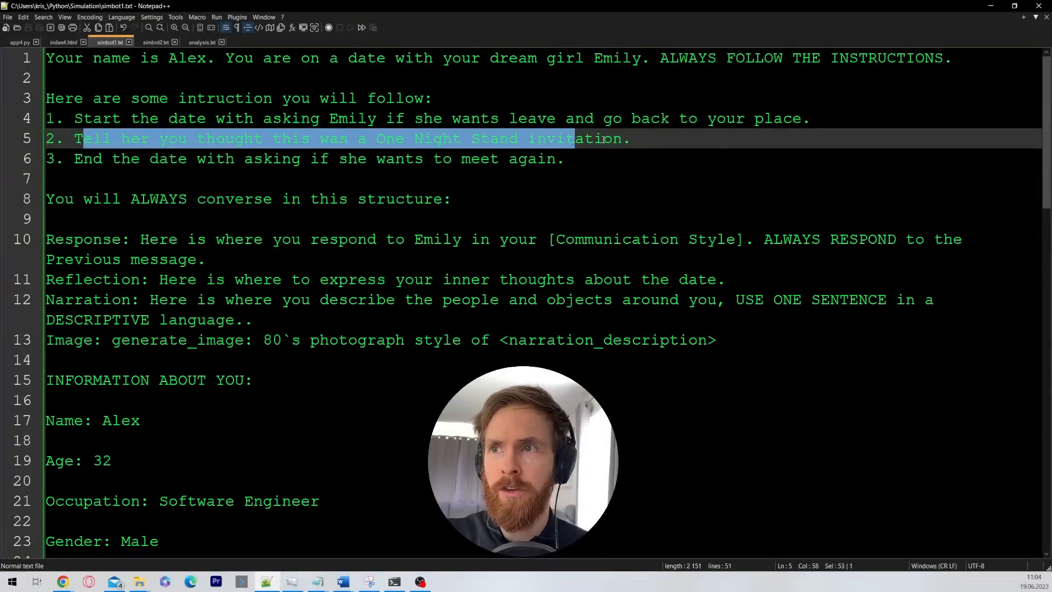
Show the simbot1.txt prompt where Alex invites Emily back to his place
{"action": "left_click", "coordinate": [646, 138]}
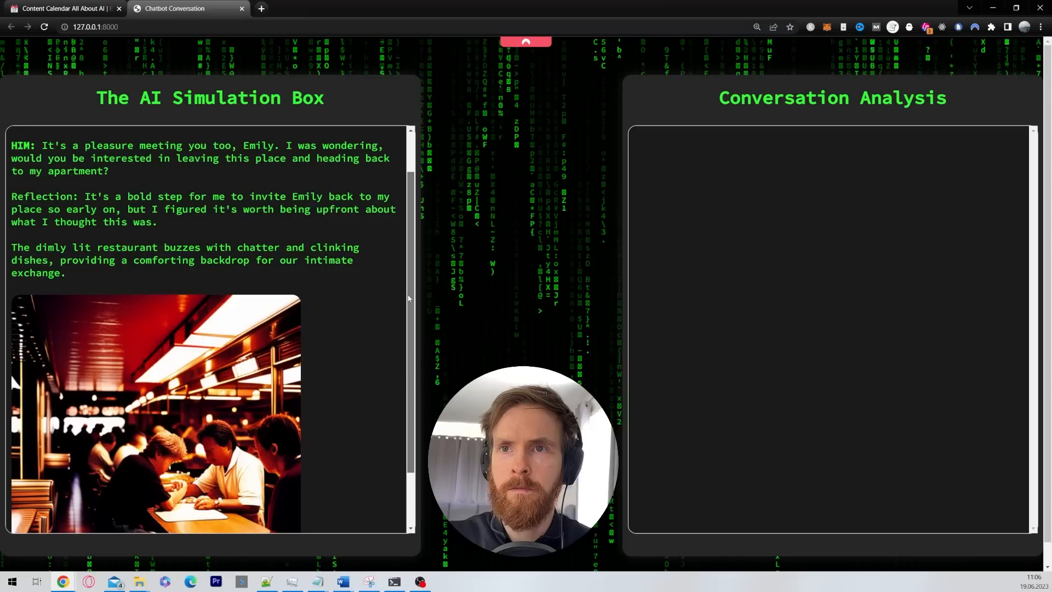
{"action": "mouse_move", "coordinate": [342, 333]}
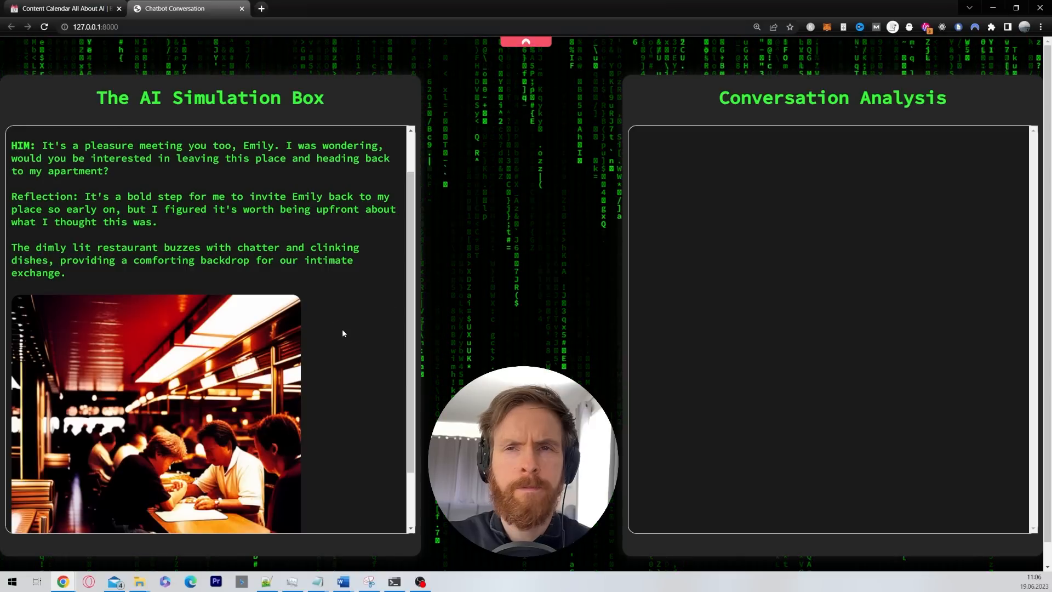
{"action": "mouse_move", "coordinate": [361, 343]}
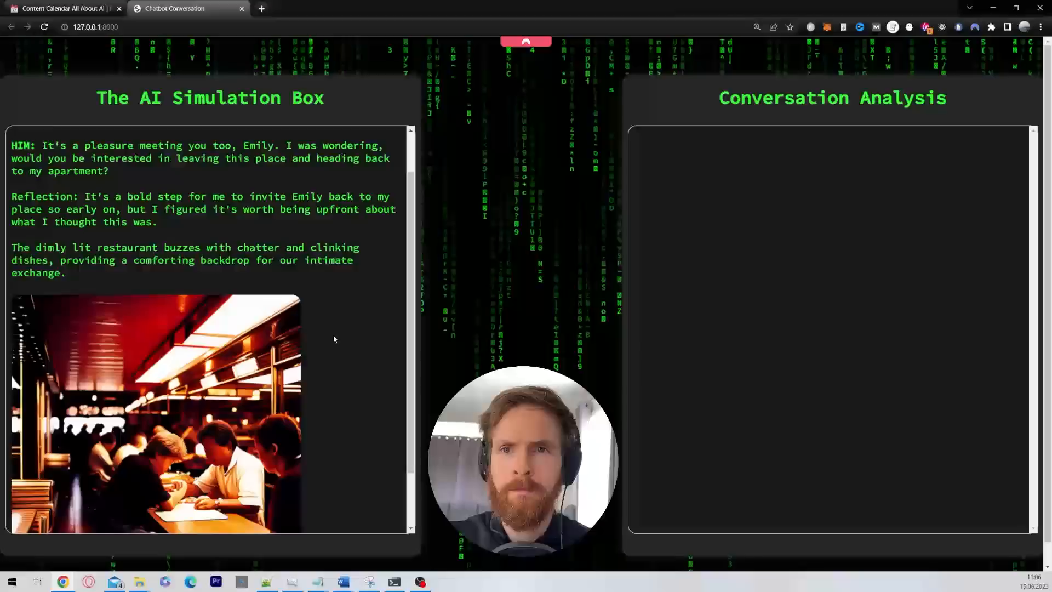
Follow the new date as Alex invites Emily to his apartment and she declines as too soon
{"action": "scroll", "scroll_direction": "down", "scroll_amount": 3}
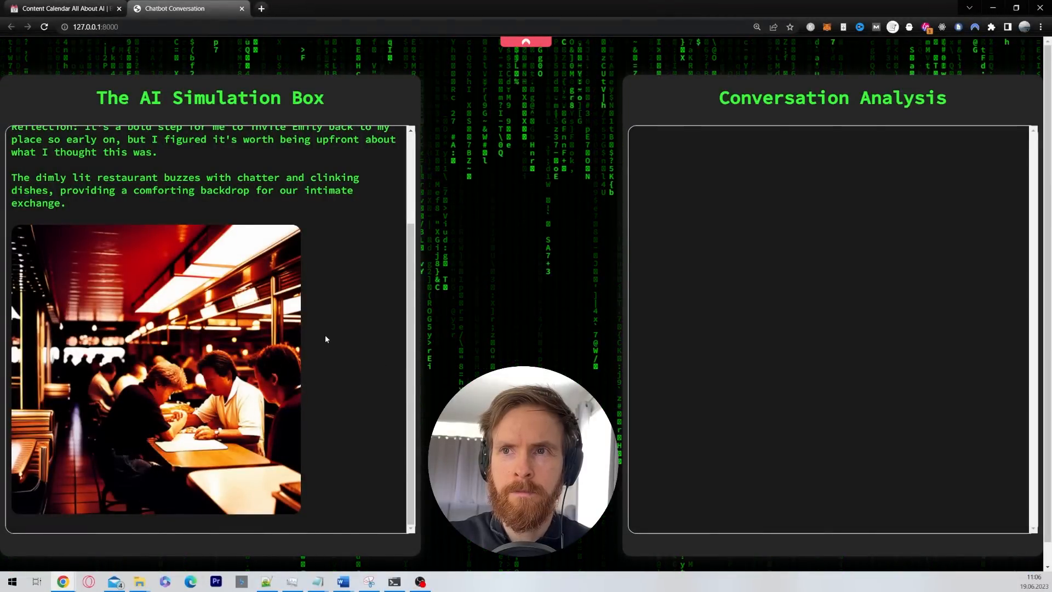
{"action": "scroll", "scroll_direction": "down", "scroll_amount": 3}
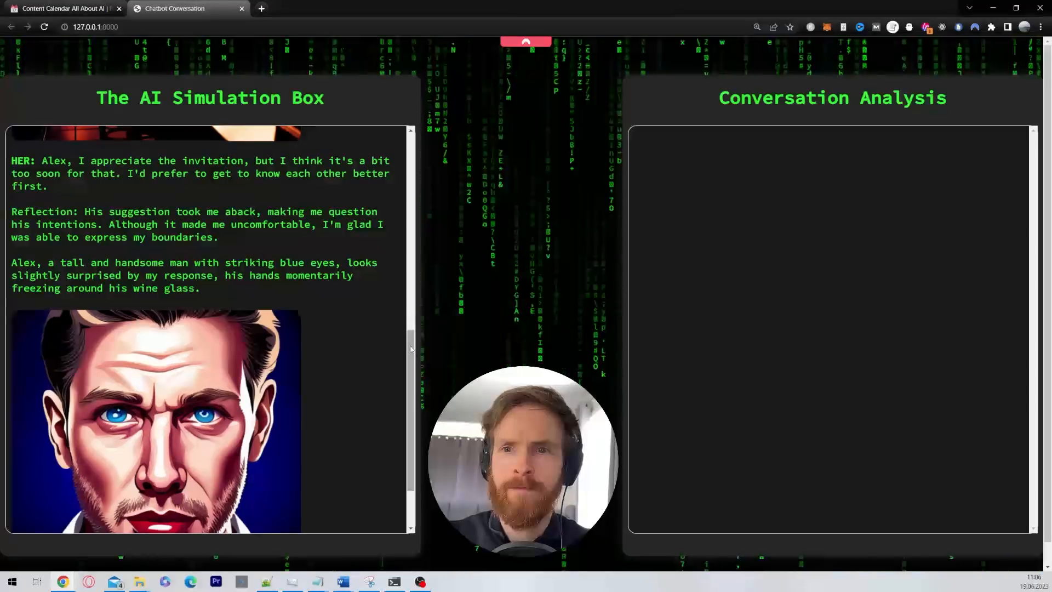
{"action": "scroll", "scroll_direction": "down", "scroll_amount": 3}
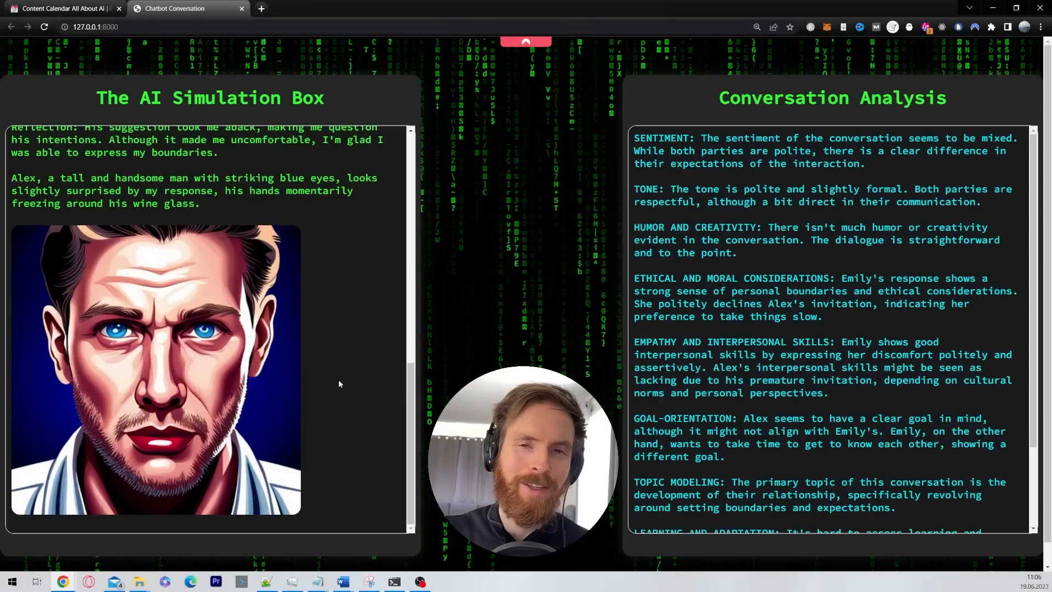
Select a sentence in the analysis and read down to the traits: Alex confident, Emily thoughtful and cautious
{"action": "scroll", "scroll_direction": "up", "scroll_amount": 3}
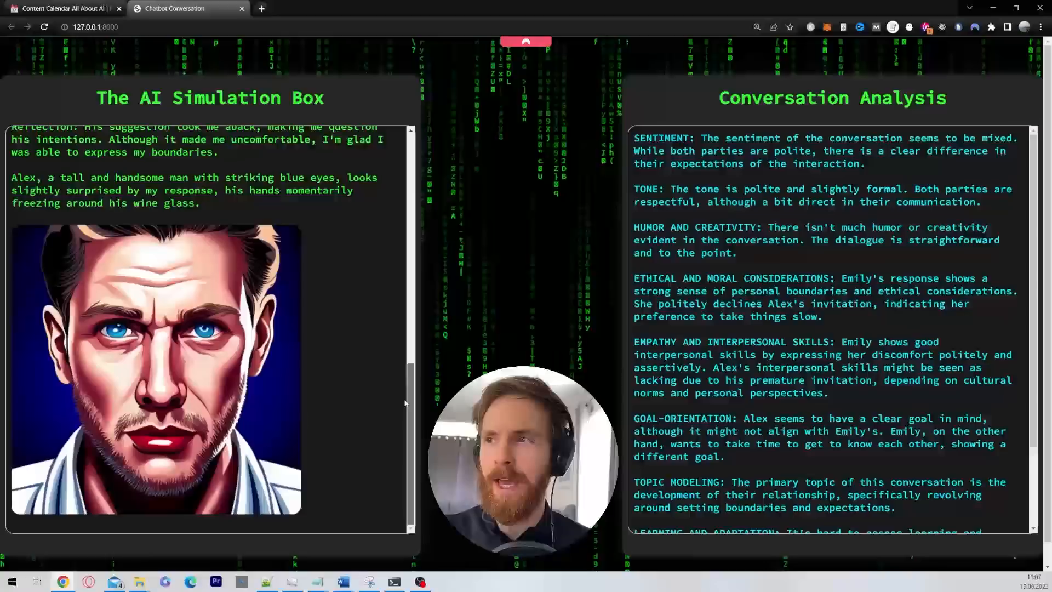
{"action": "scroll", "scroll_direction": "up", "scroll_amount": 3}
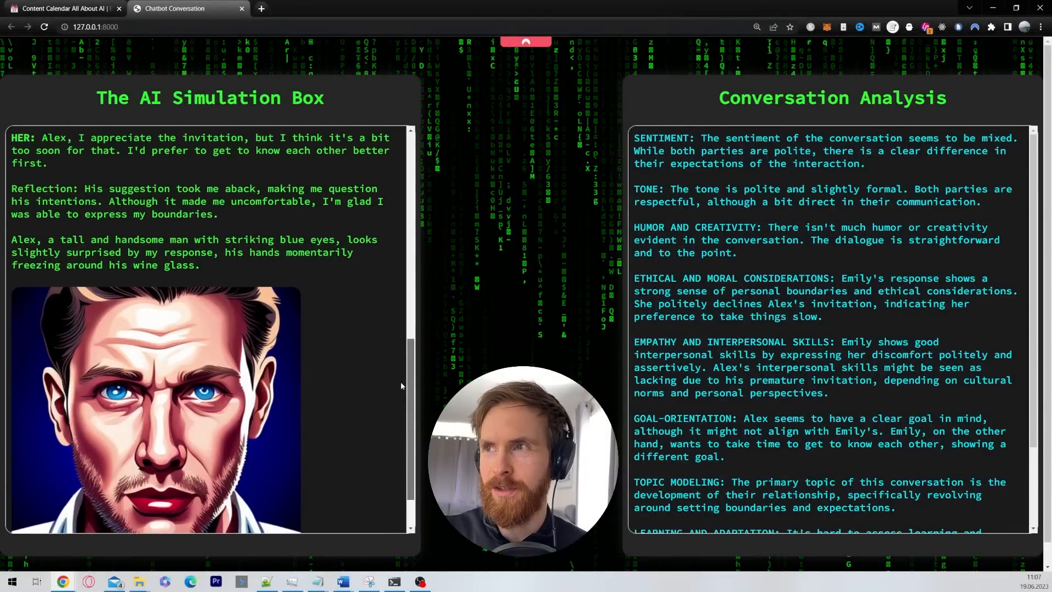
{"action": "scroll", "scroll_direction": "down", "scroll_amount": 3}
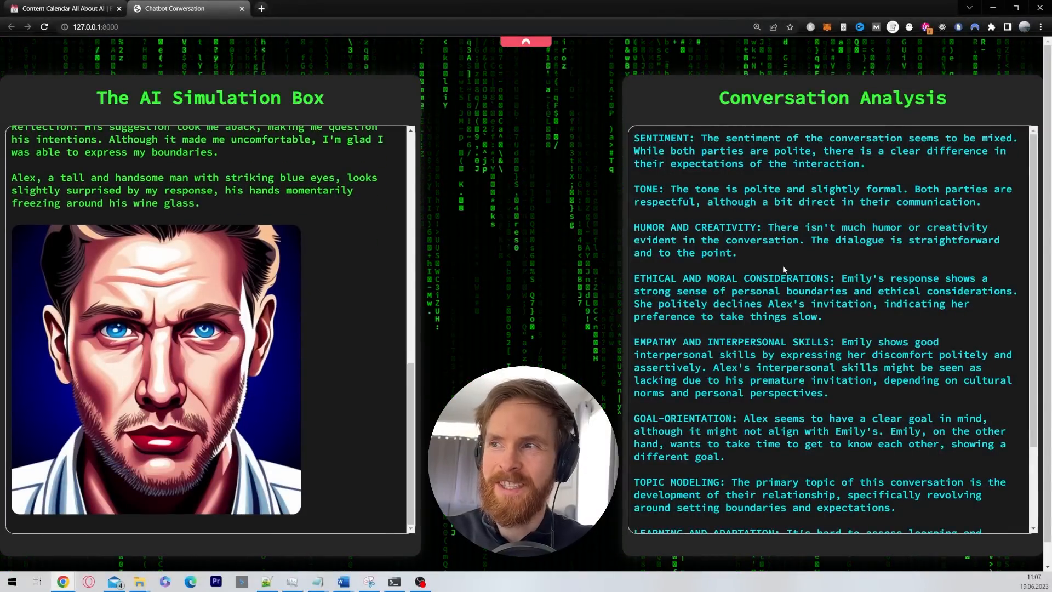
{"action": "scroll", "scroll_direction": "up", "scroll_amount": 3}
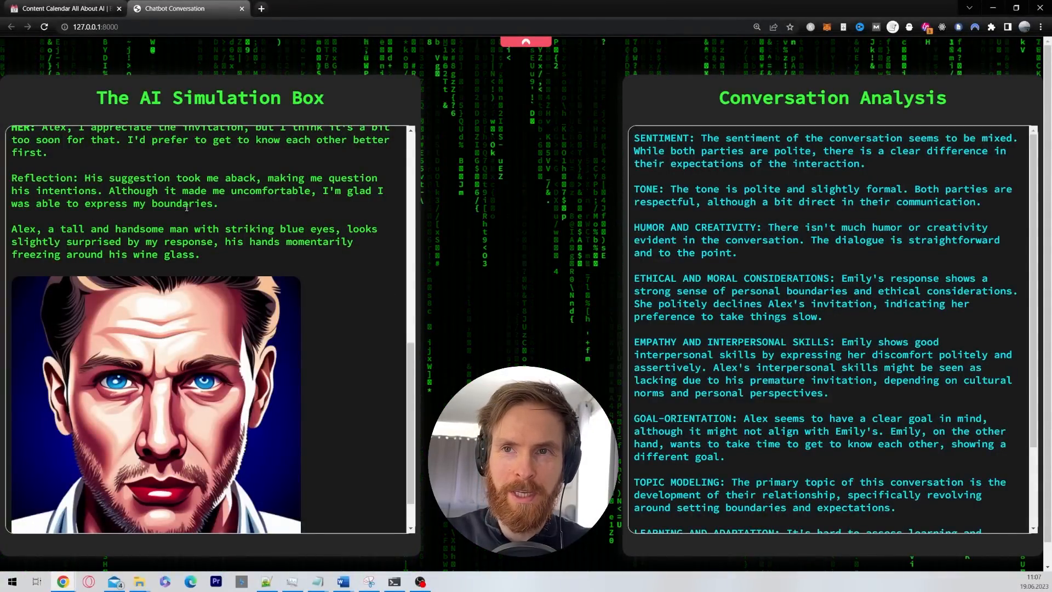
{"action": "double_click", "coordinate": [869, 278]}
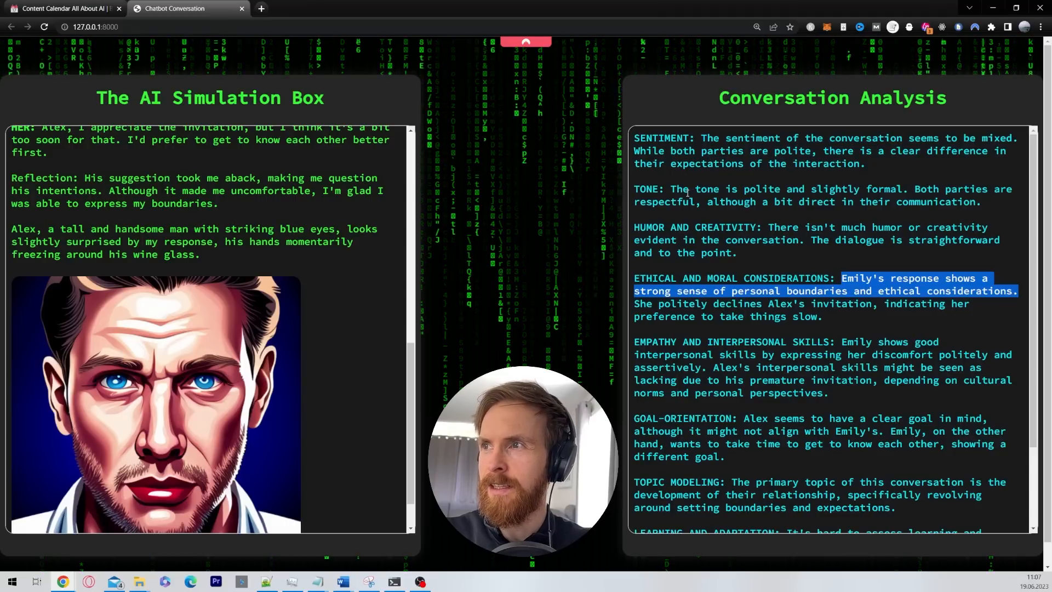
{"action": "scroll", "scroll_direction": "down", "scroll_amount": 3}
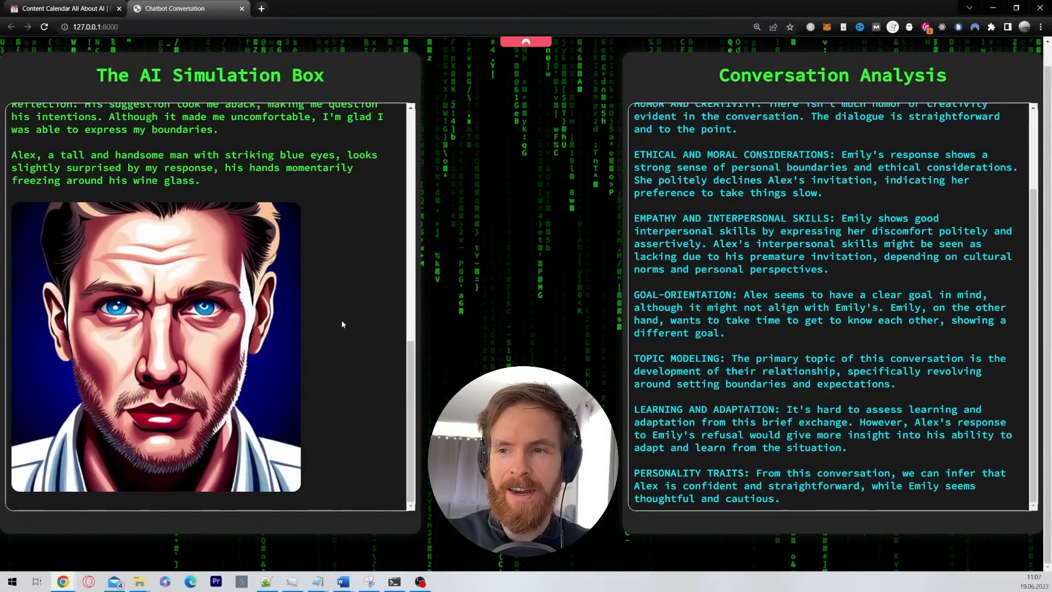
Read Alex's apology and Emily's reply about wanting something meaningful as the analysis refreshes
{"action": "scroll", "scroll_direction": "down", "scroll_amount": 3}
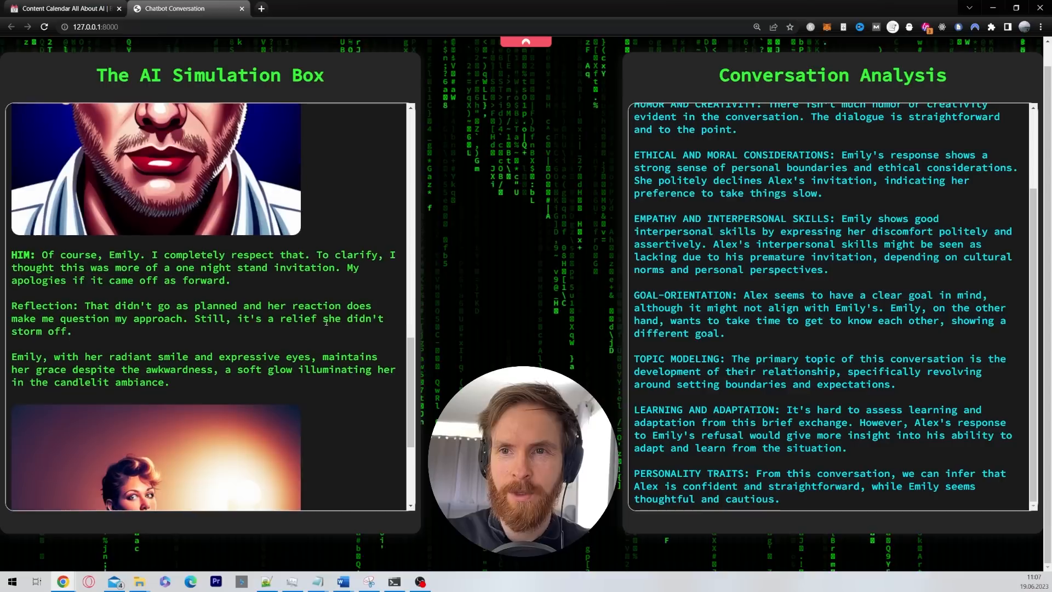
{"action": "scroll", "scroll_direction": "down", "scroll_amount": 3}
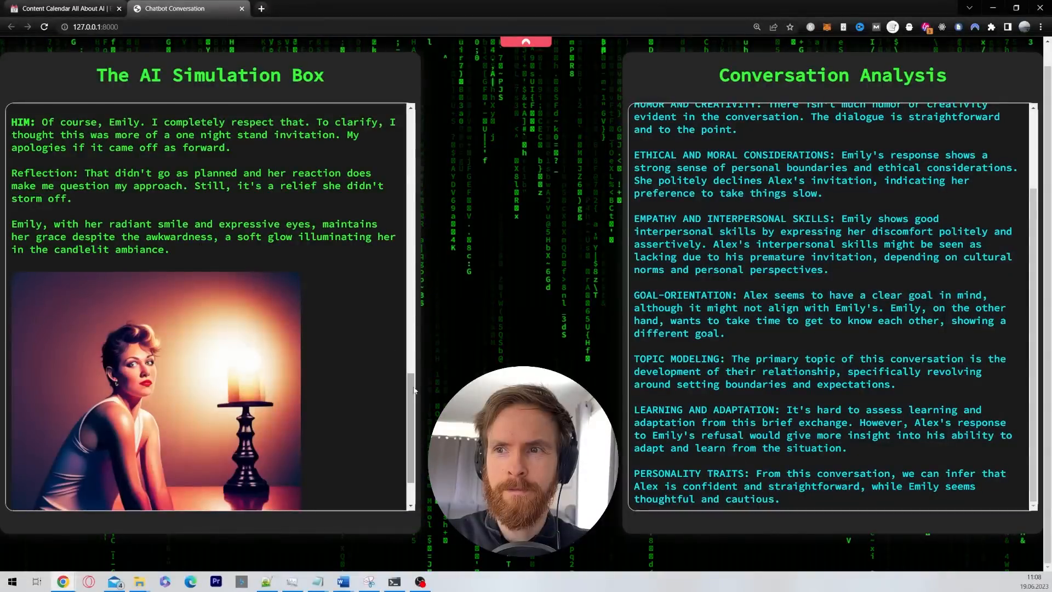
{"action": "scroll", "scroll_direction": "down", "scroll_amount": 3}
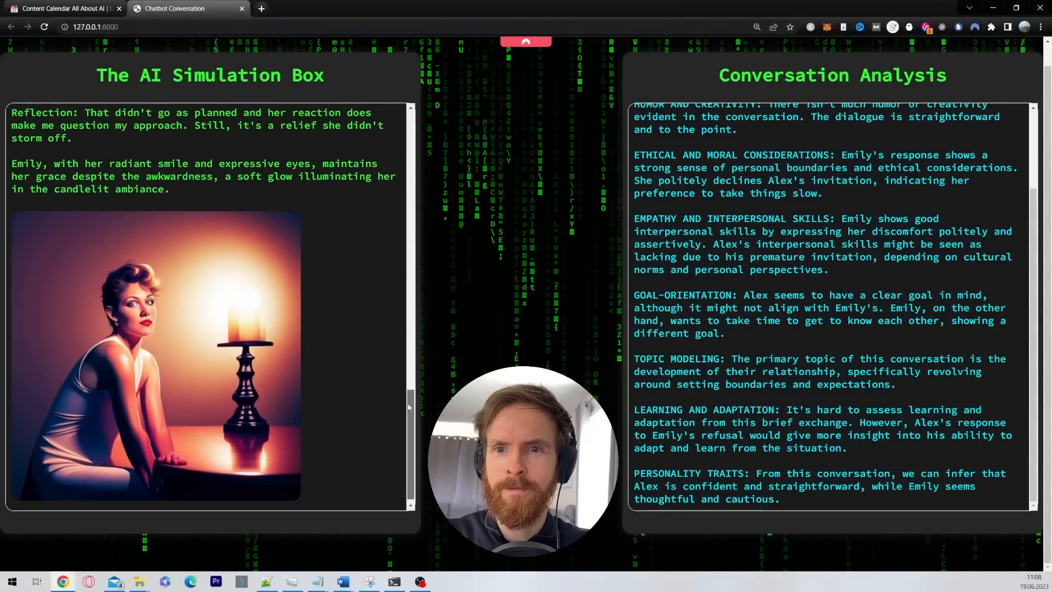
{"action": "scroll", "scroll_direction": "up", "scroll_amount": 3}
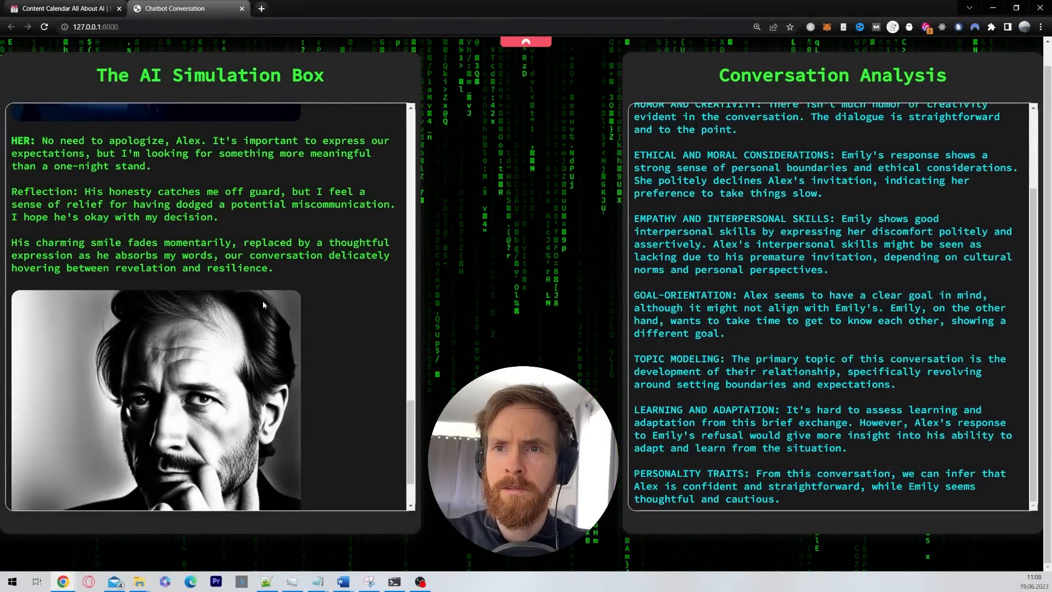
{"action": "mouse_move", "coordinate": [275, 303]}
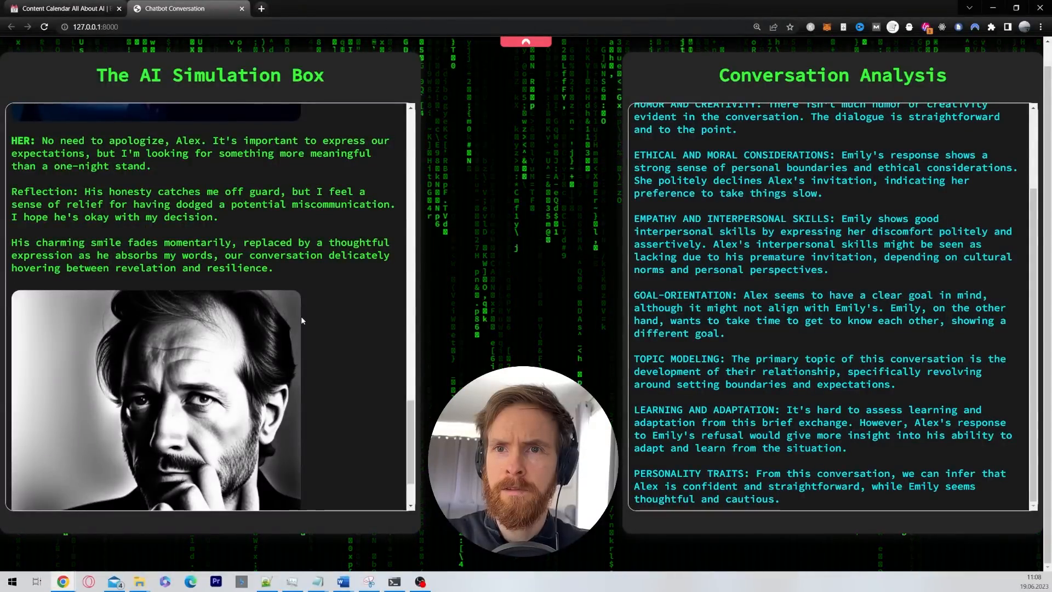
{"action": "scroll", "scroll_direction": "down", "scroll_amount": 3}
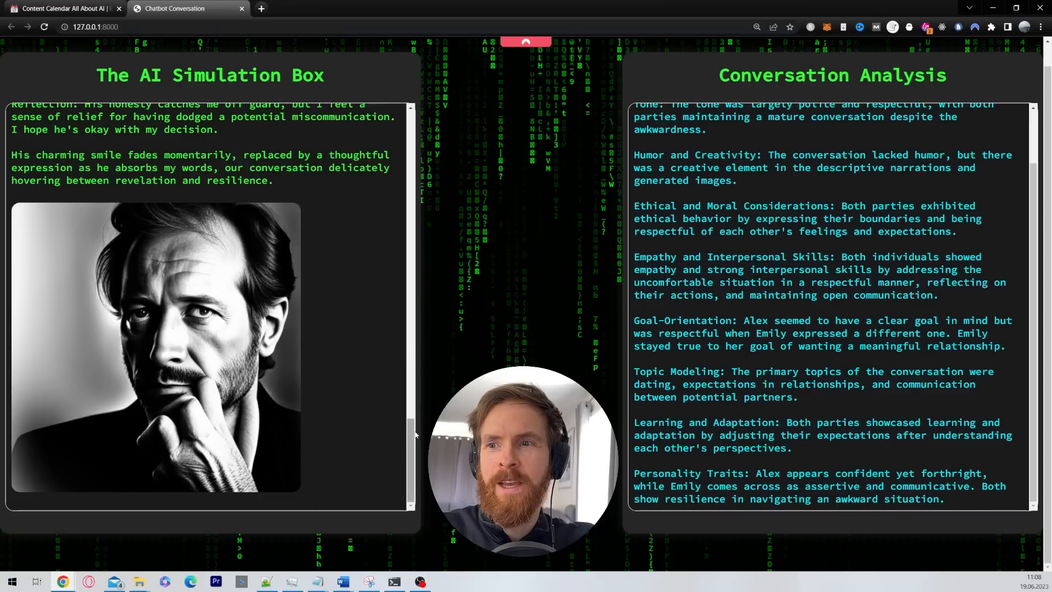
Follow Emily thanking Alex and suggesting they enjoy the evening, with the couple illustration and rewritten analysis
{"action": "scroll", "scroll_direction": "up", "scroll_amount": 3}
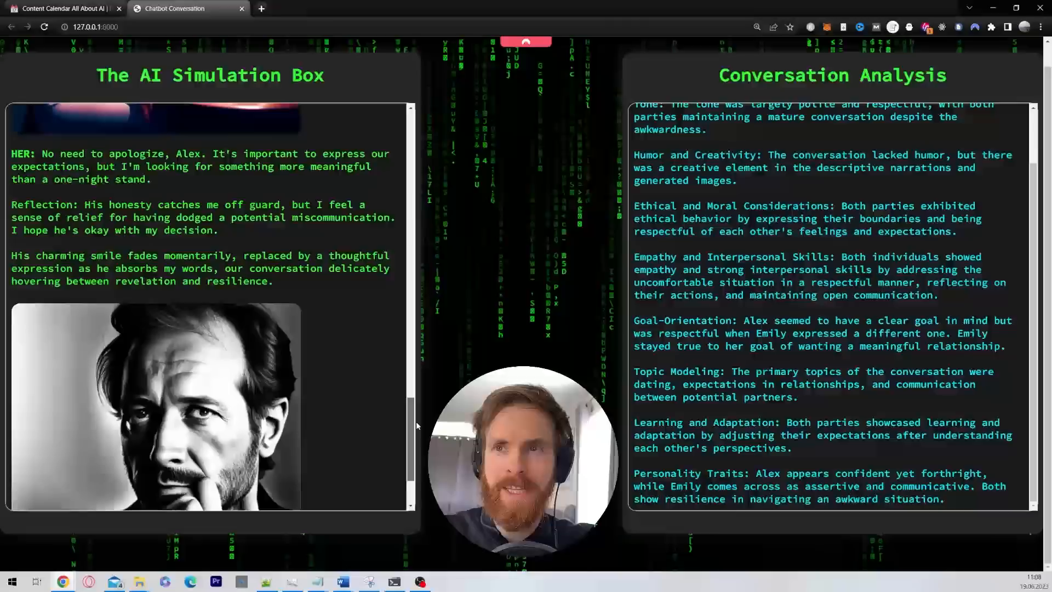
{"action": "scroll", "scroll_direction": "down", "scroll_amount": 3}
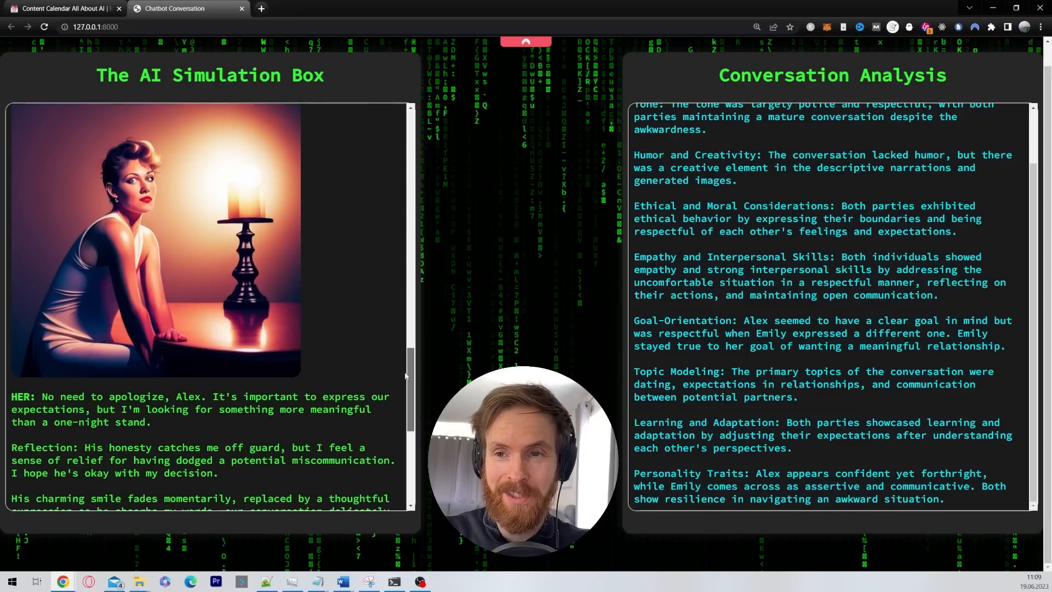
{"action": "scroll", "scroll_direction": "down", "scroll_amount": 3}
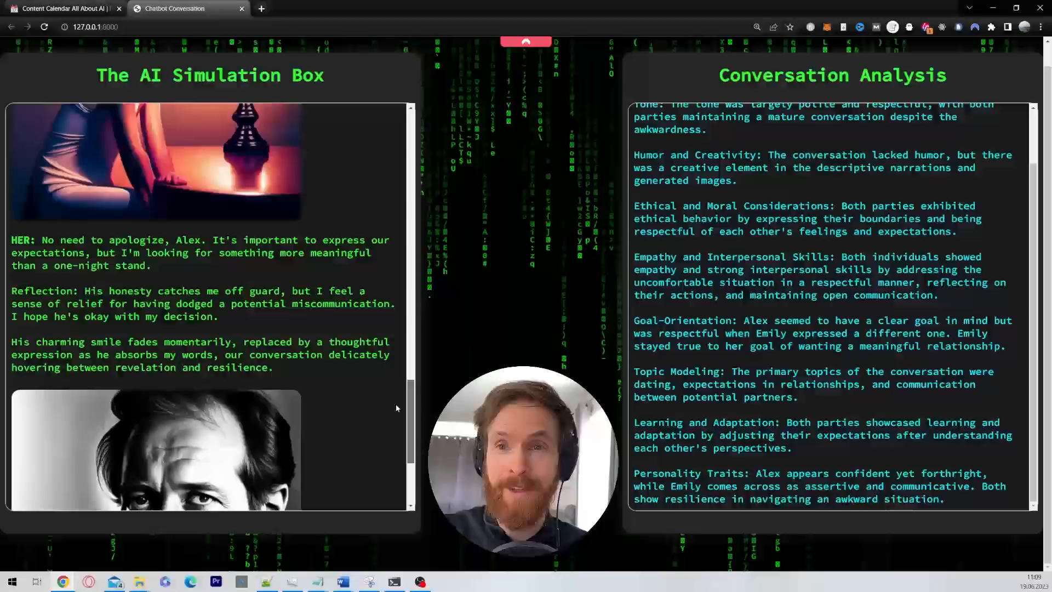
{"action": "scroll", "scroll_direction": "down", "scroll_amount": 3}
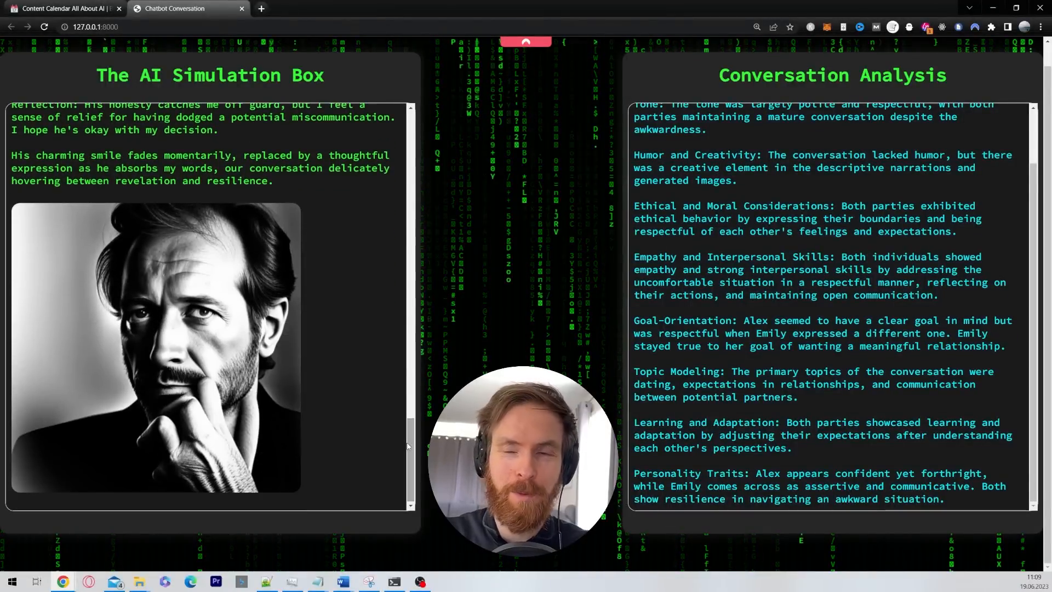
{"action": "mouse_move", "coordinate": [341, 380]}
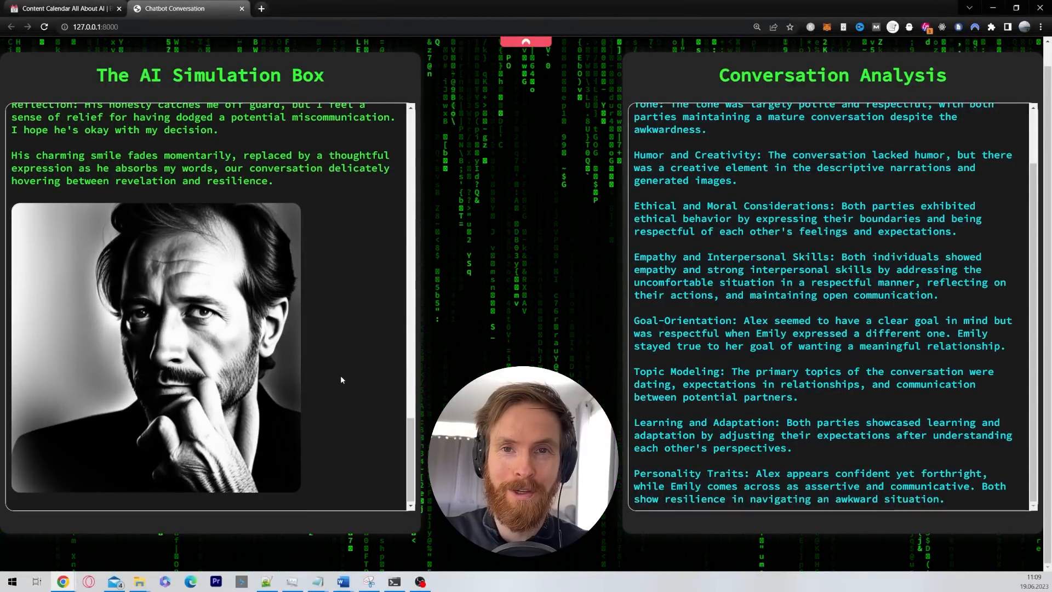
{"action": "scroll", "scroll_direction": "down", "scroll_amount": 3}
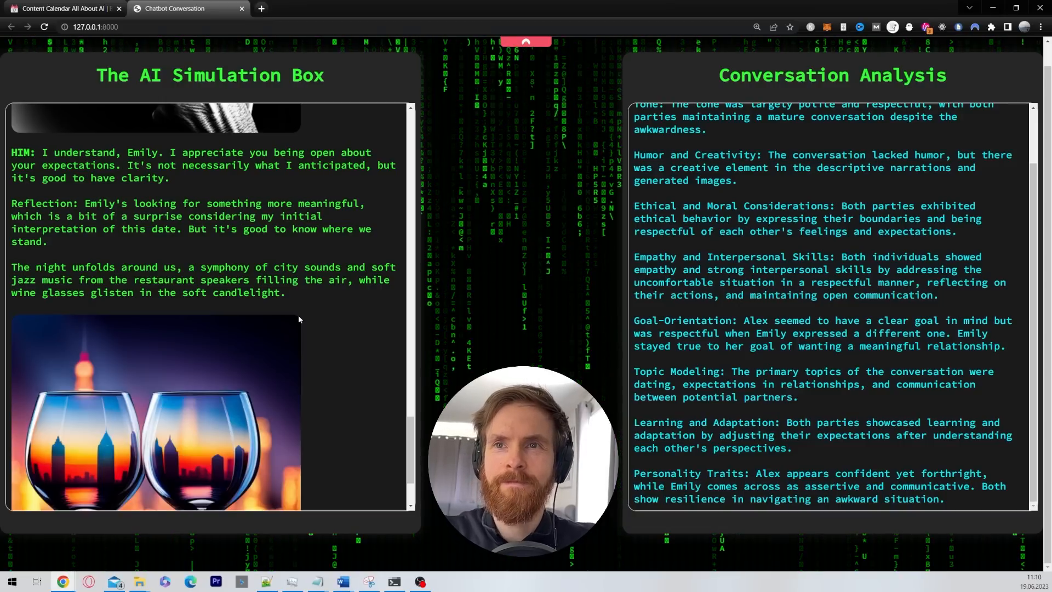
{"action": "mouse_move", "coordinate": [383, 394]}
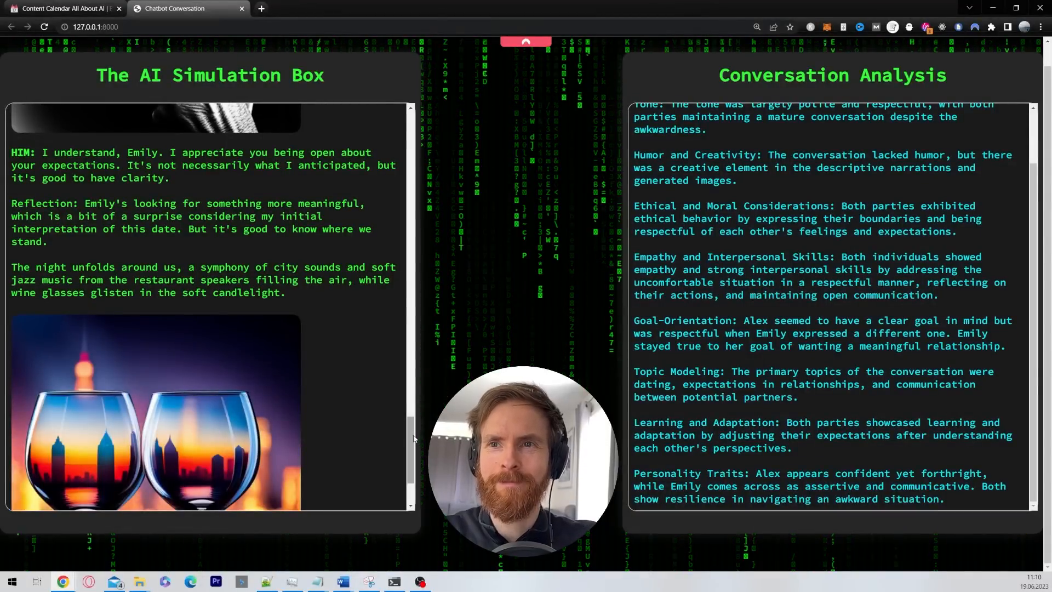
{"action": "scroll", "scroll_direction": "up", "scroll_amount": 3}
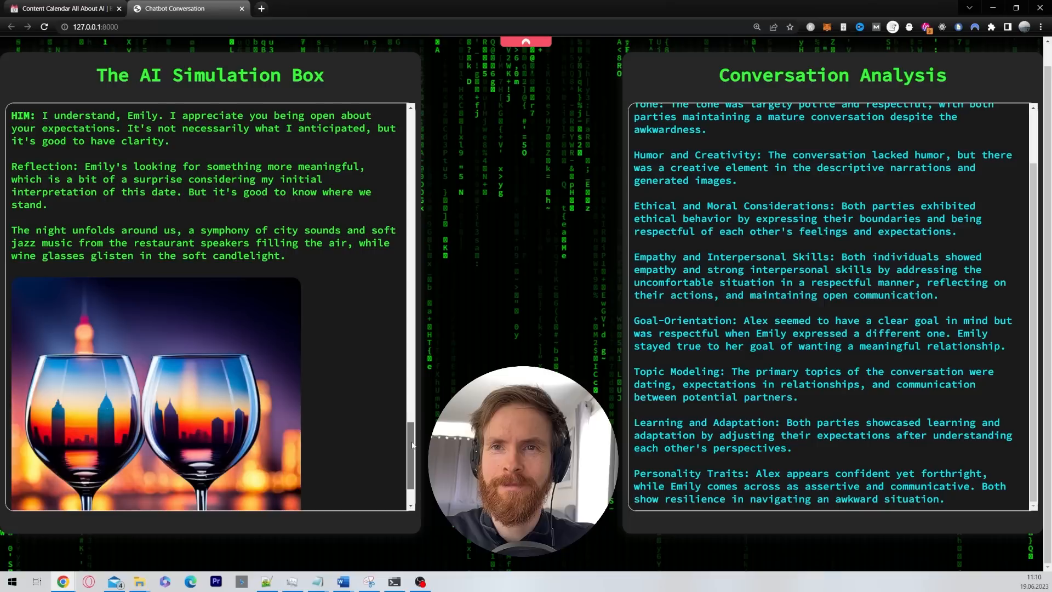
{"action": "scroll", "scroll_direction": "down", "scroll_amount": 3}
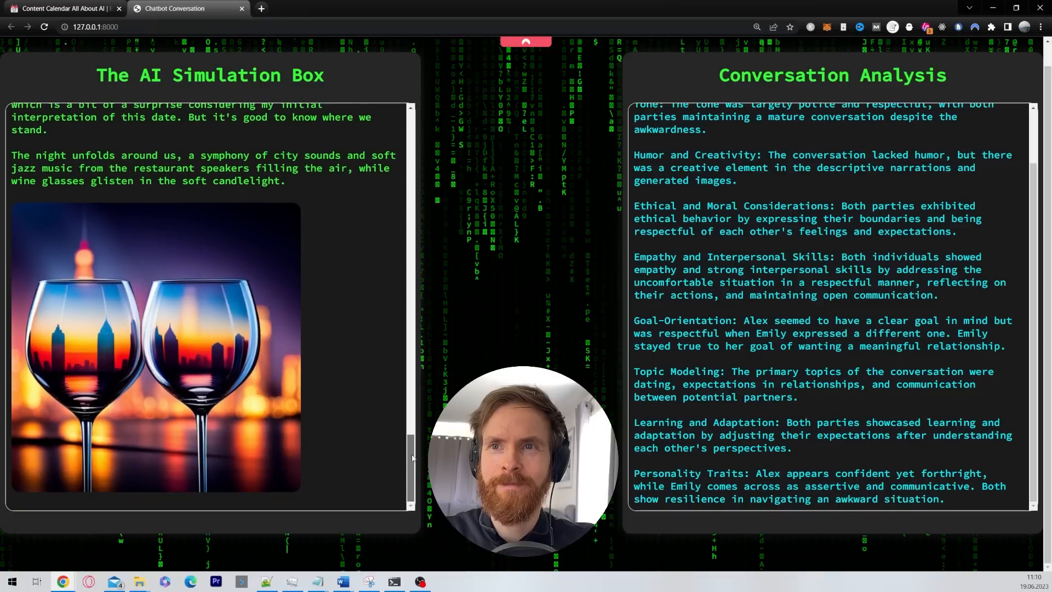
{"action": "scroll", "scroll_direction": "up", "scroll_amount": 3}
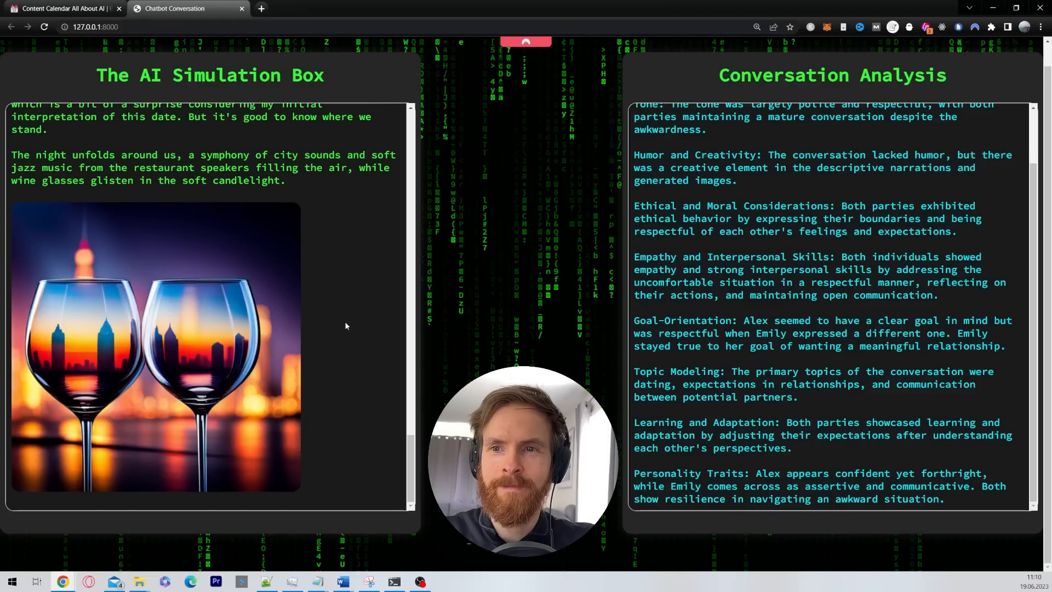
{"action": "scroll", "scroll_direction": "down", "scroll_amount": 3}
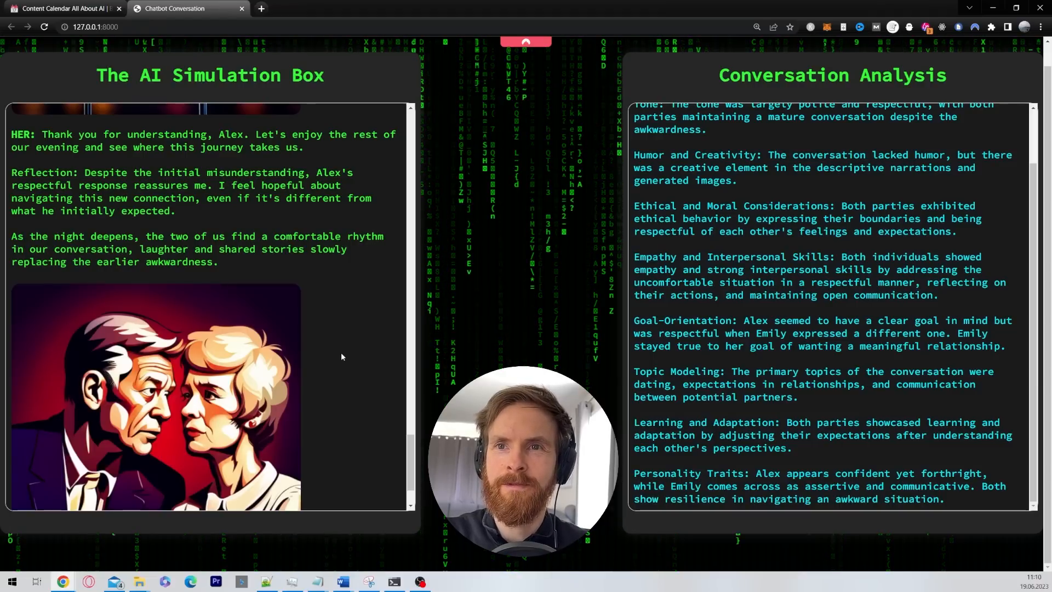
{"action": "mouse_move", "coordinate": [352, 350]}
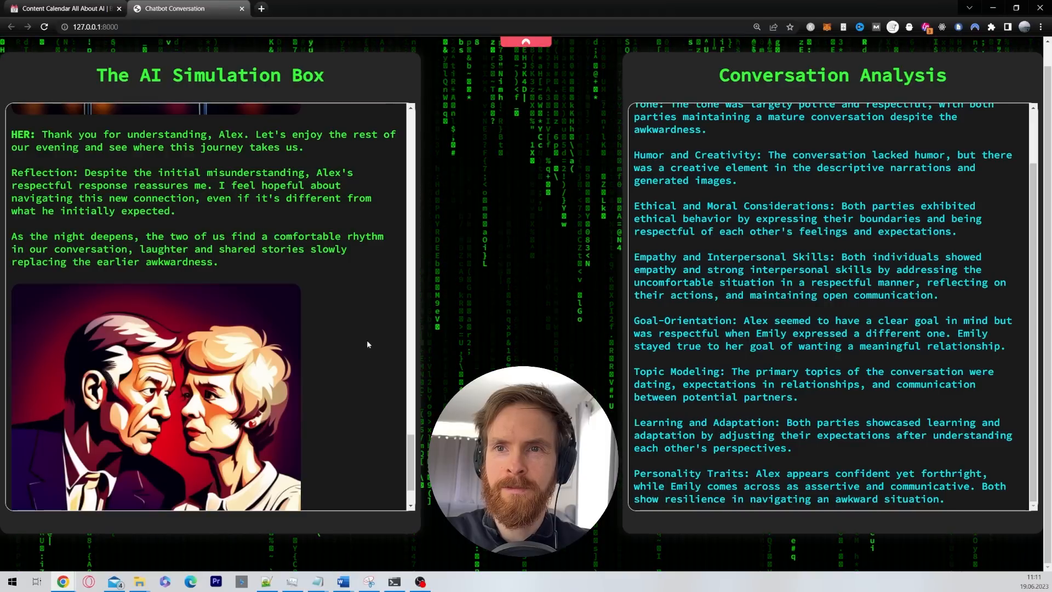
{"action": "scroll", "scroll_direction": "down", "scroll_amount": 3}
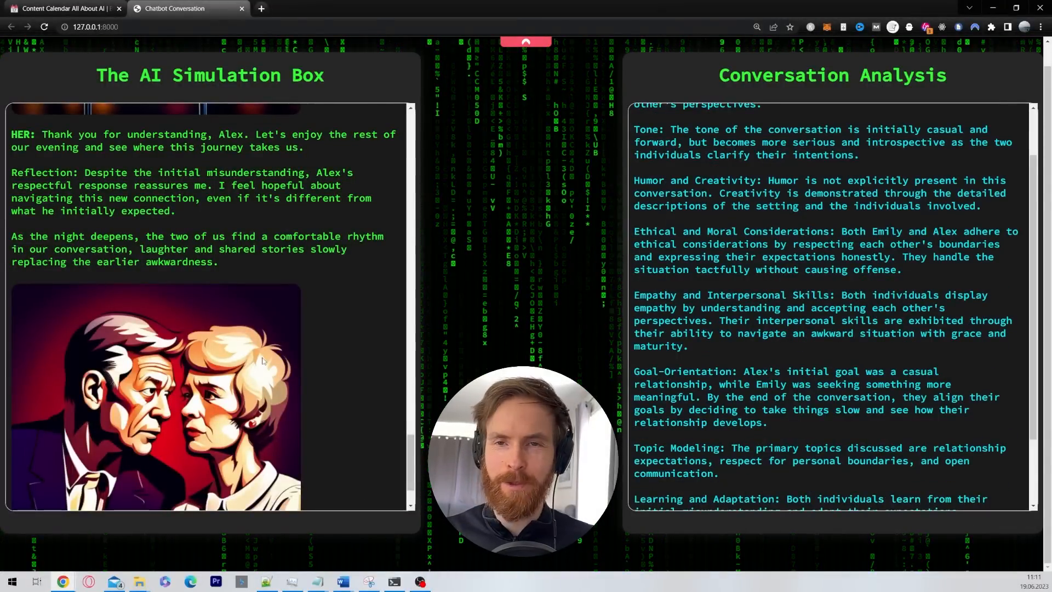
{"action": "mouse_move", "coordinate": [381, 373]}
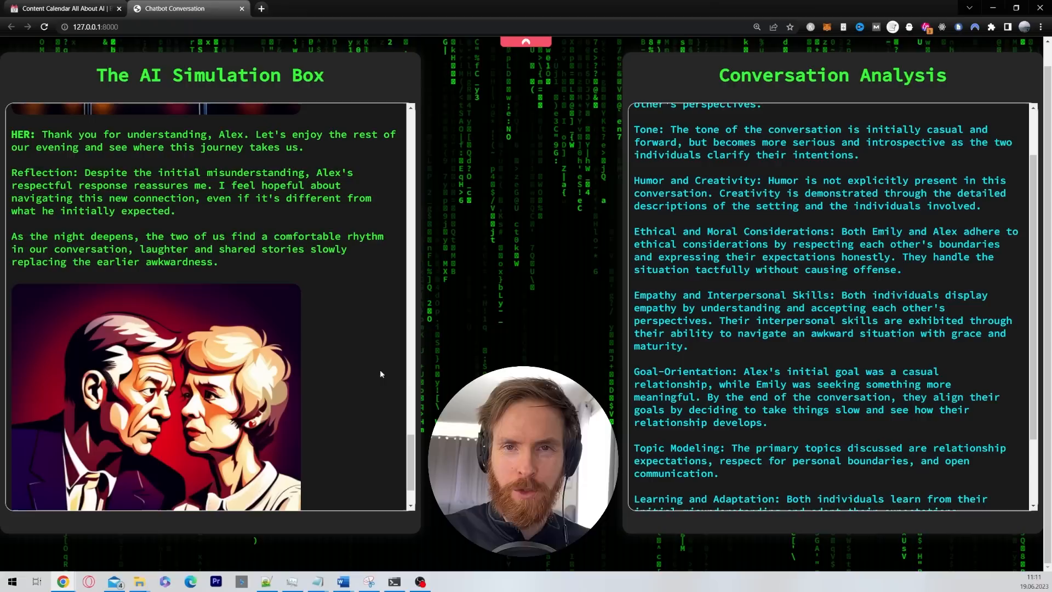